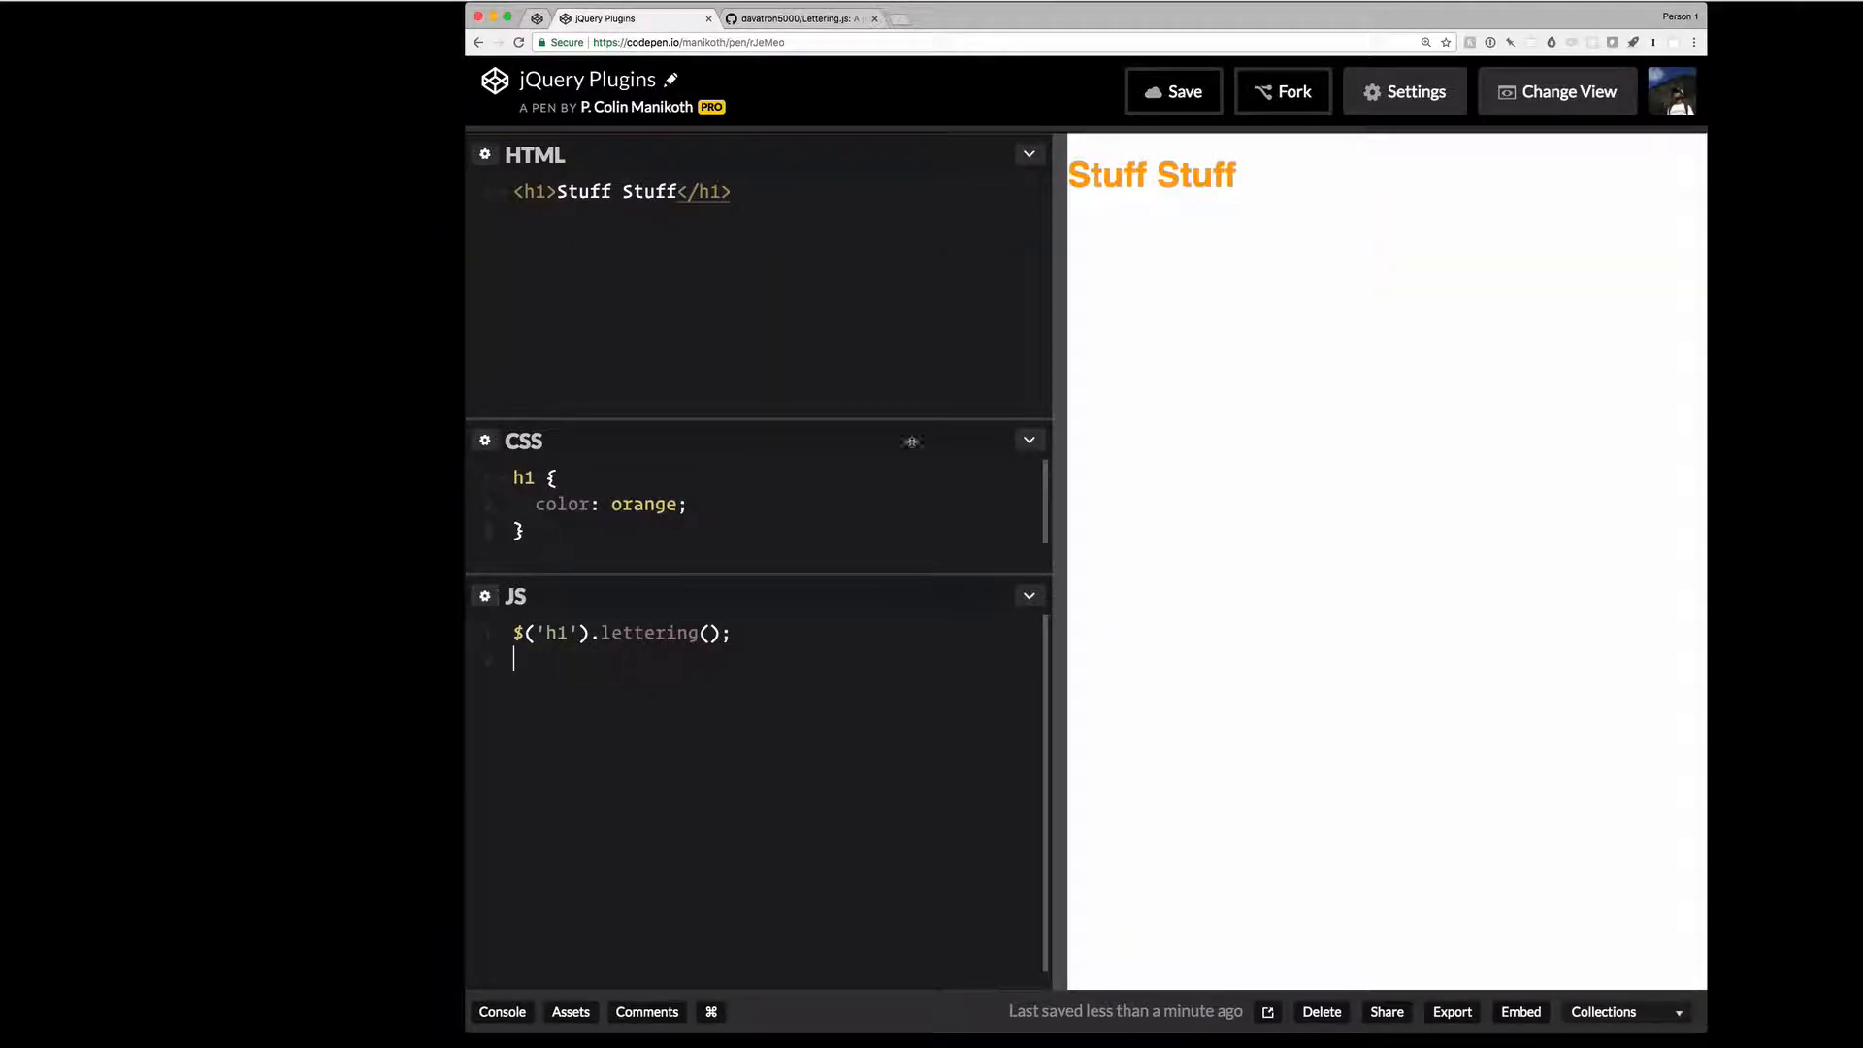
- Drag the HTML/CSS divider upward so the CSS pane gets more room
left_click_drag(761, 421, 761, 293)
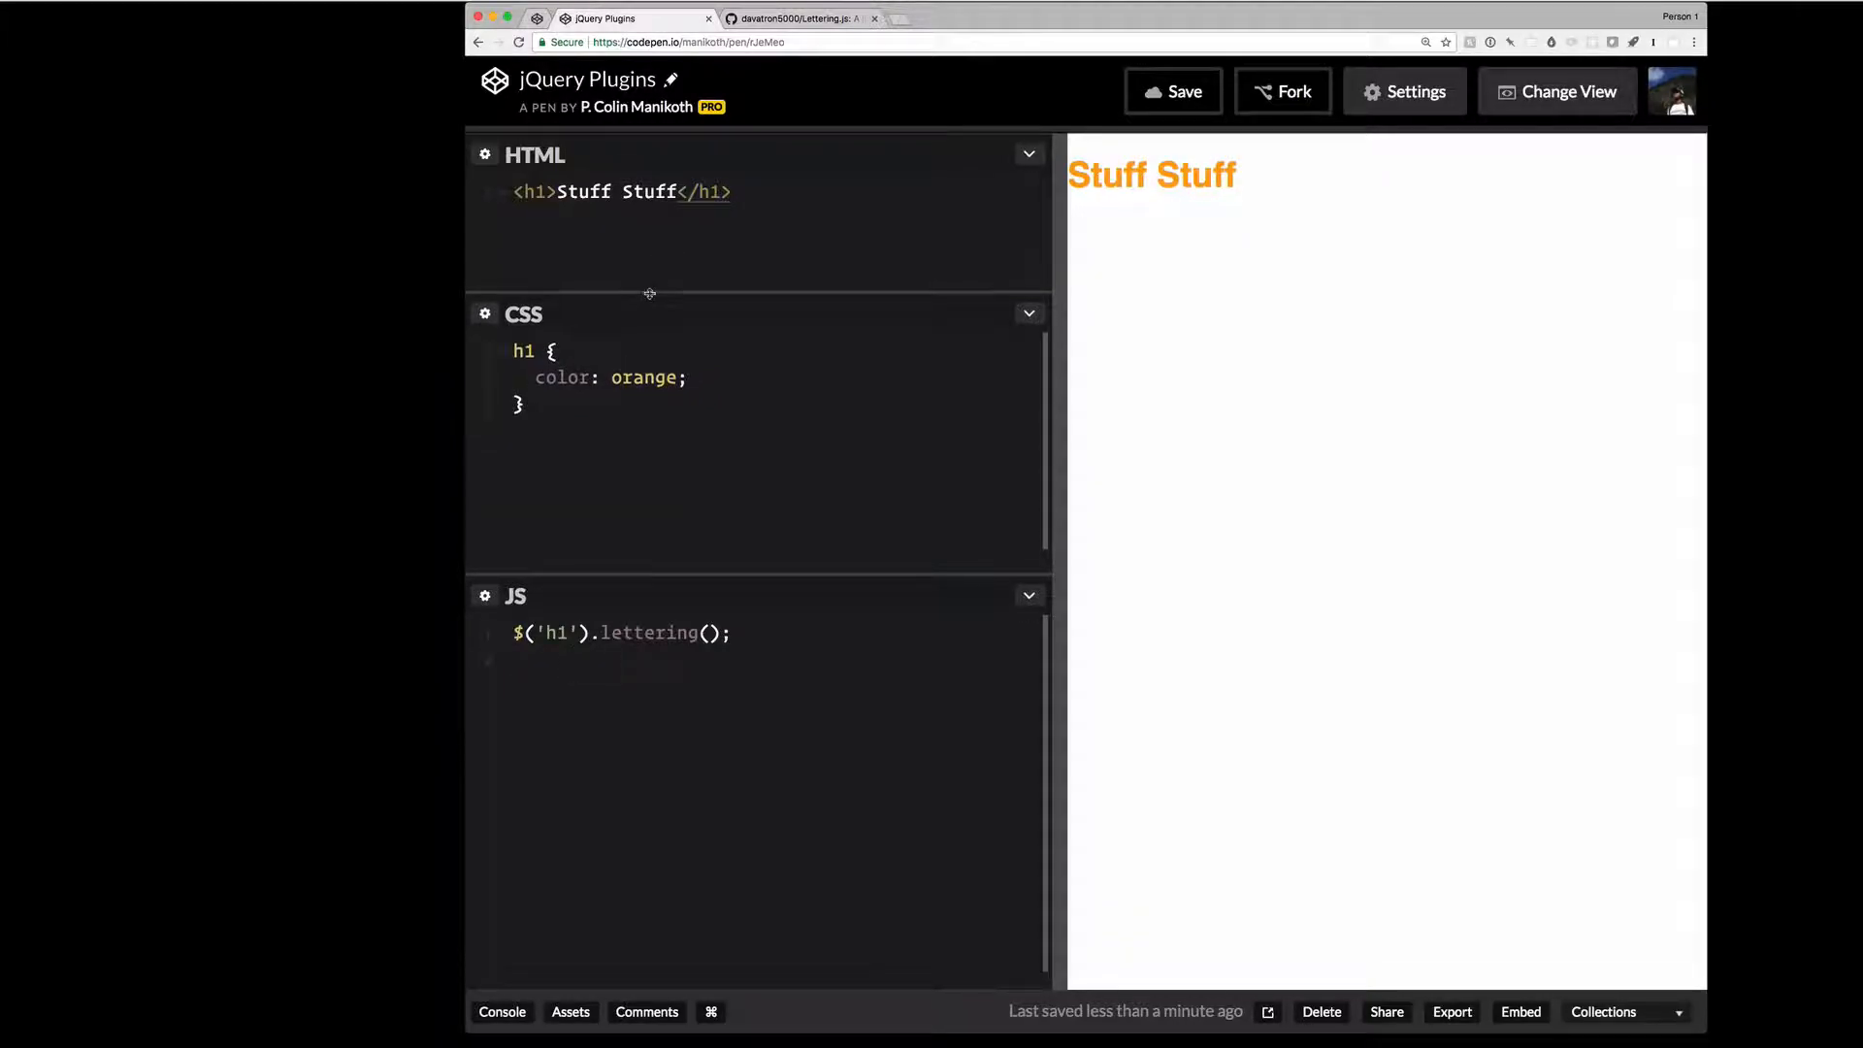
mouse_move(648, 293)
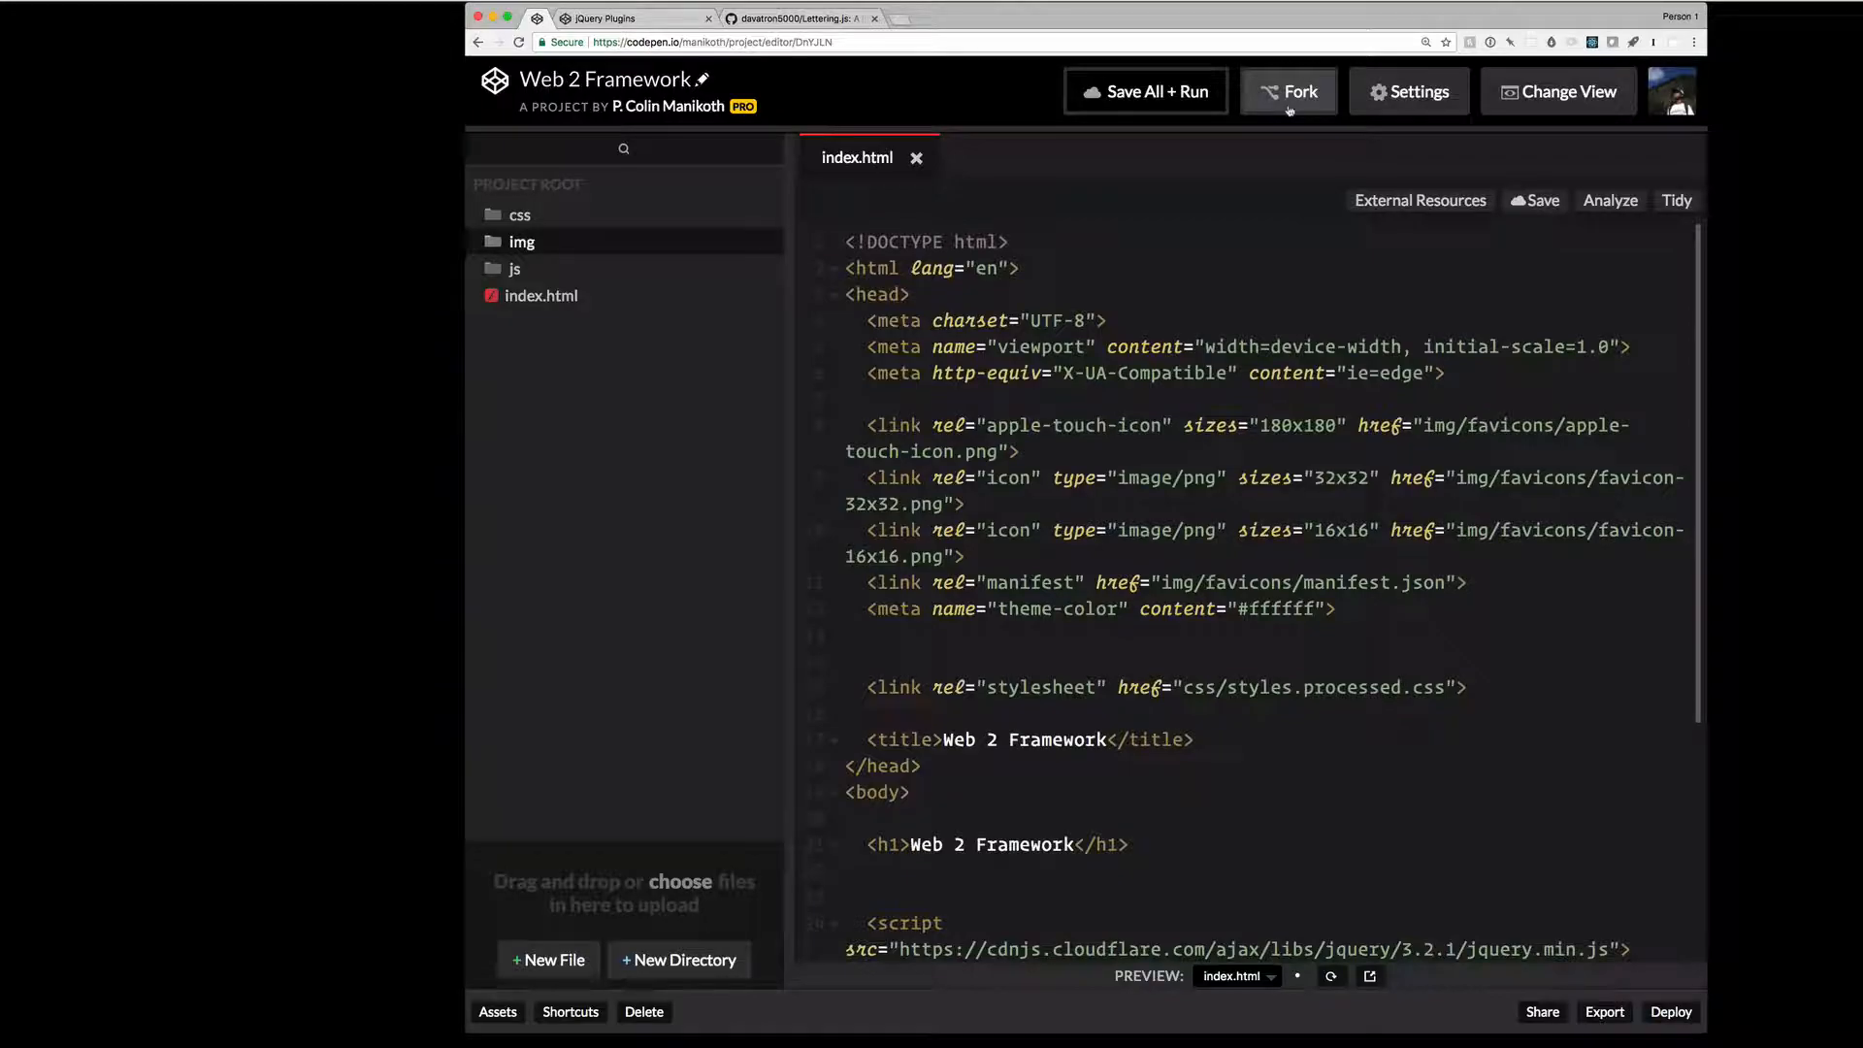
- Fork the Web 2 Framework project and retitle the copy 'Apply Lettering Plugin (practice)'
left_click(1291, 90)
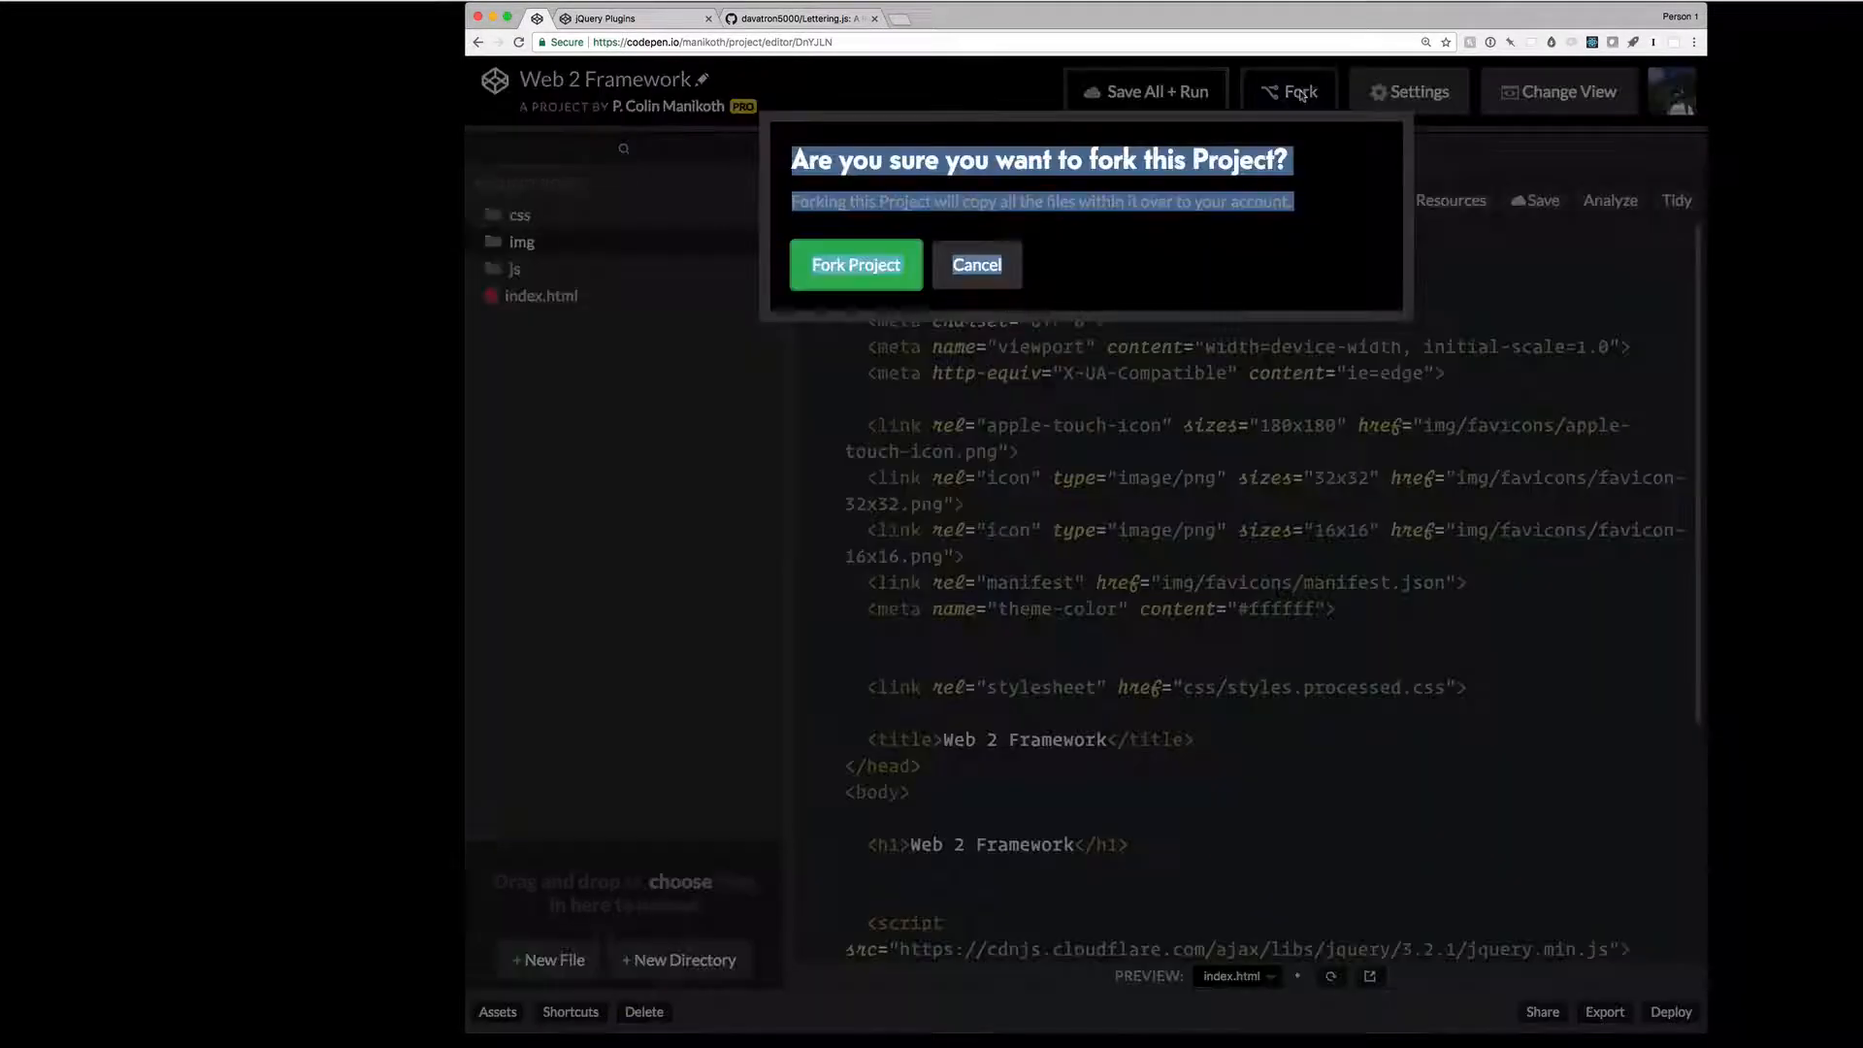
left_click(976, 264)
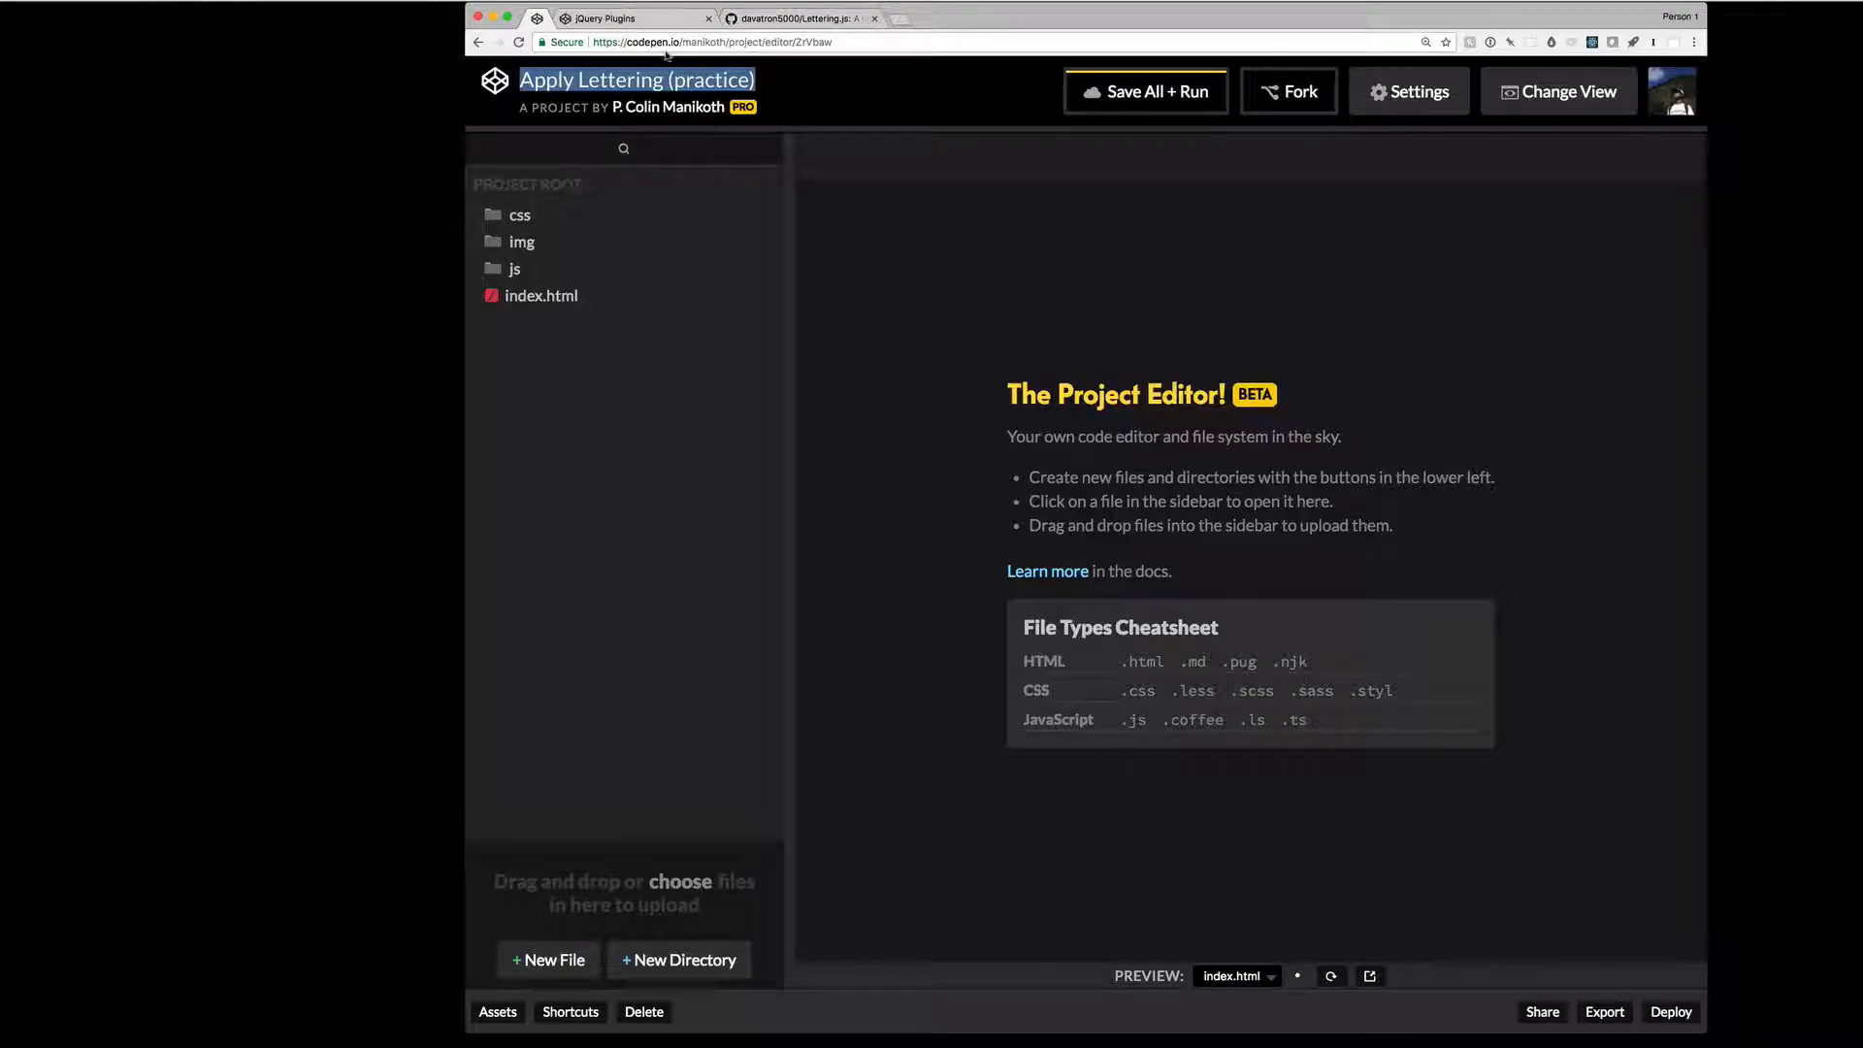
type("Plugin")
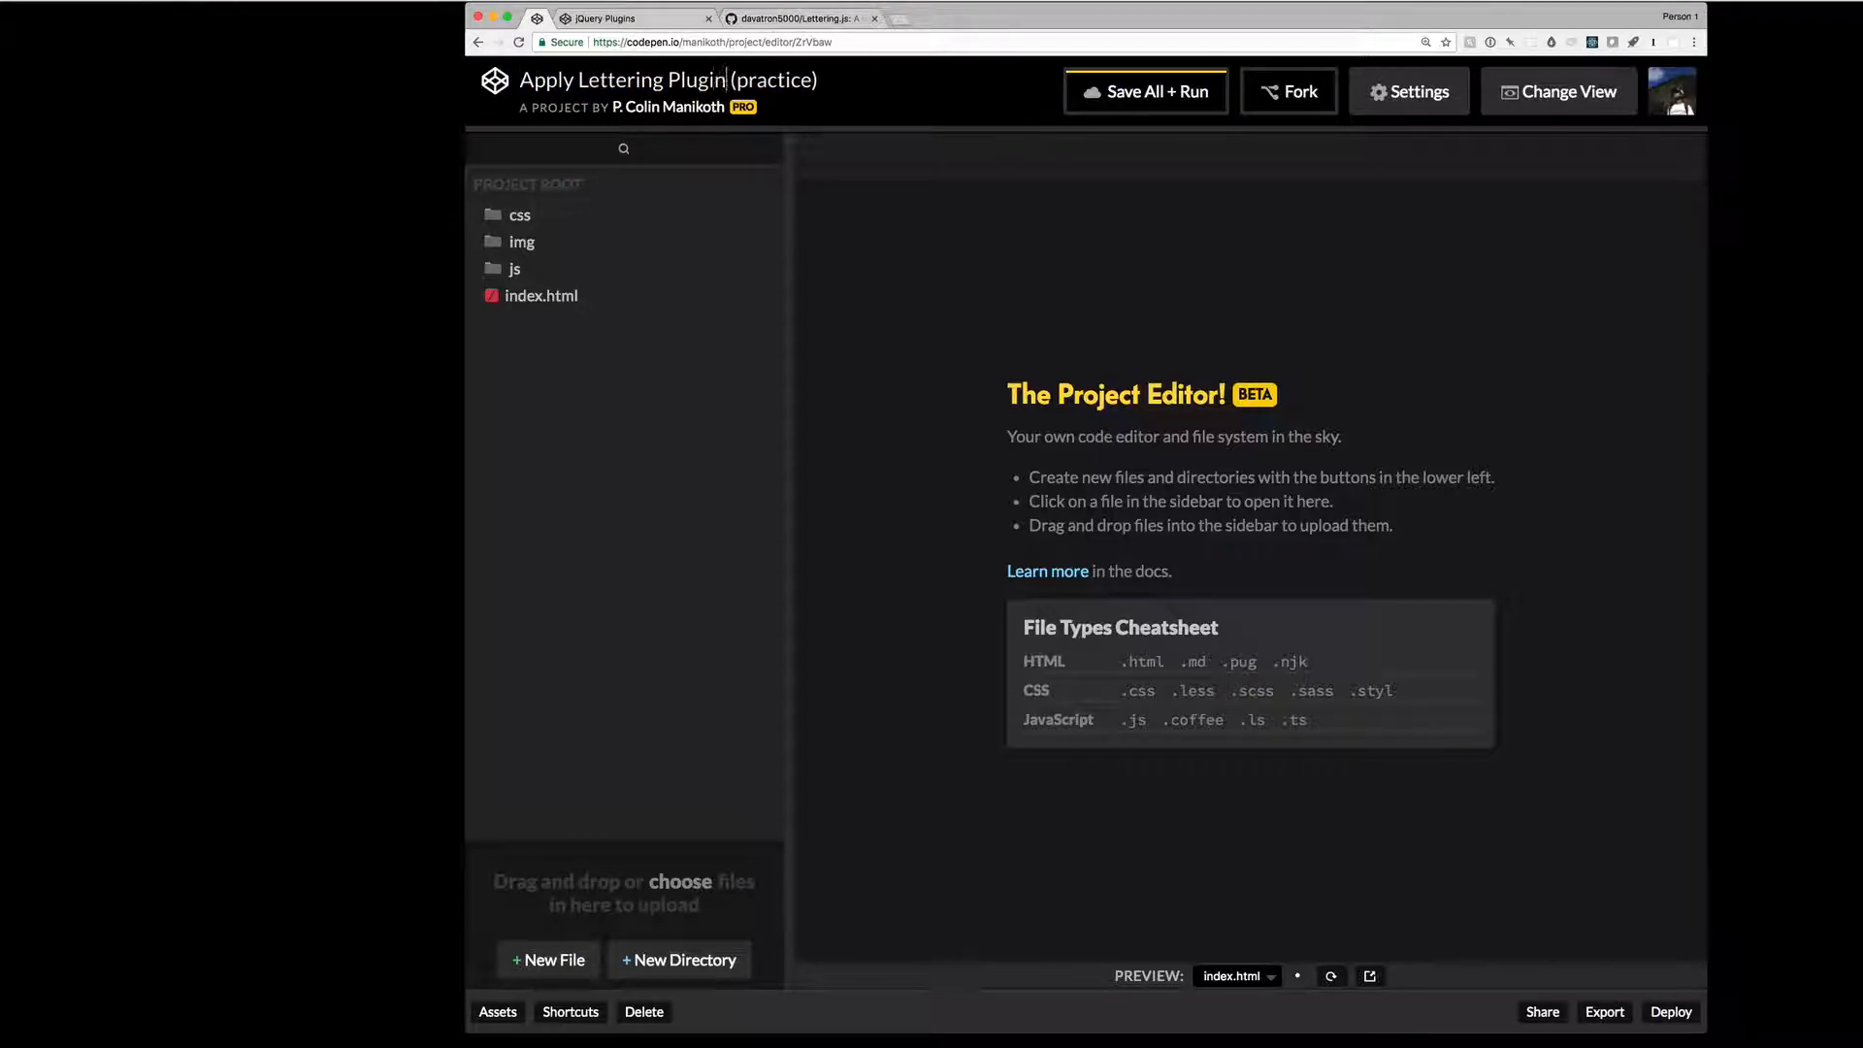
mouse_move(563, 301)
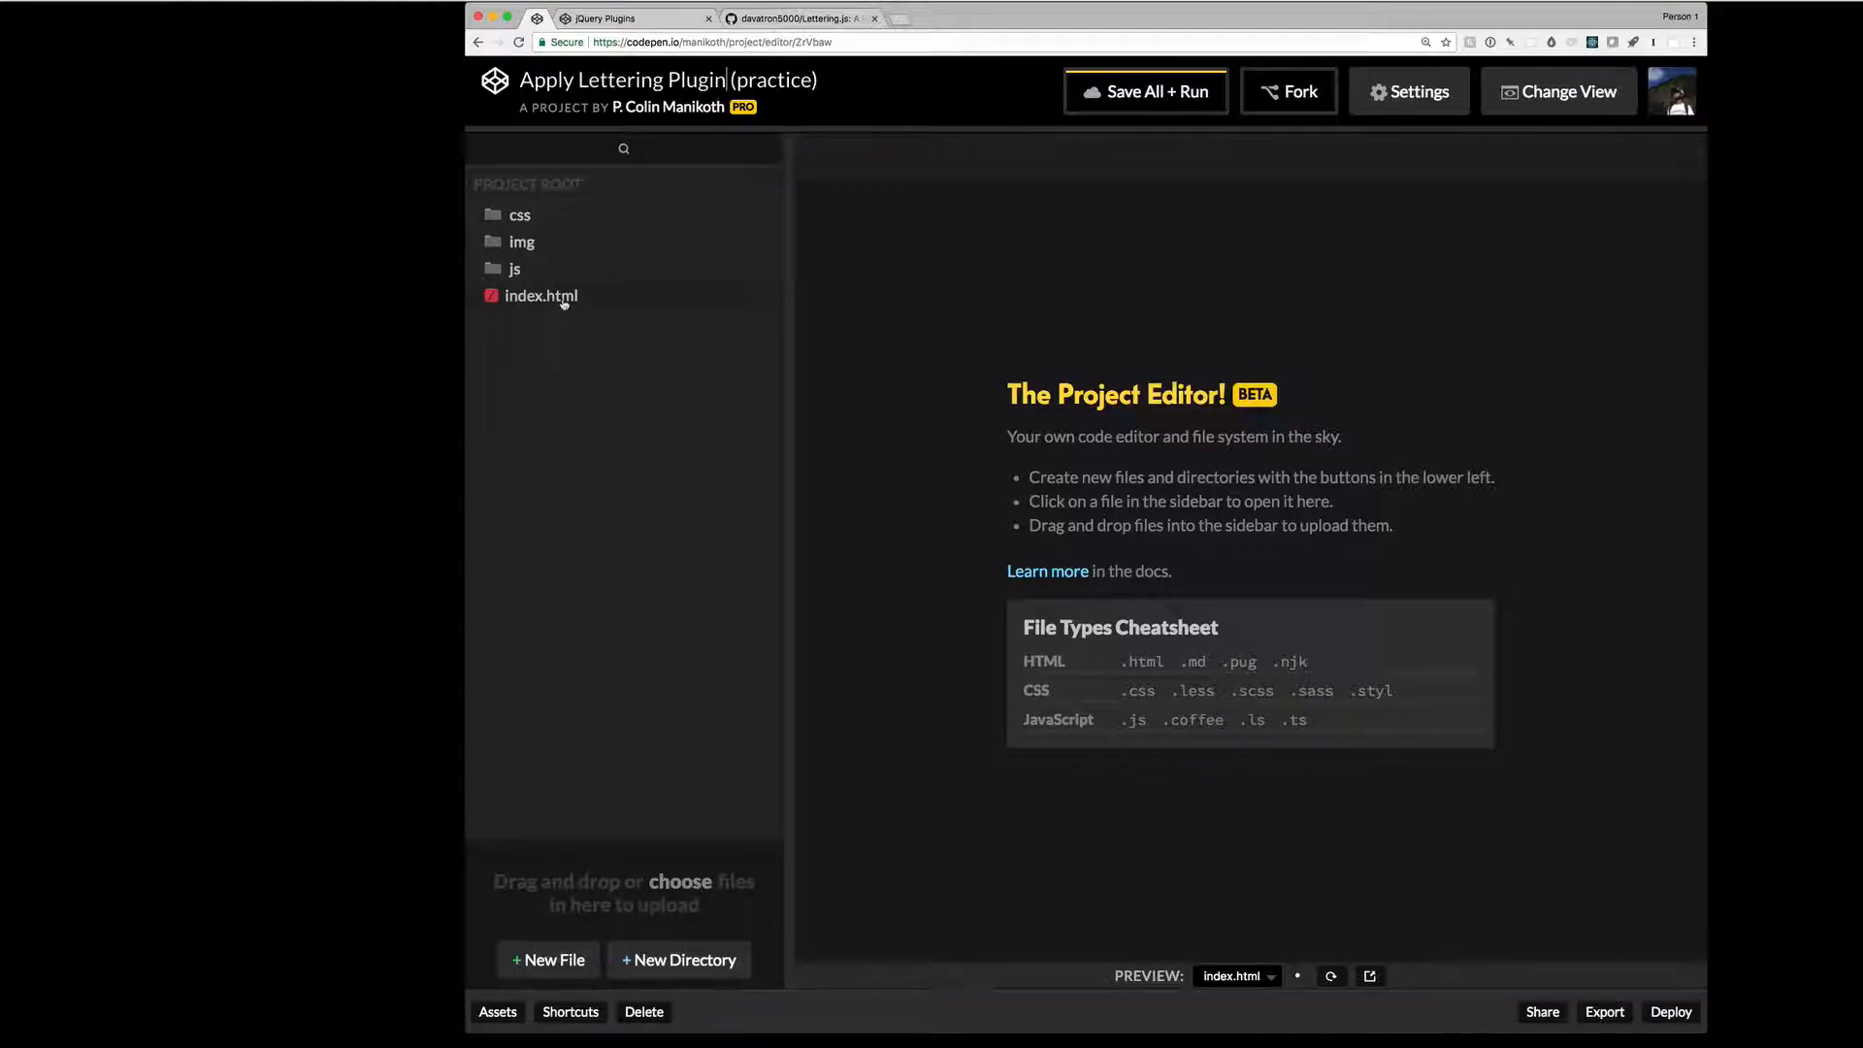
- Open index.html and scroll to the jQuery, UIkit and scripts.js script tags
left_click(540, 295)
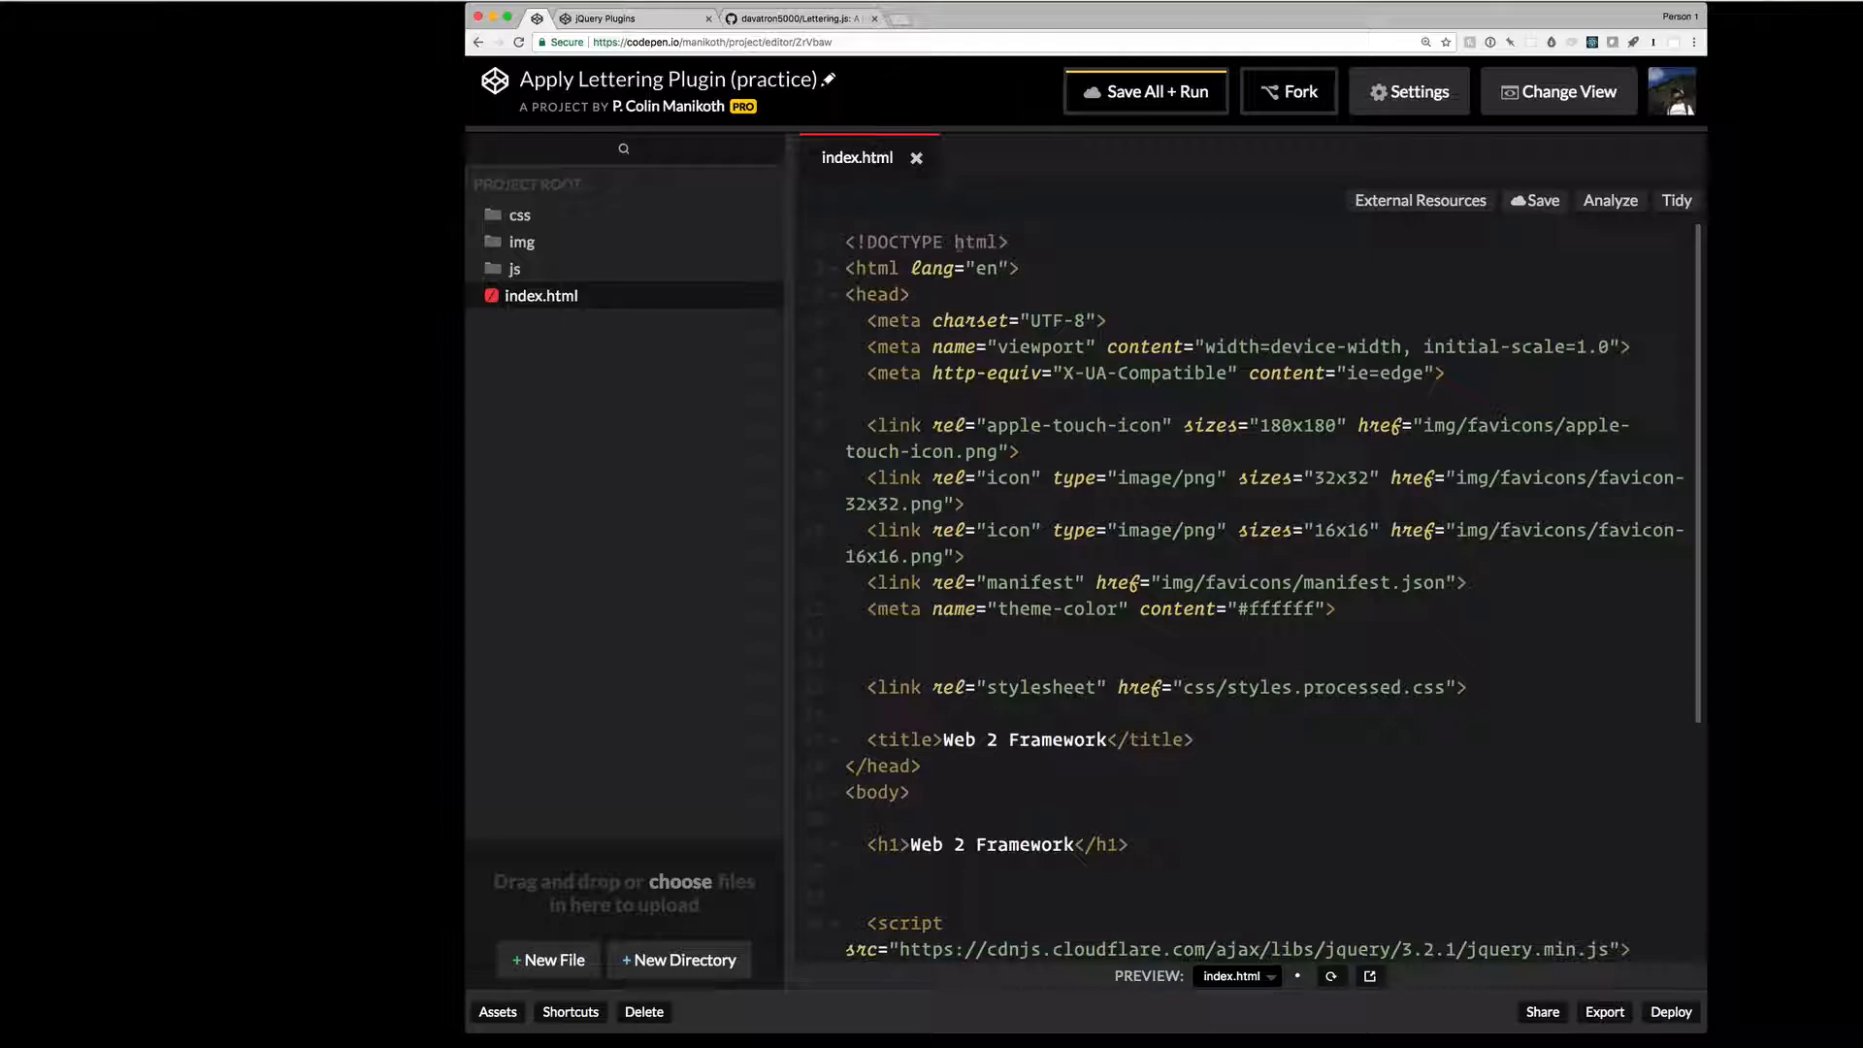
mouse_move(885, 64)
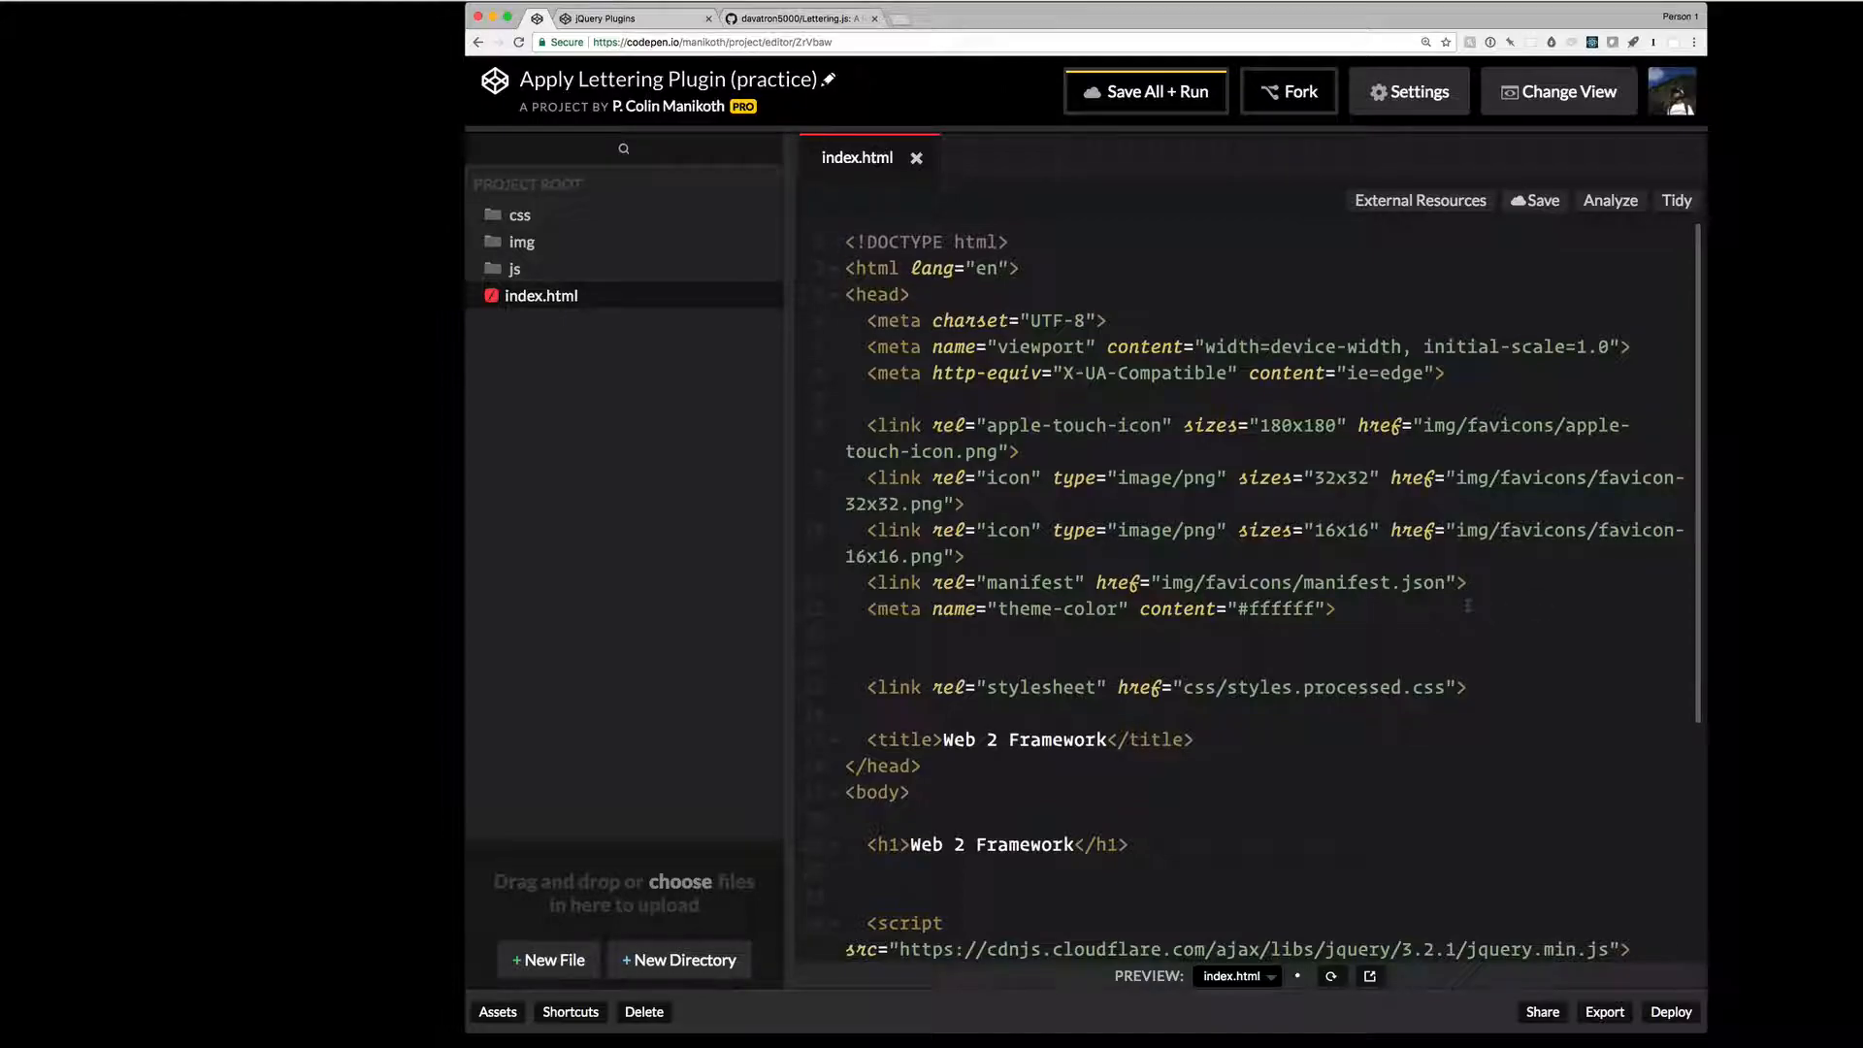
scroll("down", 3)
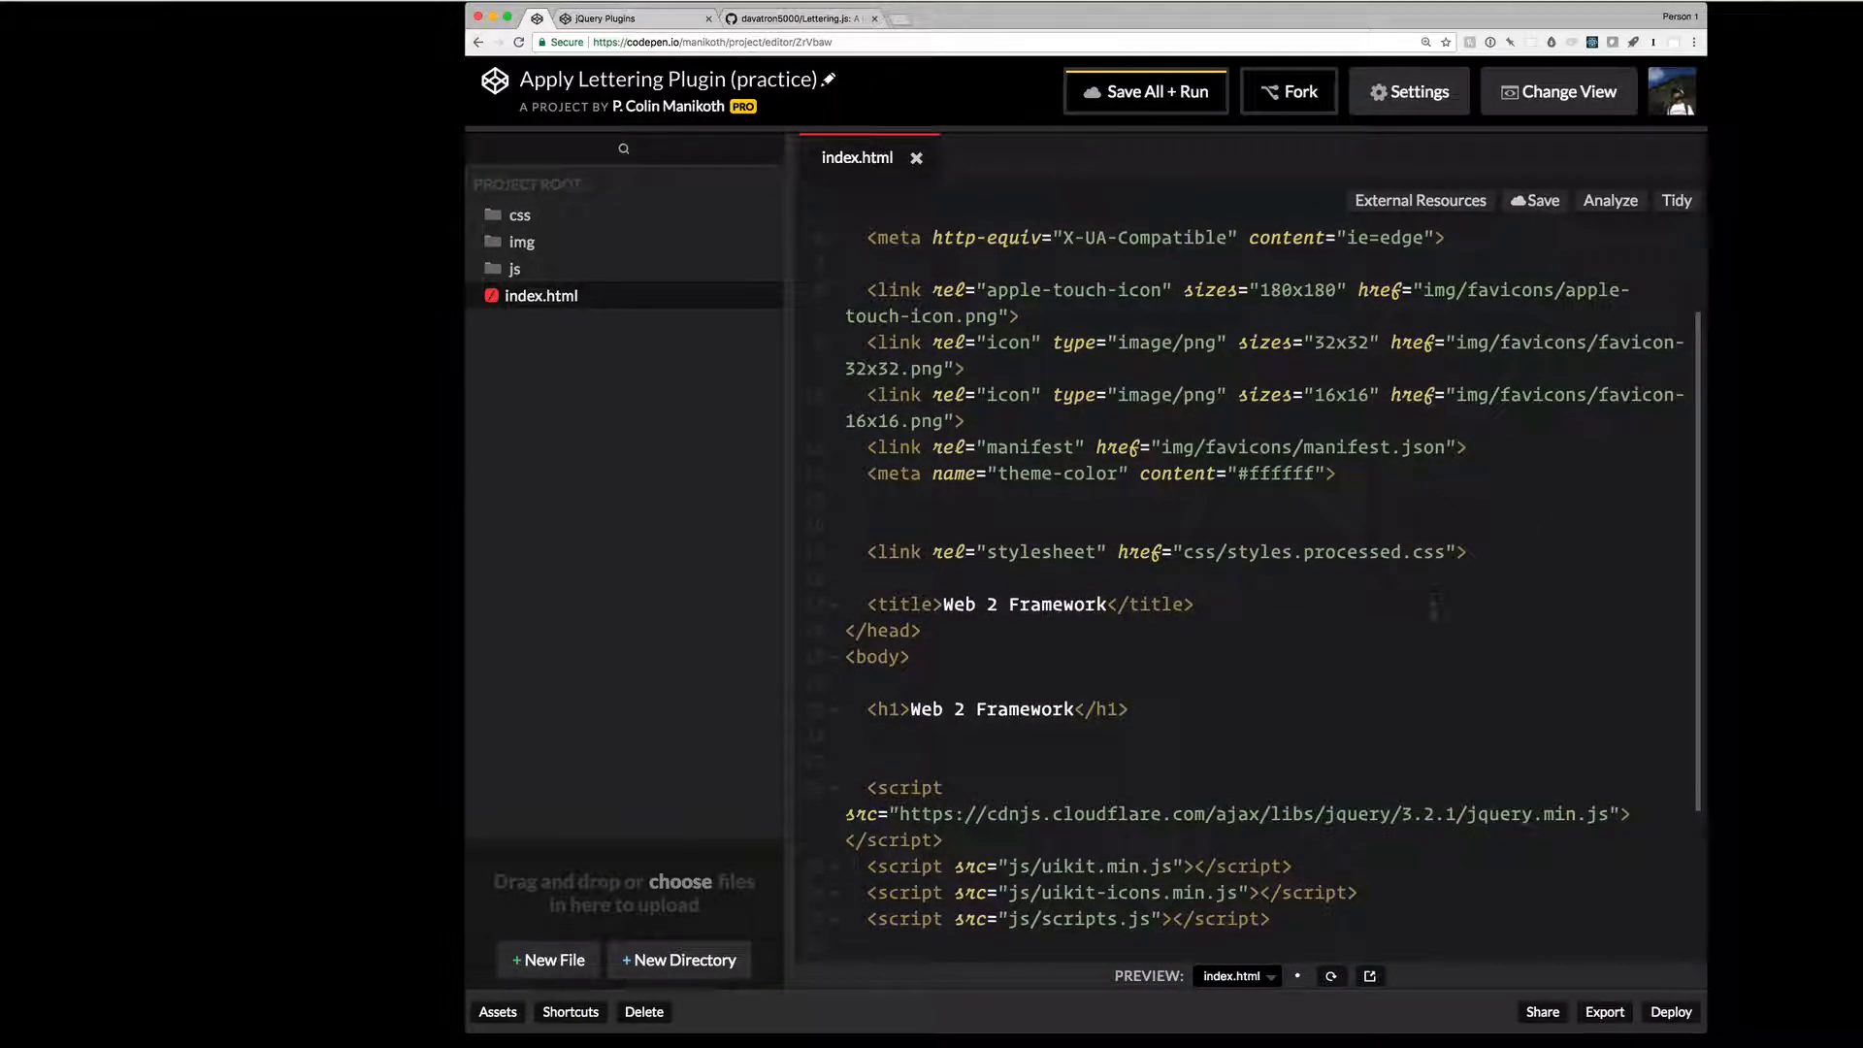
scroll("down", 3)
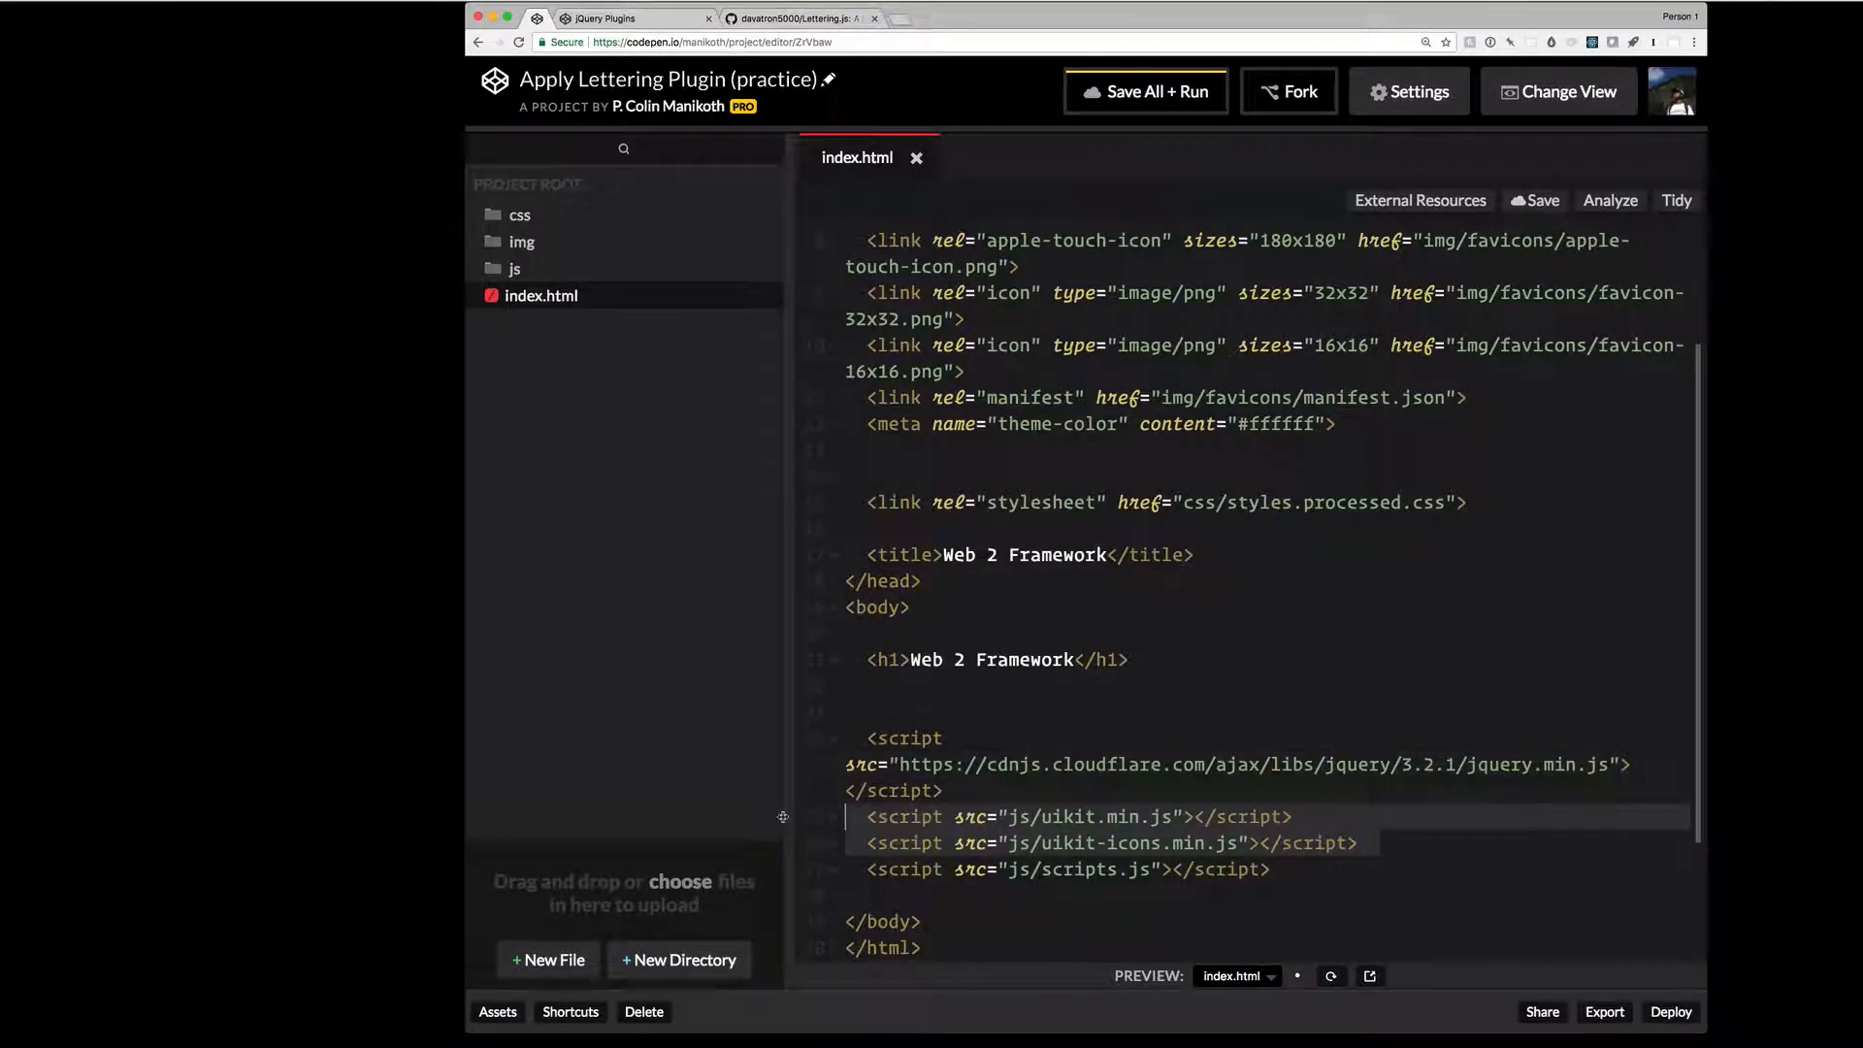
scroll("down", 3)
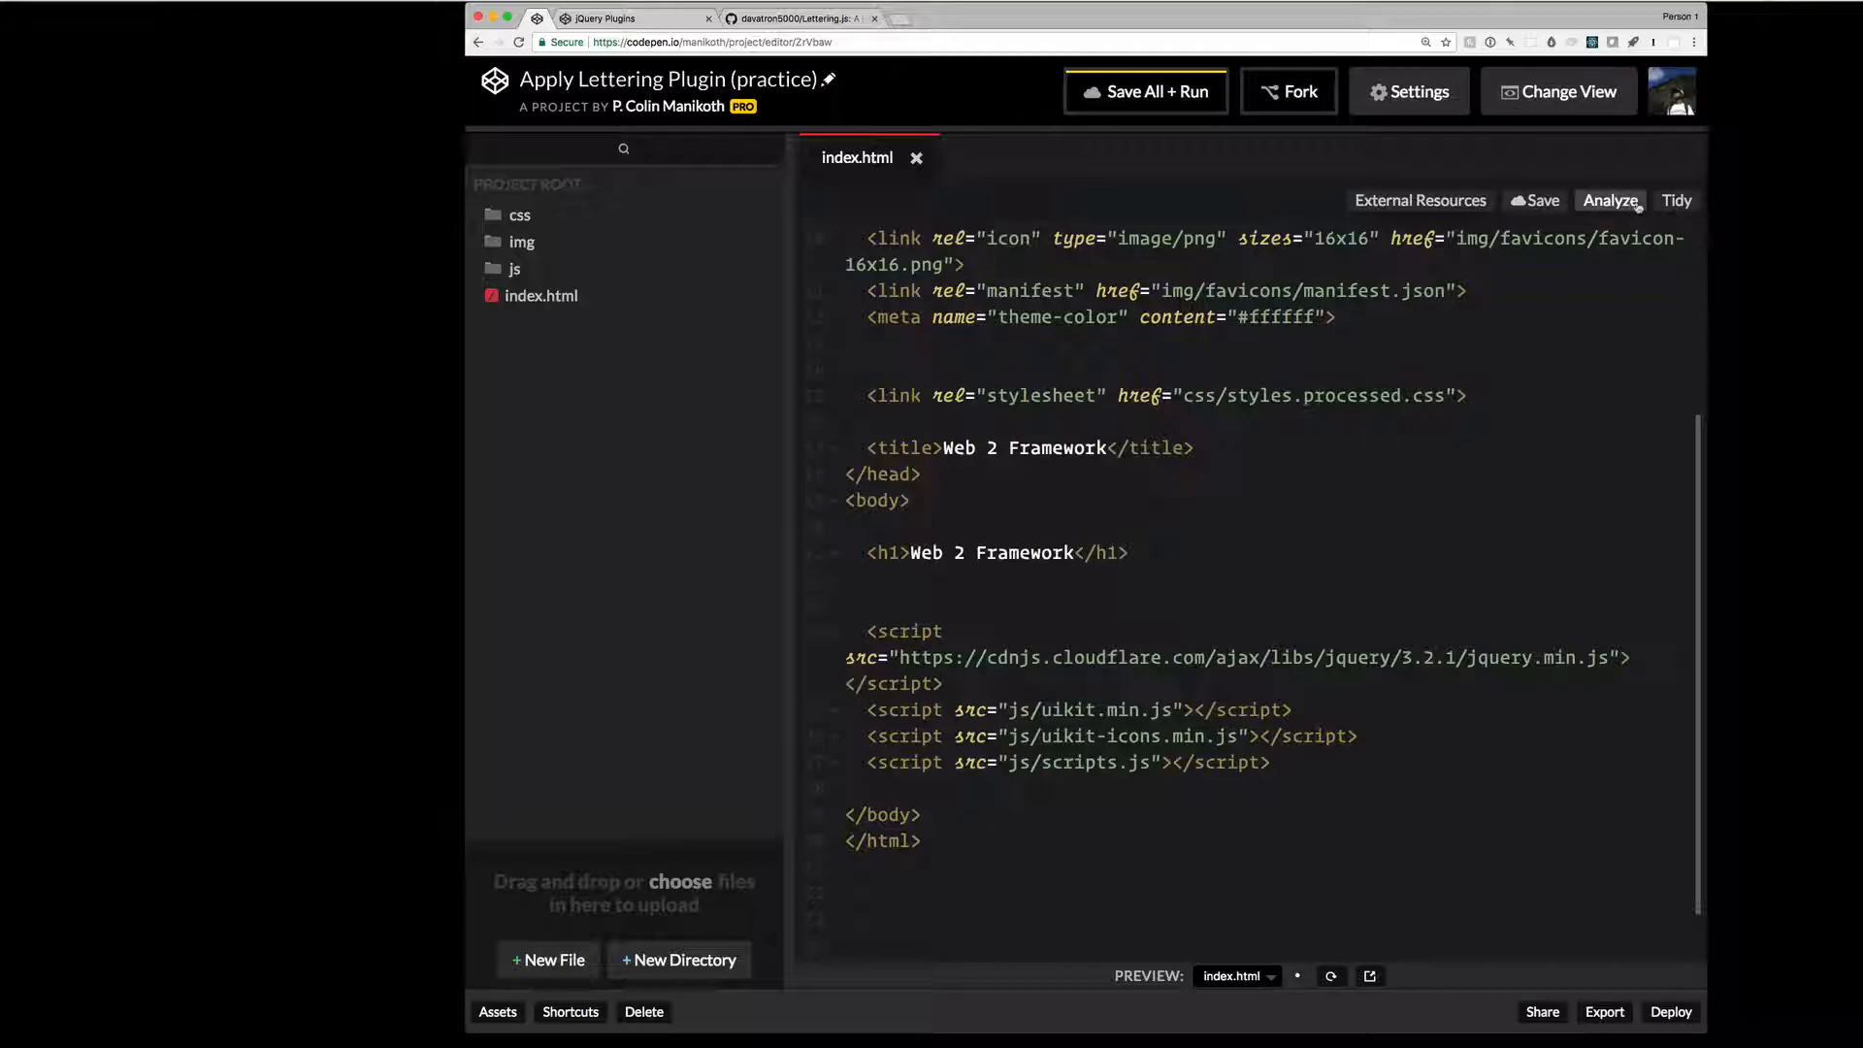
- Open the project's Debug View in another tab, then expand the js folder to reach scripts.js
left_click(1558, 89)
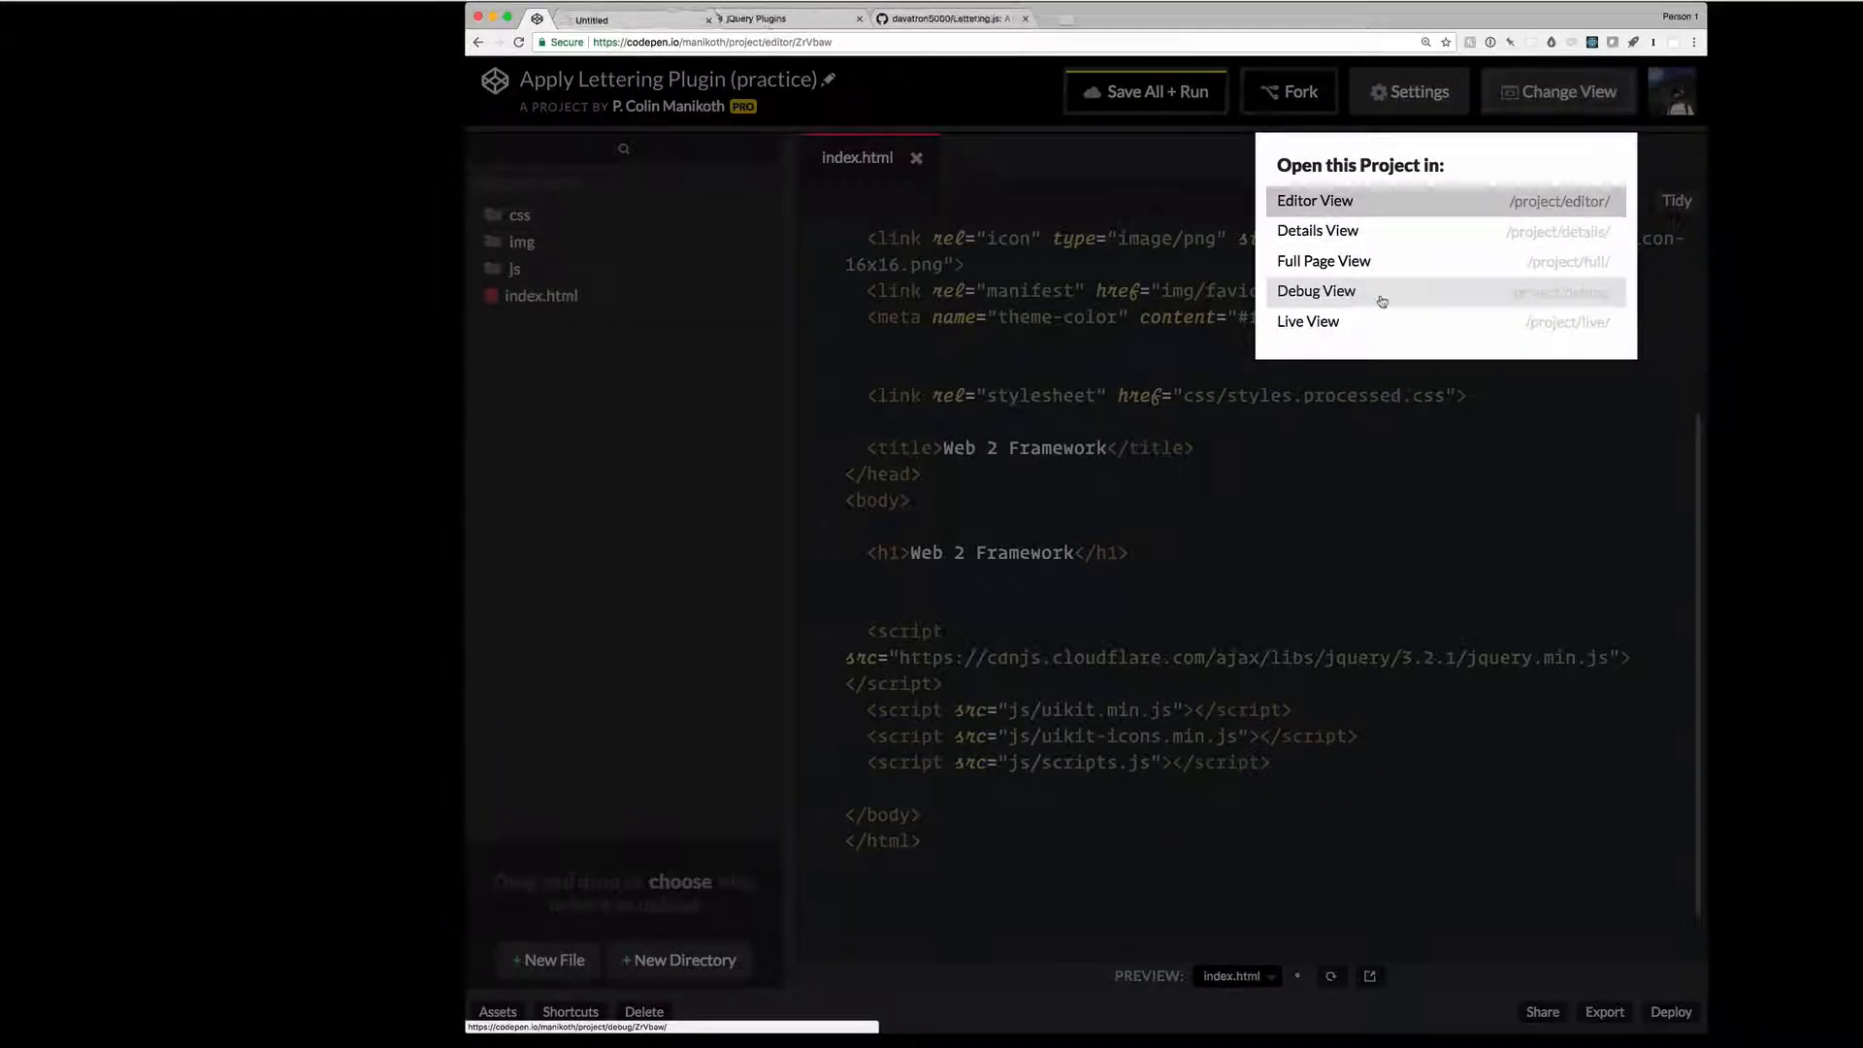
left_click(1324, 260)
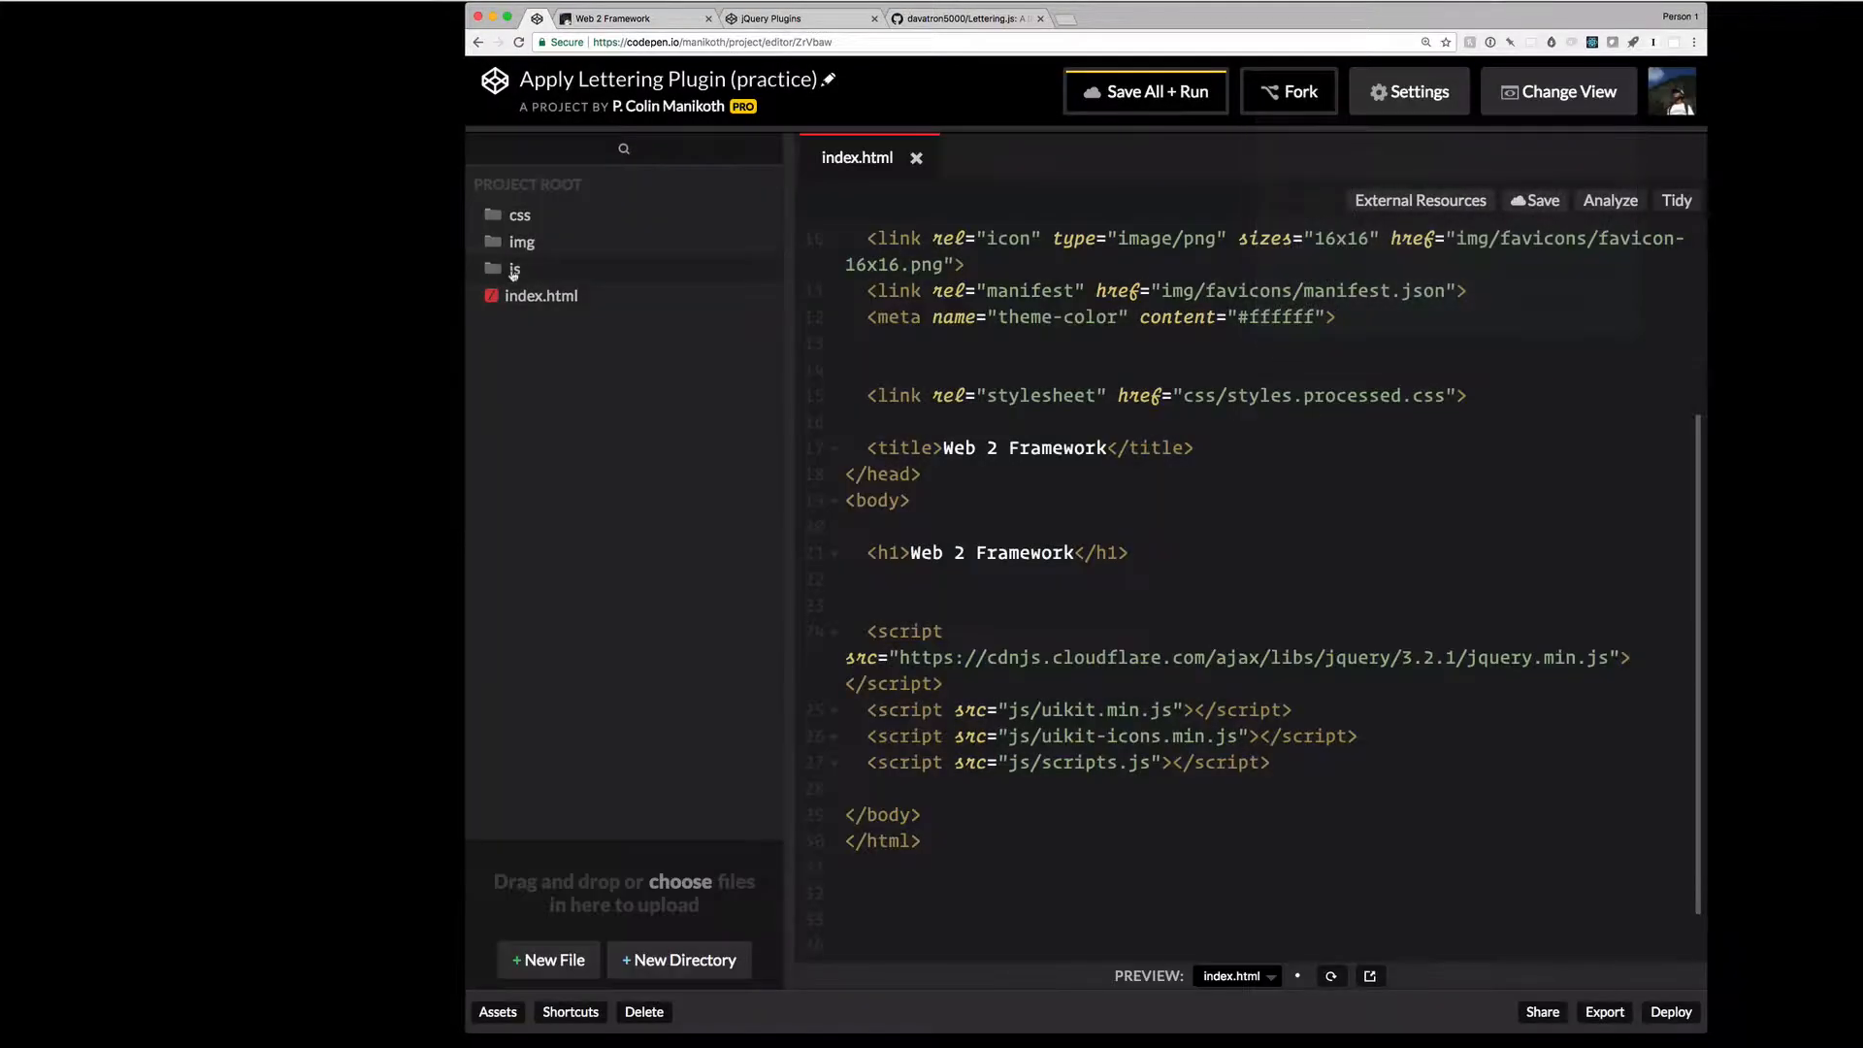
left_click(513, 268)
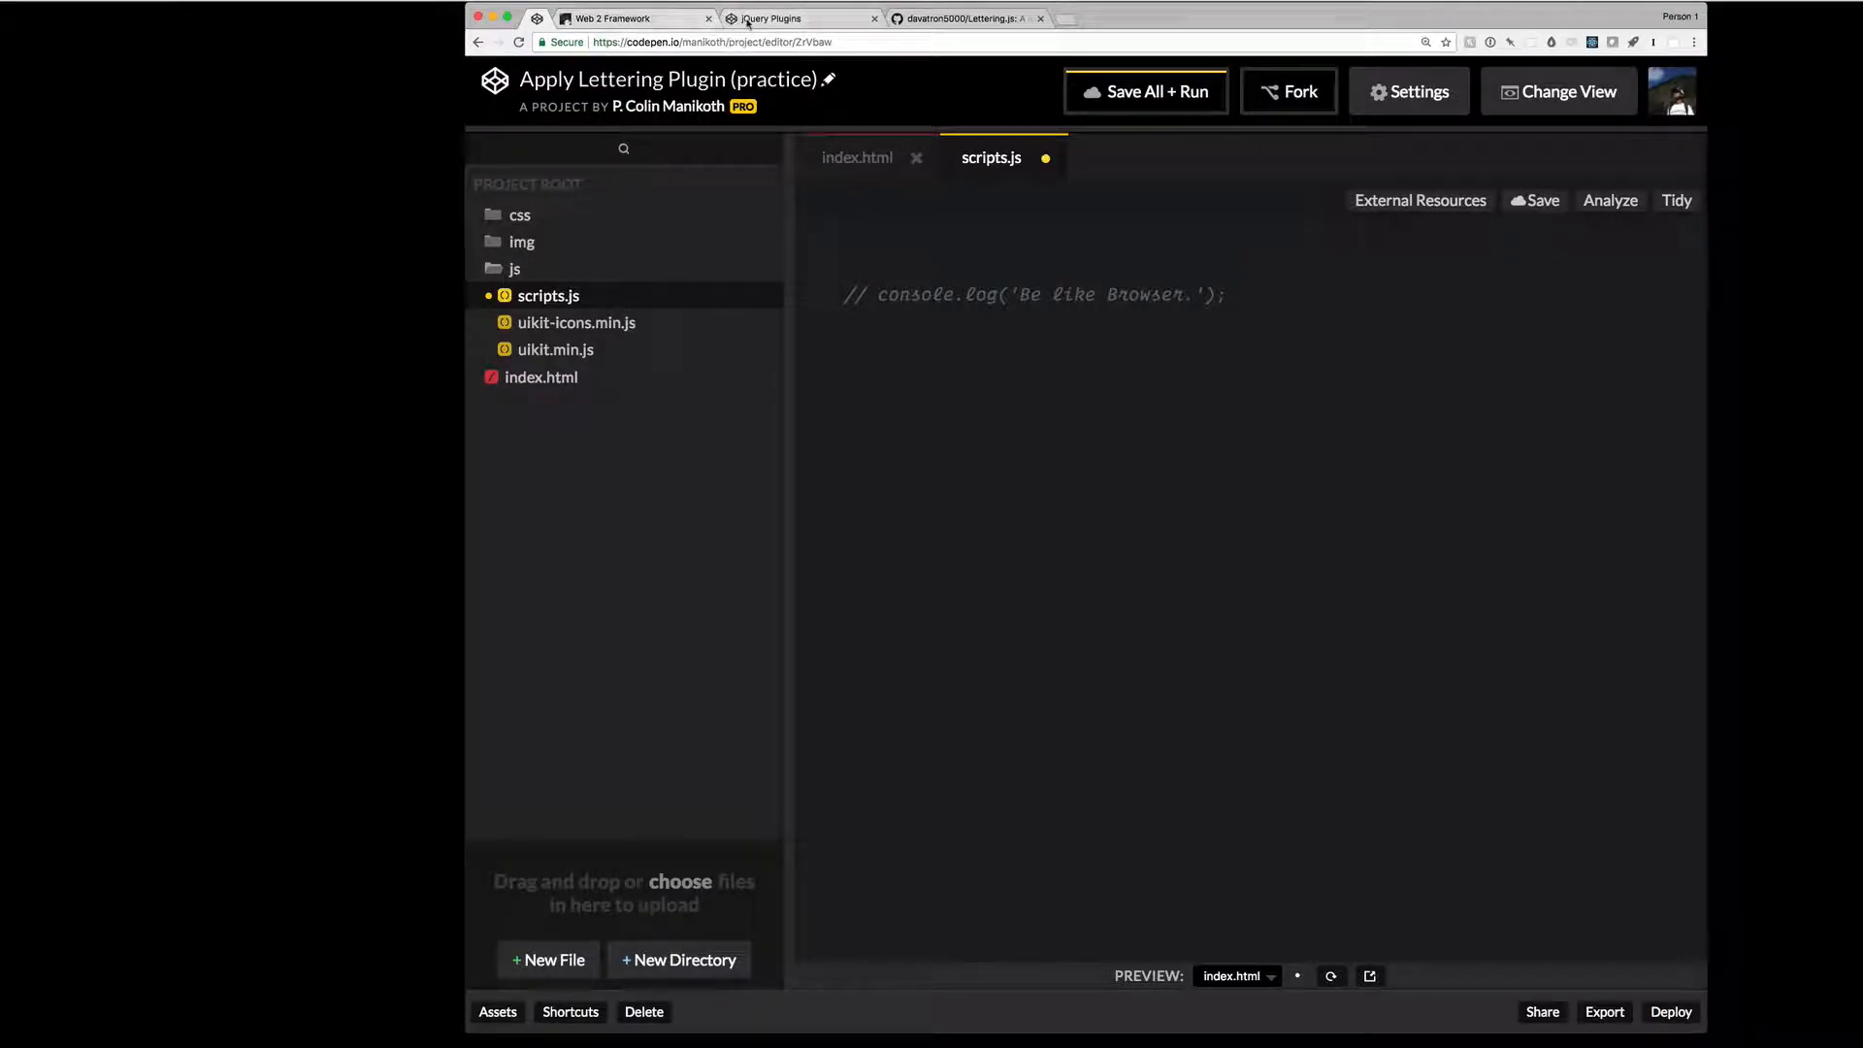
- Check the jQuery Plugins pen's external scripts in Settings, save it, and go to the Lettering.js GitHub page
left_click(792, 17)
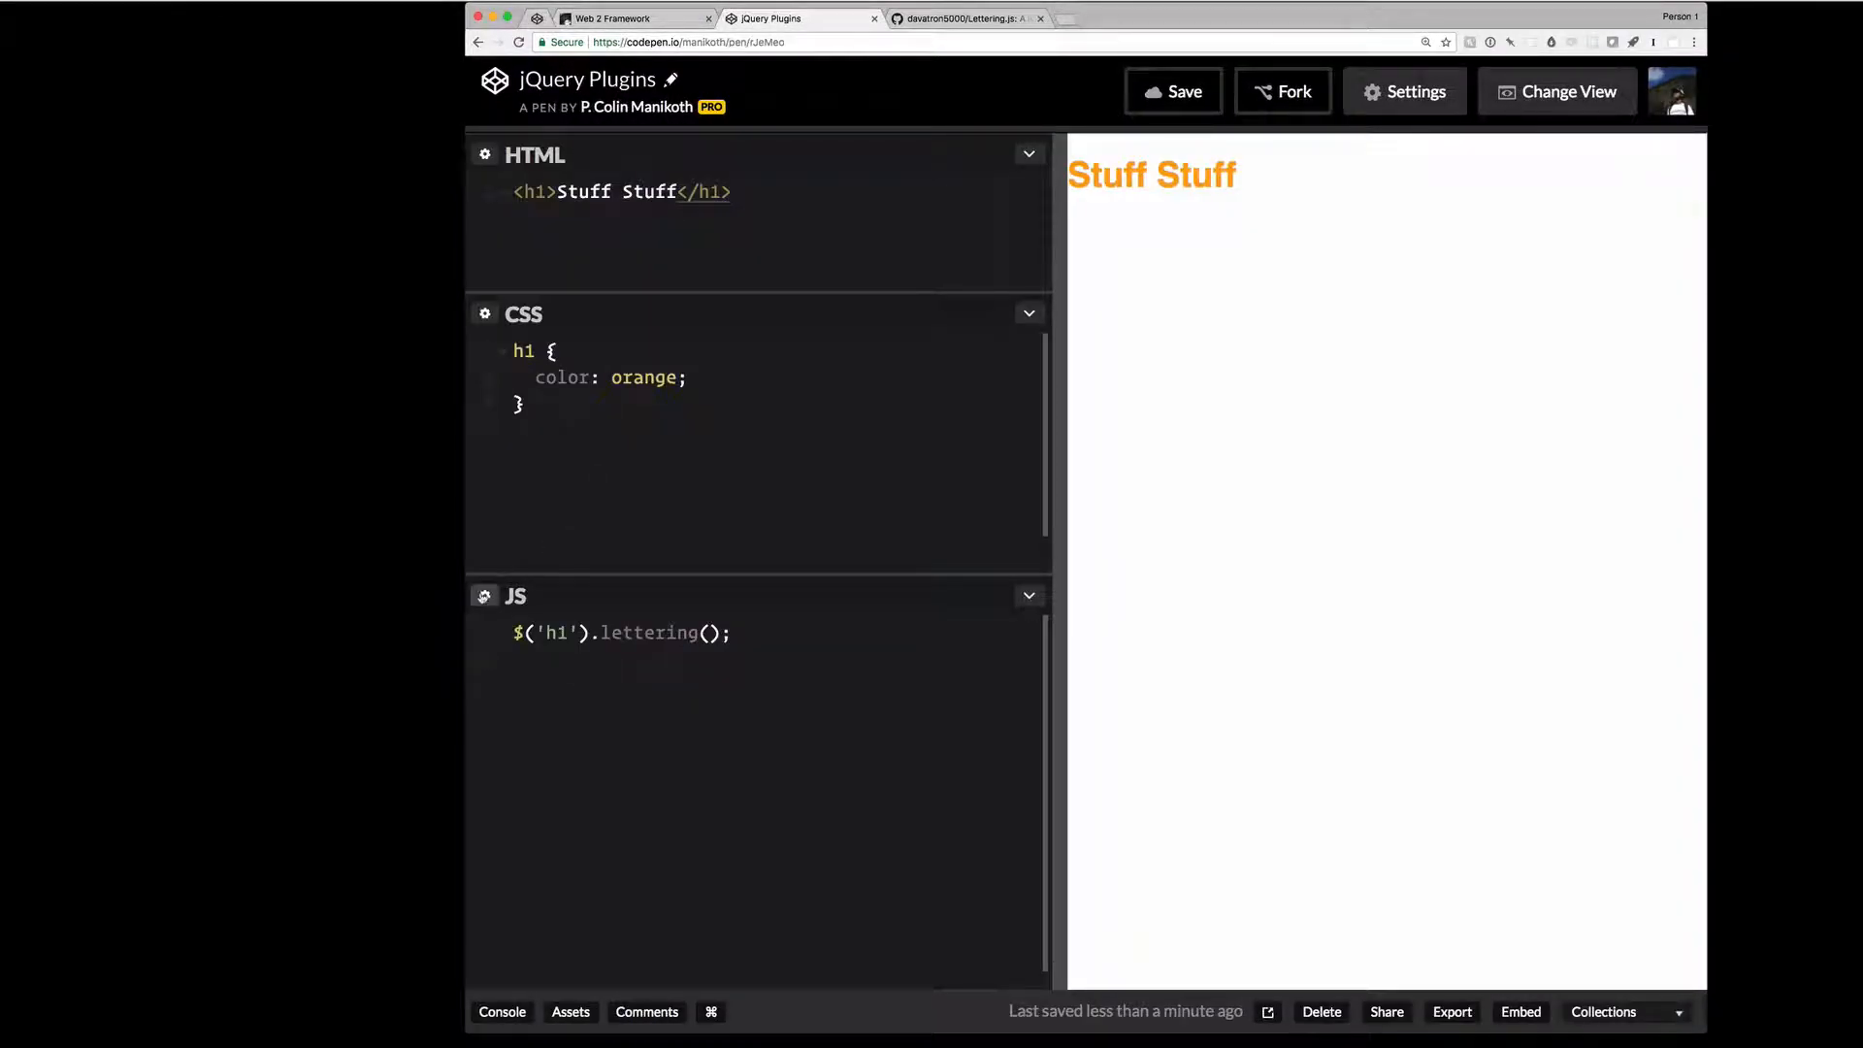
left_click(1405, 92)
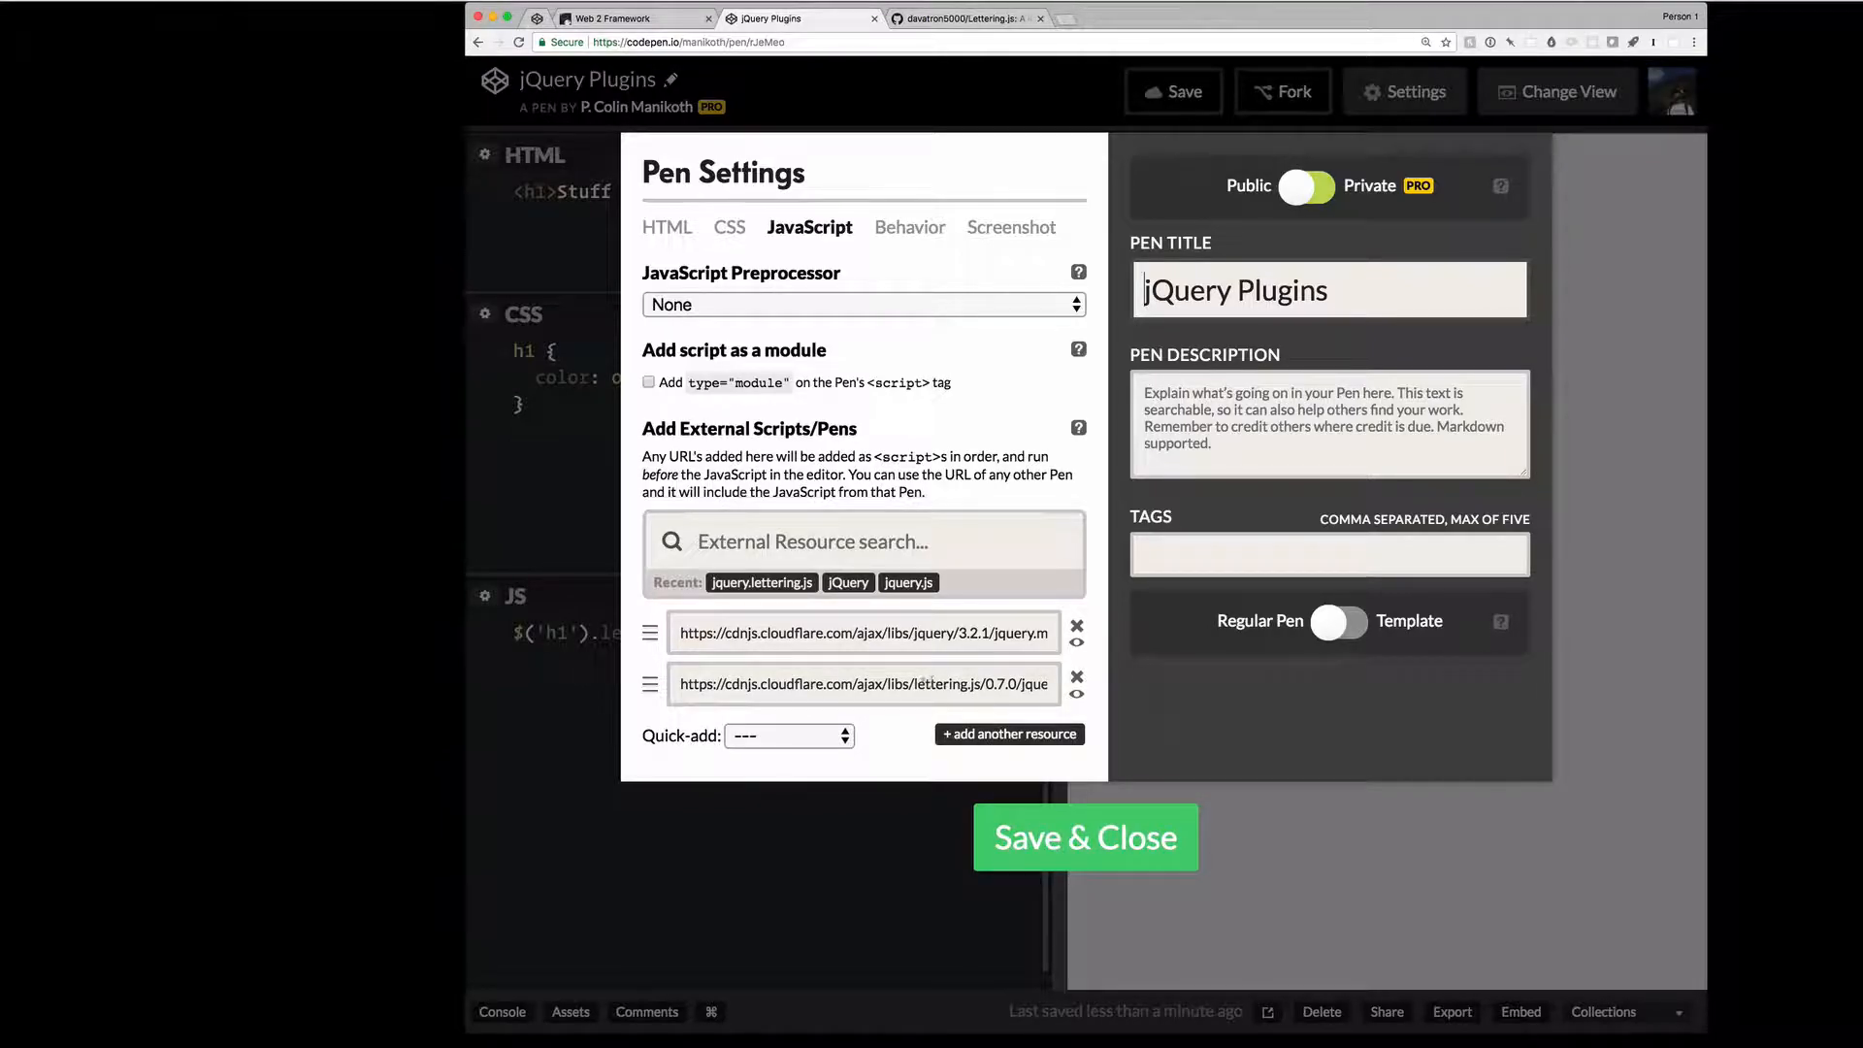
left_click(1087, 838)
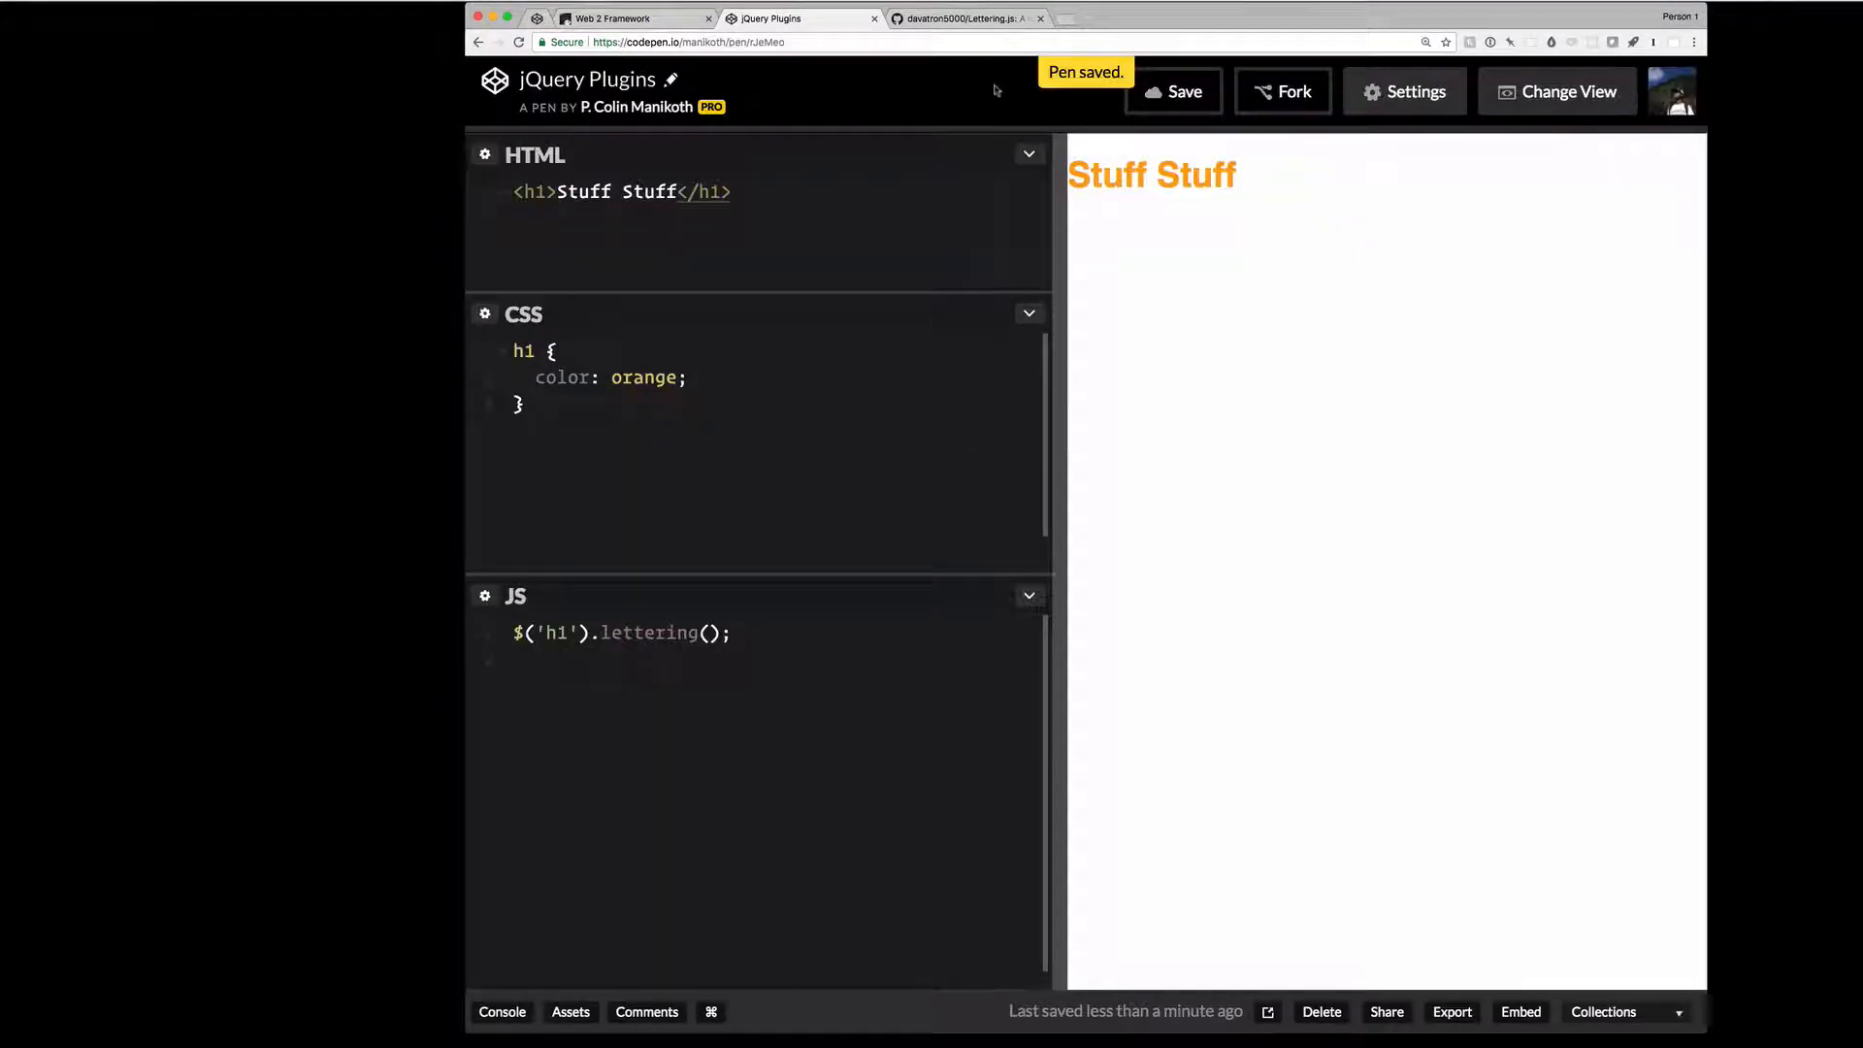
left_click(962, 17)
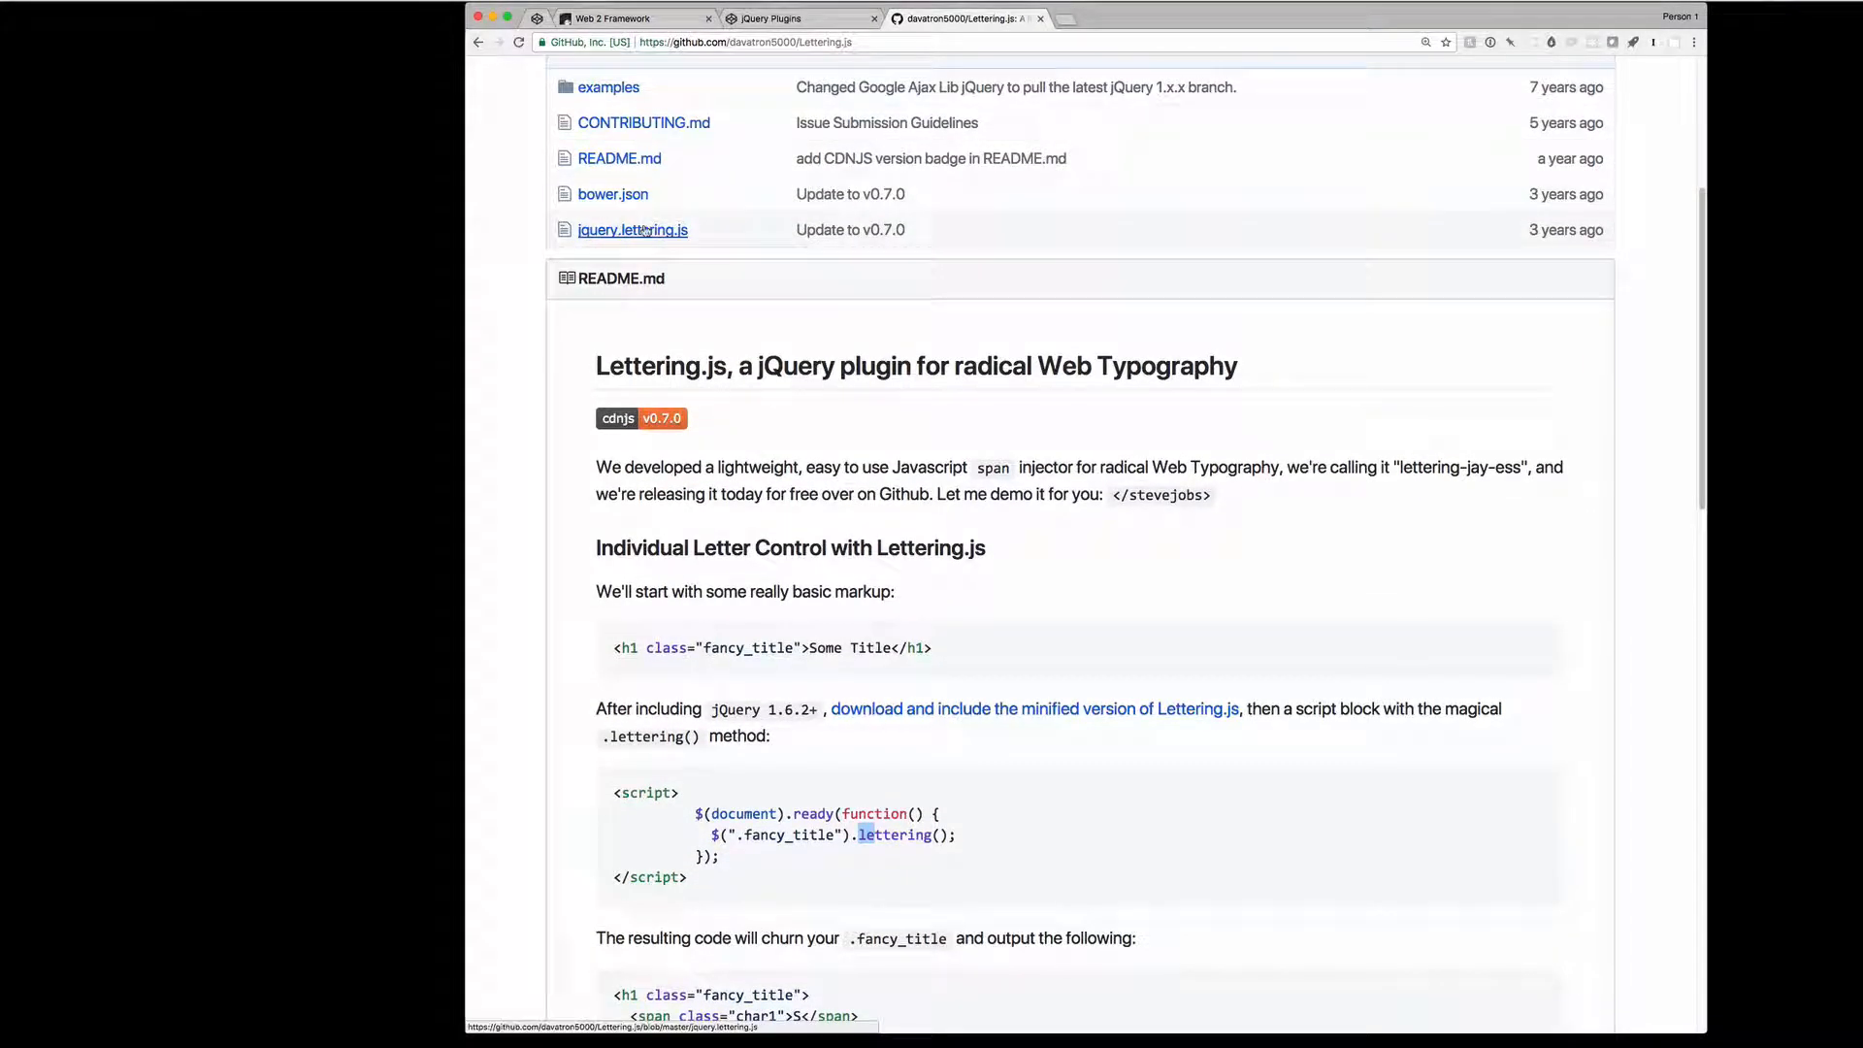
- View the jquery.lettering.js source file on GitHub, select its name, and return to the jQuery Plugins pen
left_click(633, 229)
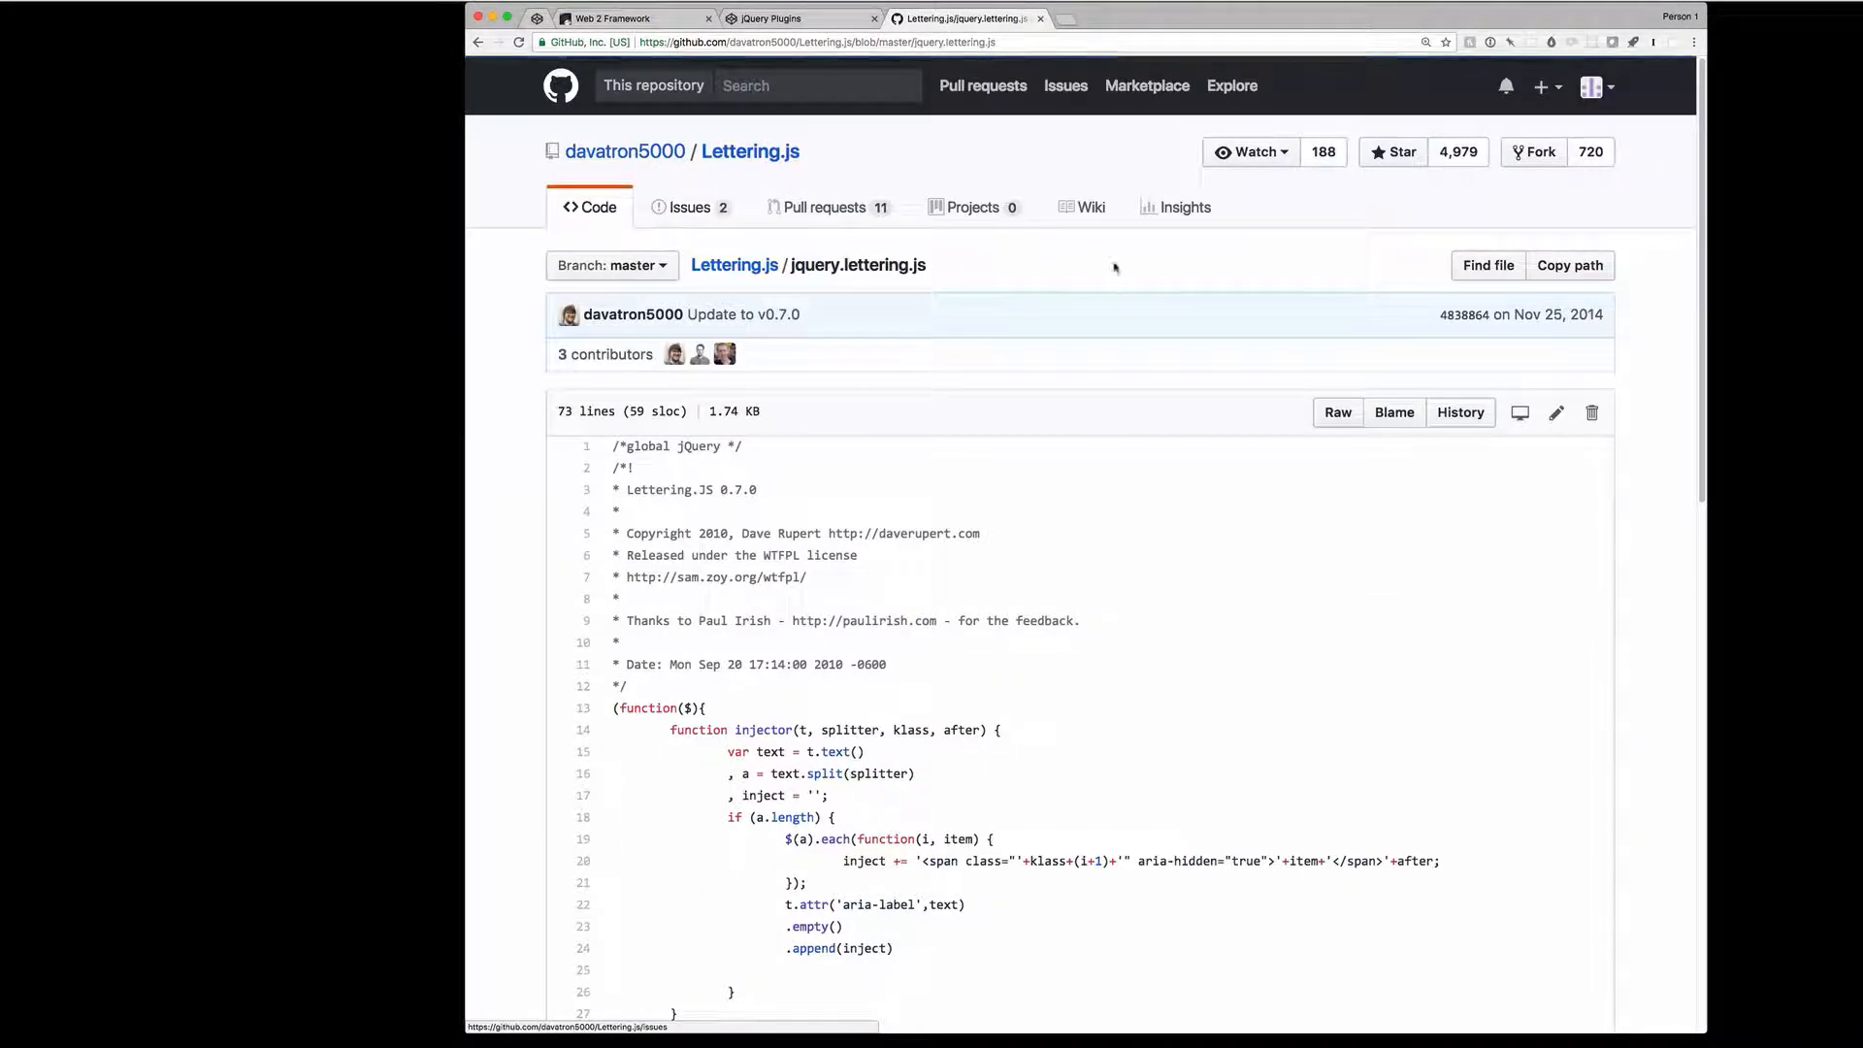
mouse_move(1300, 287)
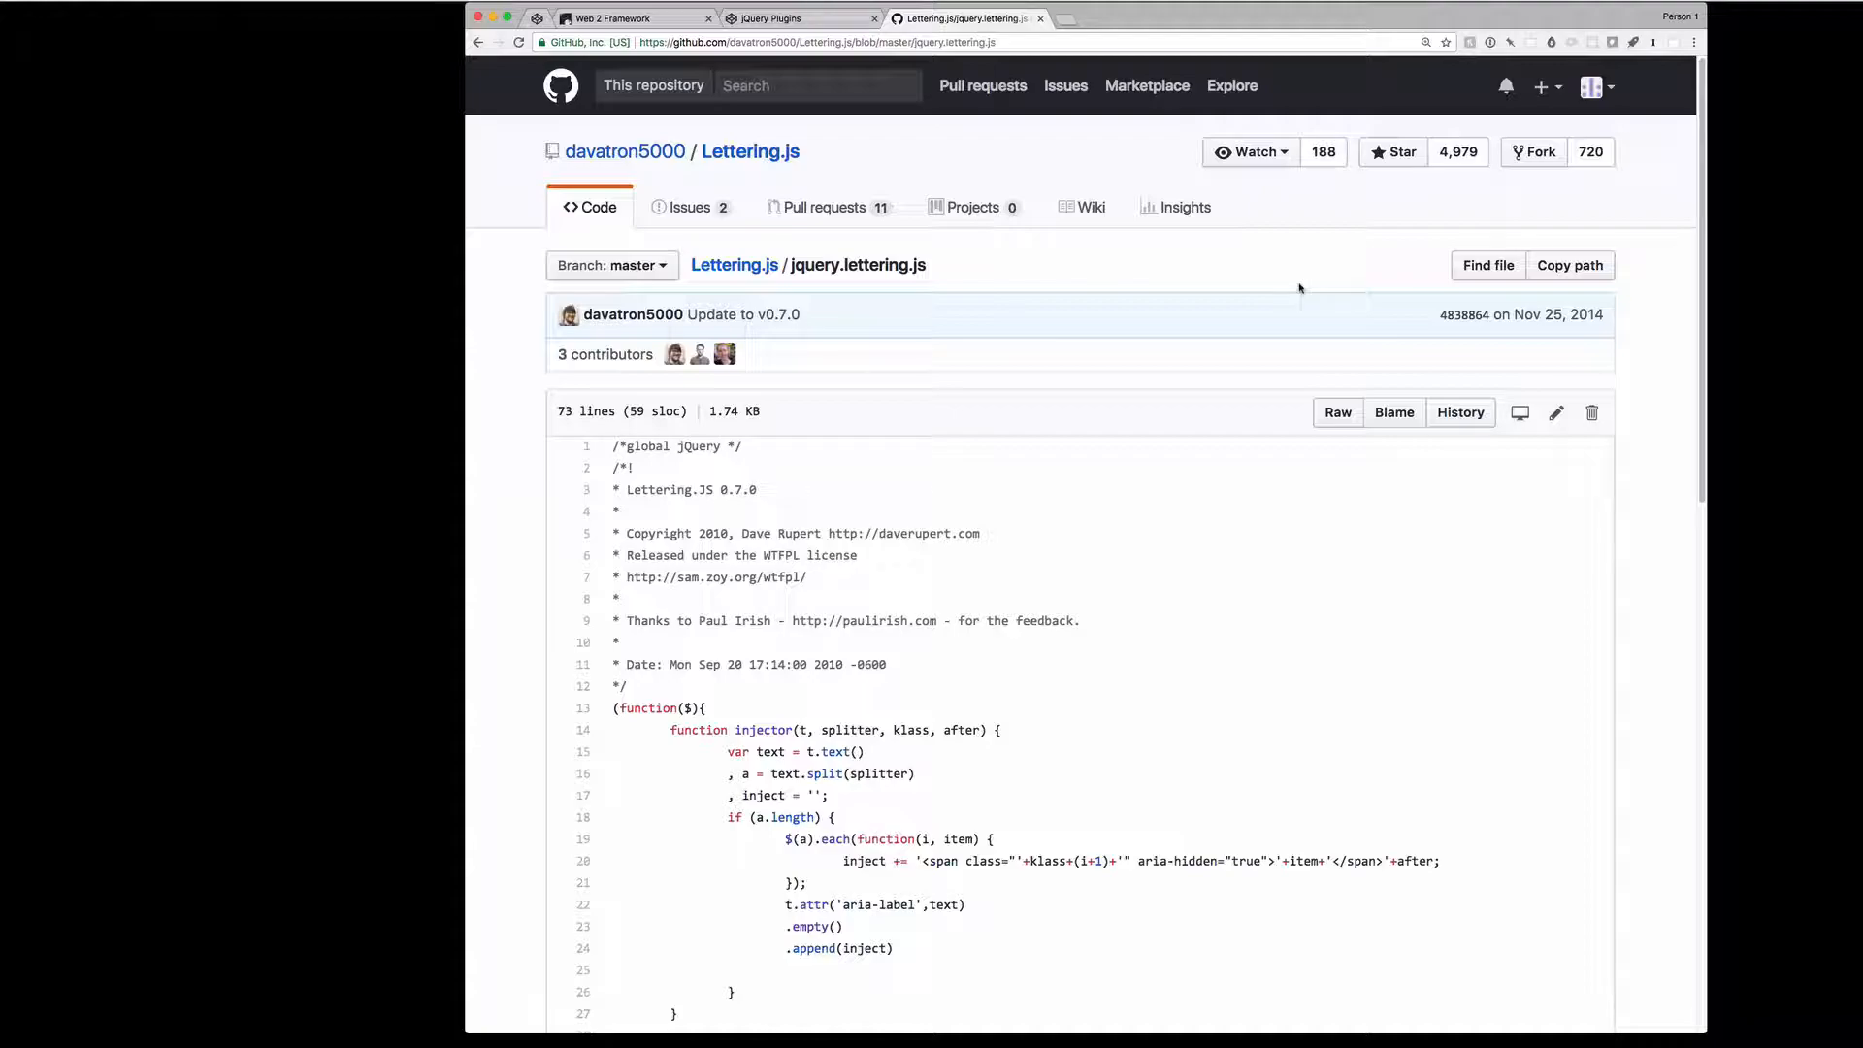
mouse_move(1036, 365)
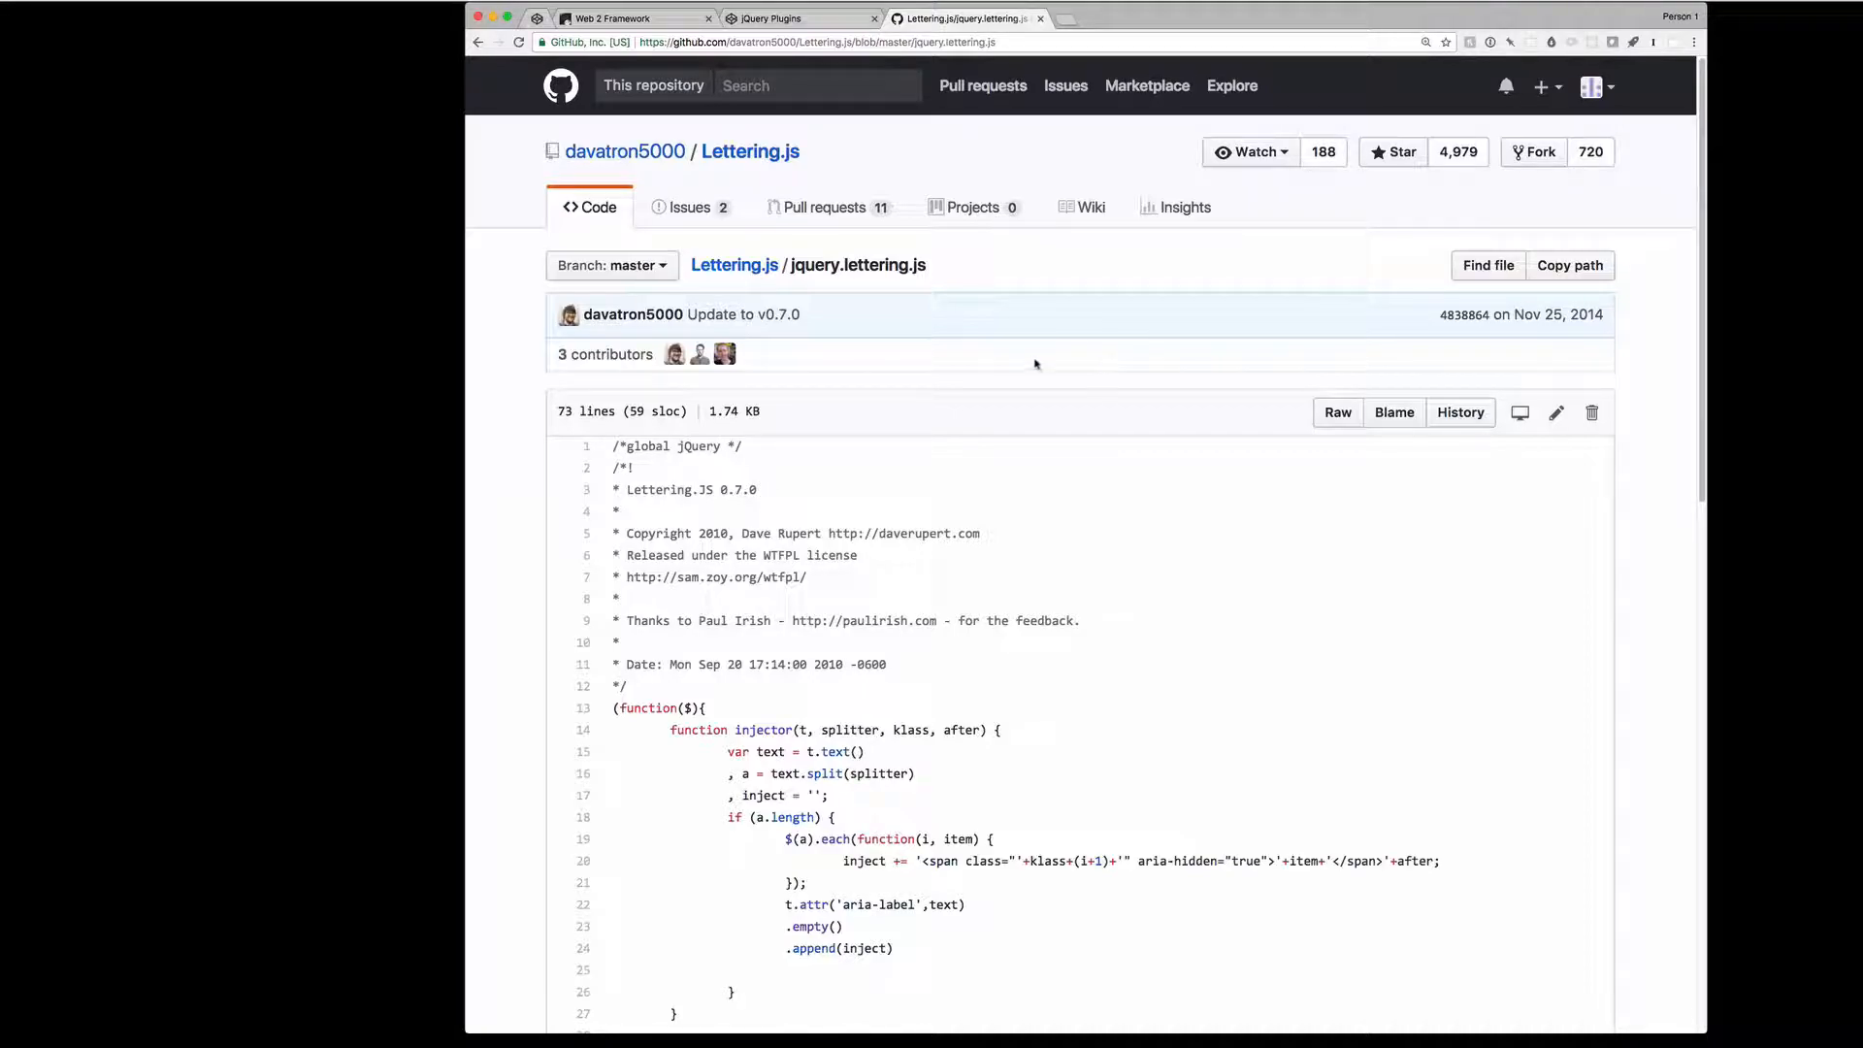
scroll("down", 3)
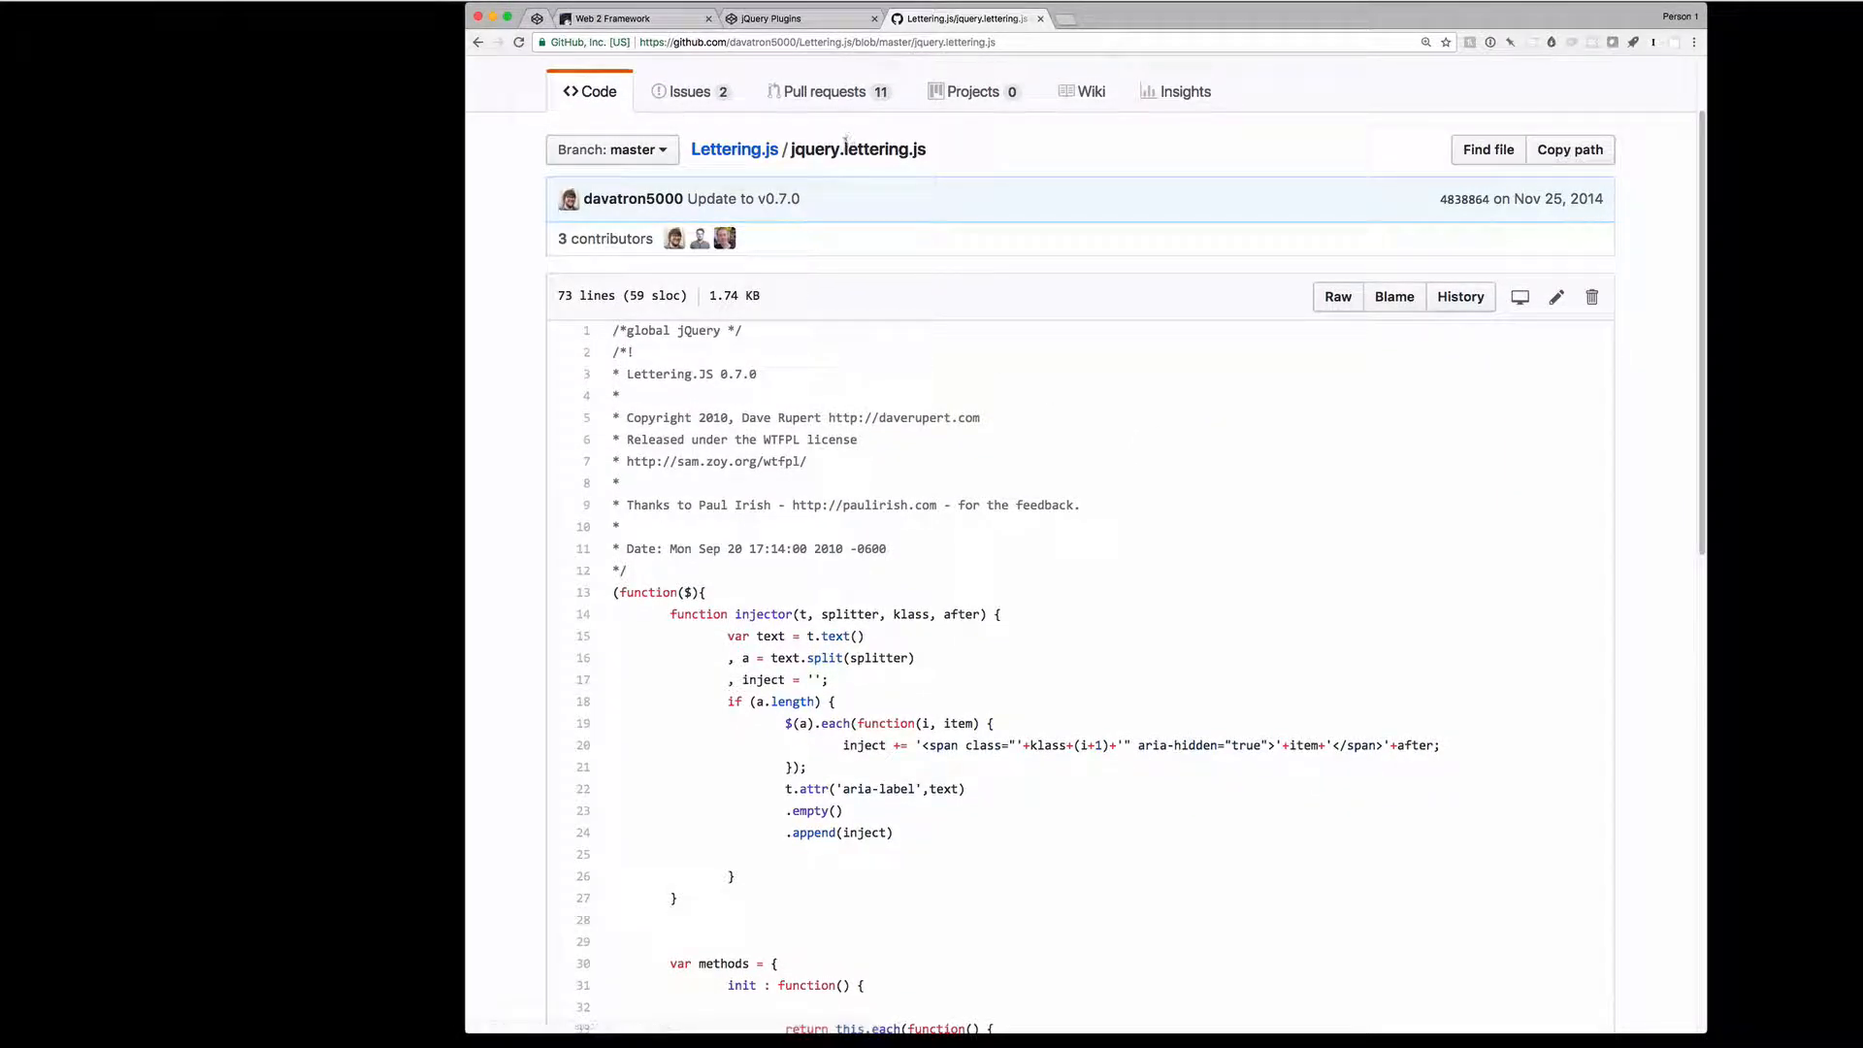
double_click(858, 150)
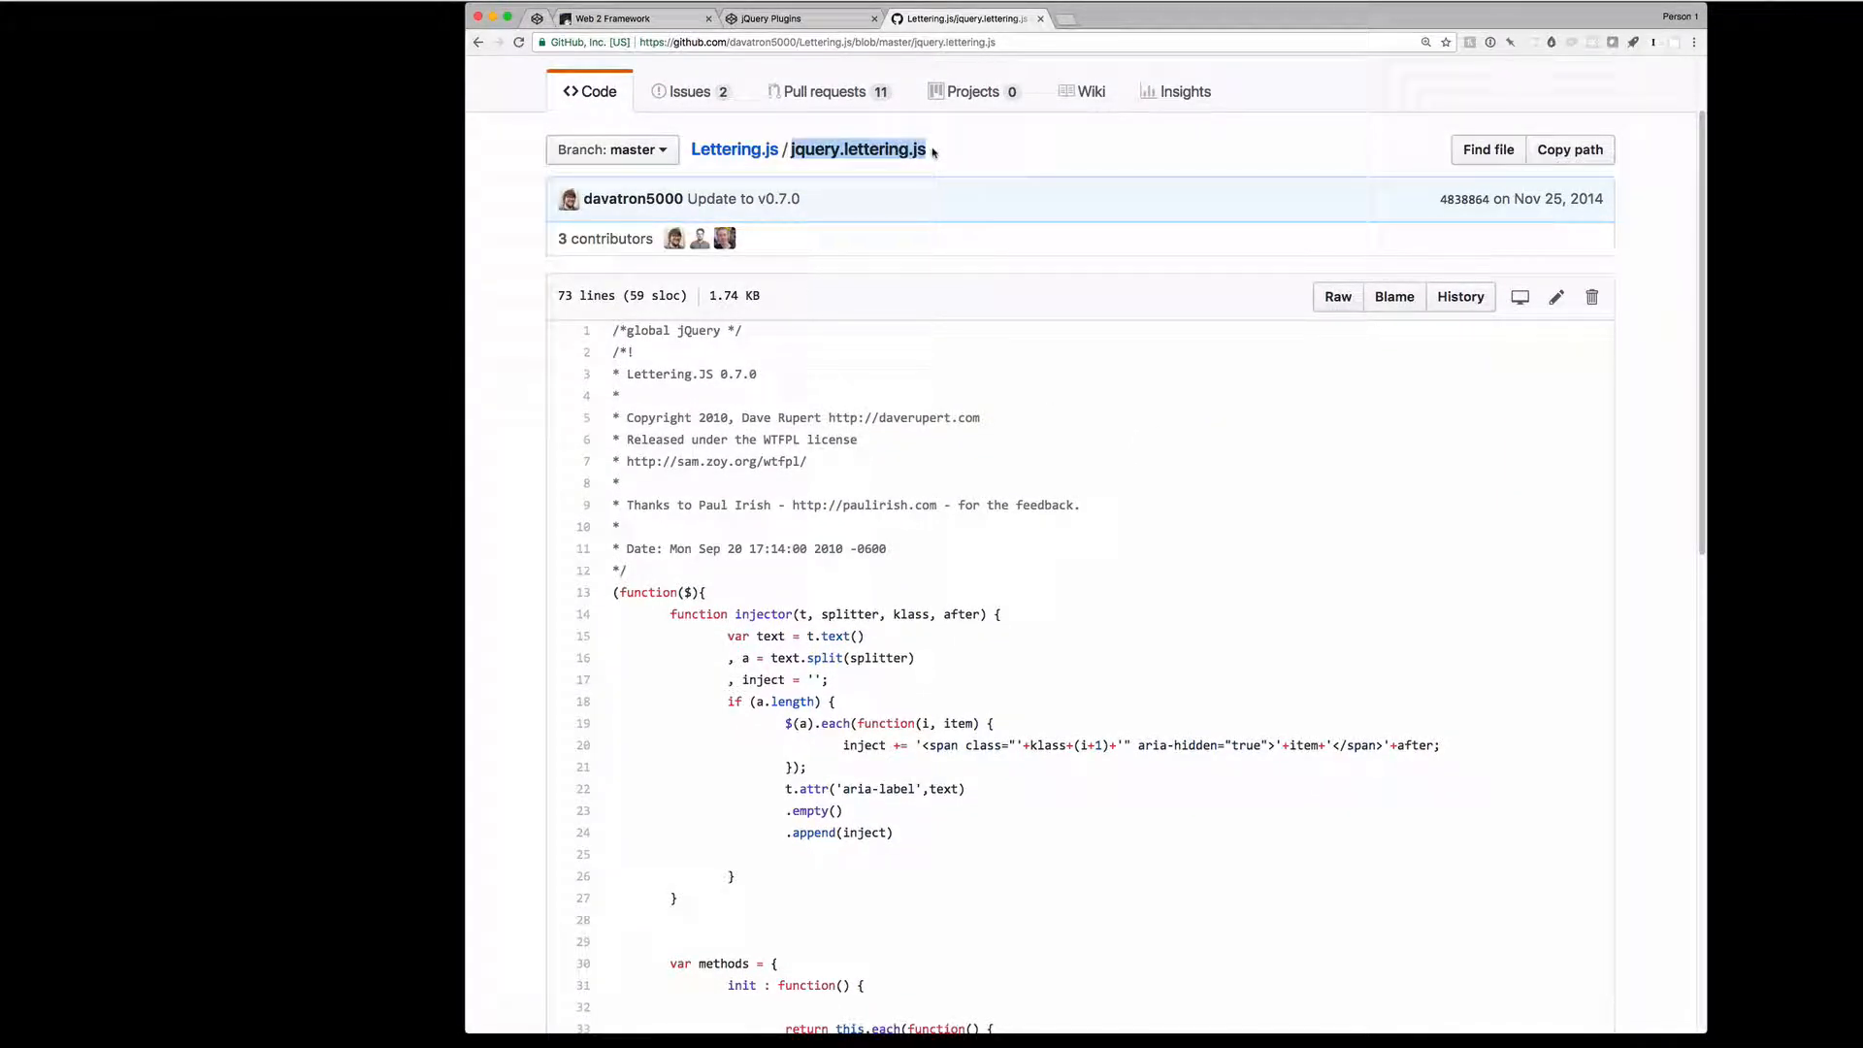
left_click(766, 18)
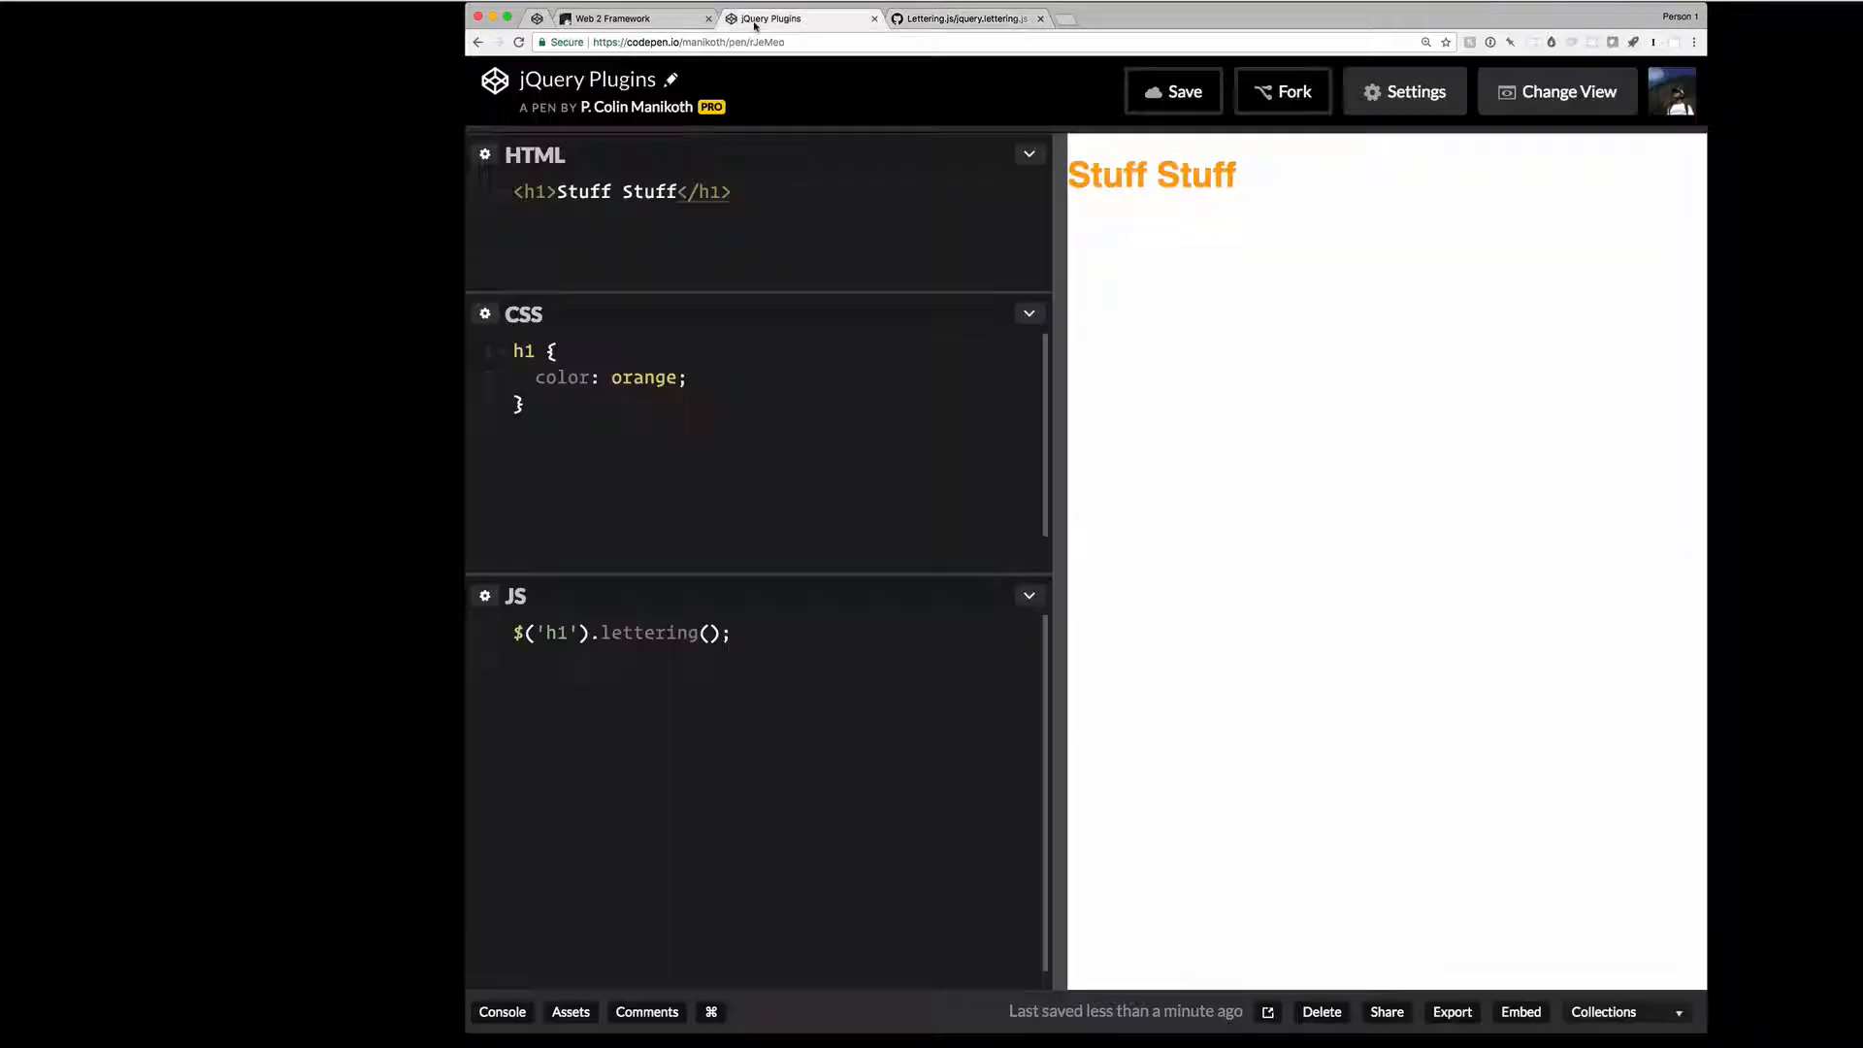
- Confirm jQuery 3.2.1 and lettering.js 0.7.0 as the pen's external scripts, then close Settings
left_click(1405, 91)
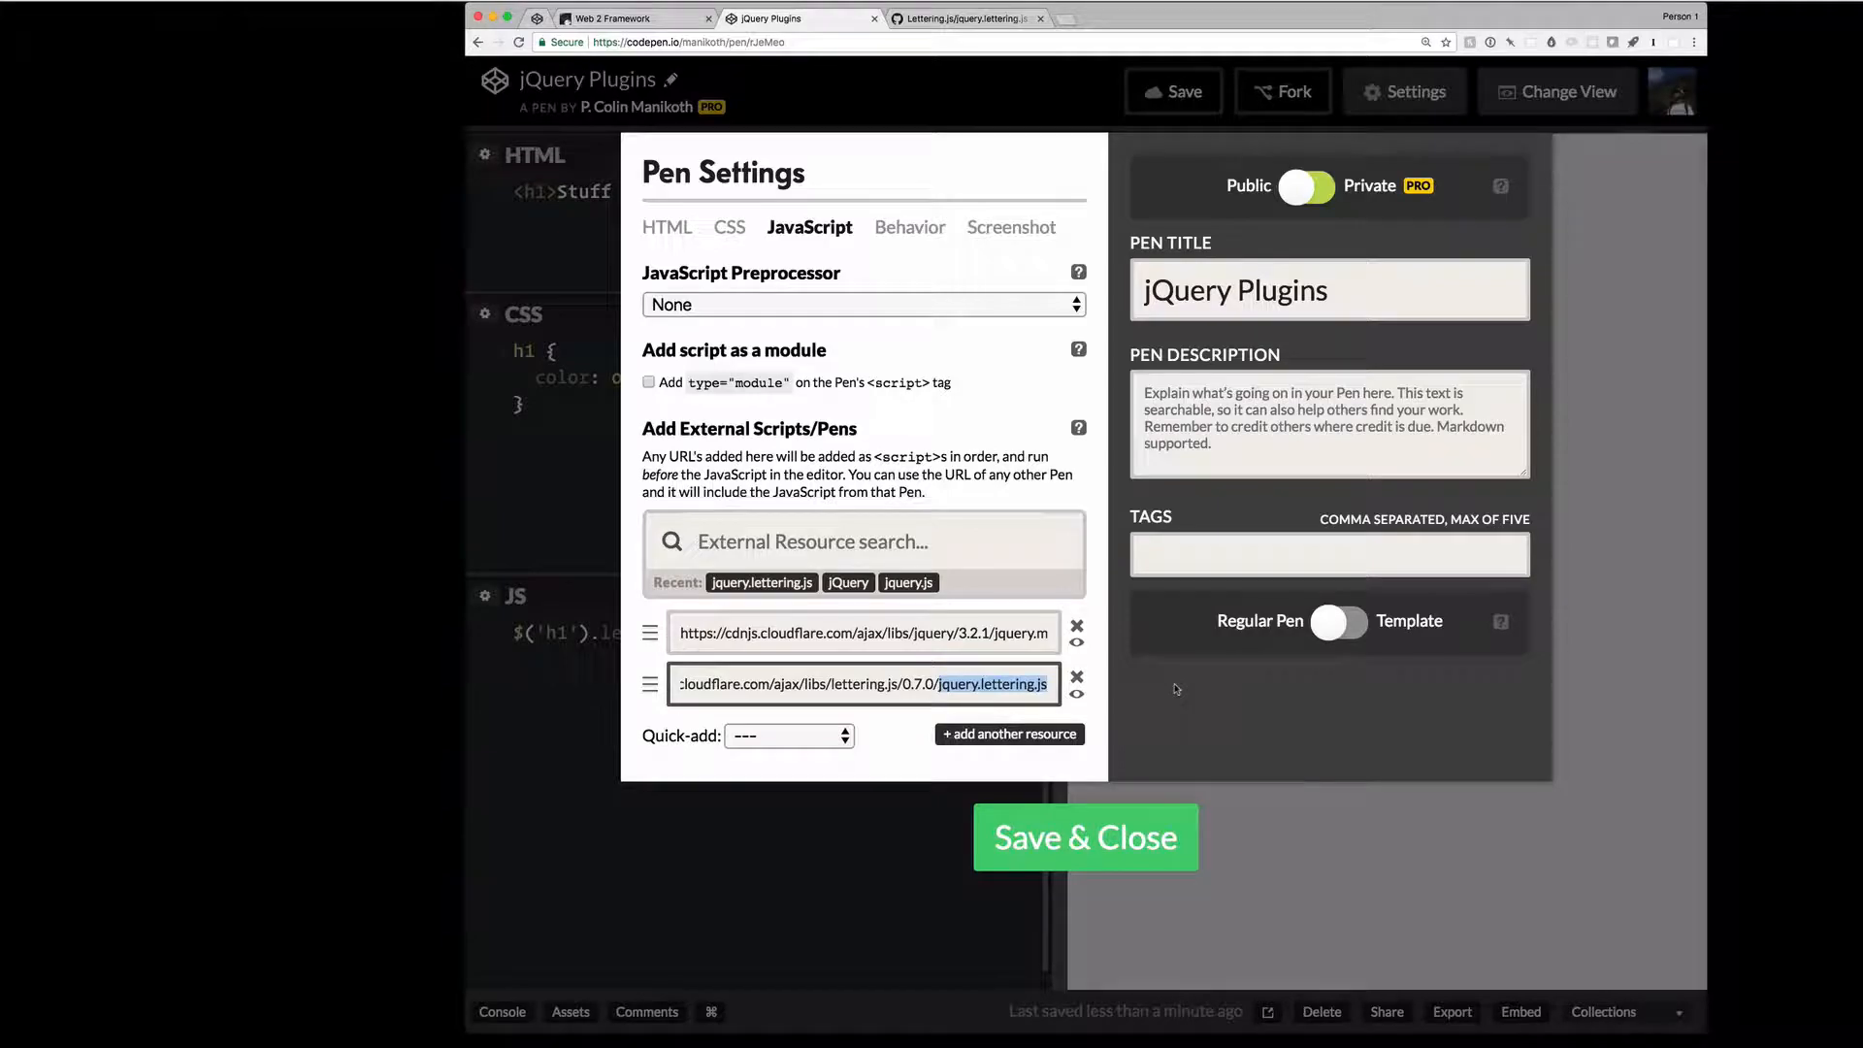
left_click(1087, 838)
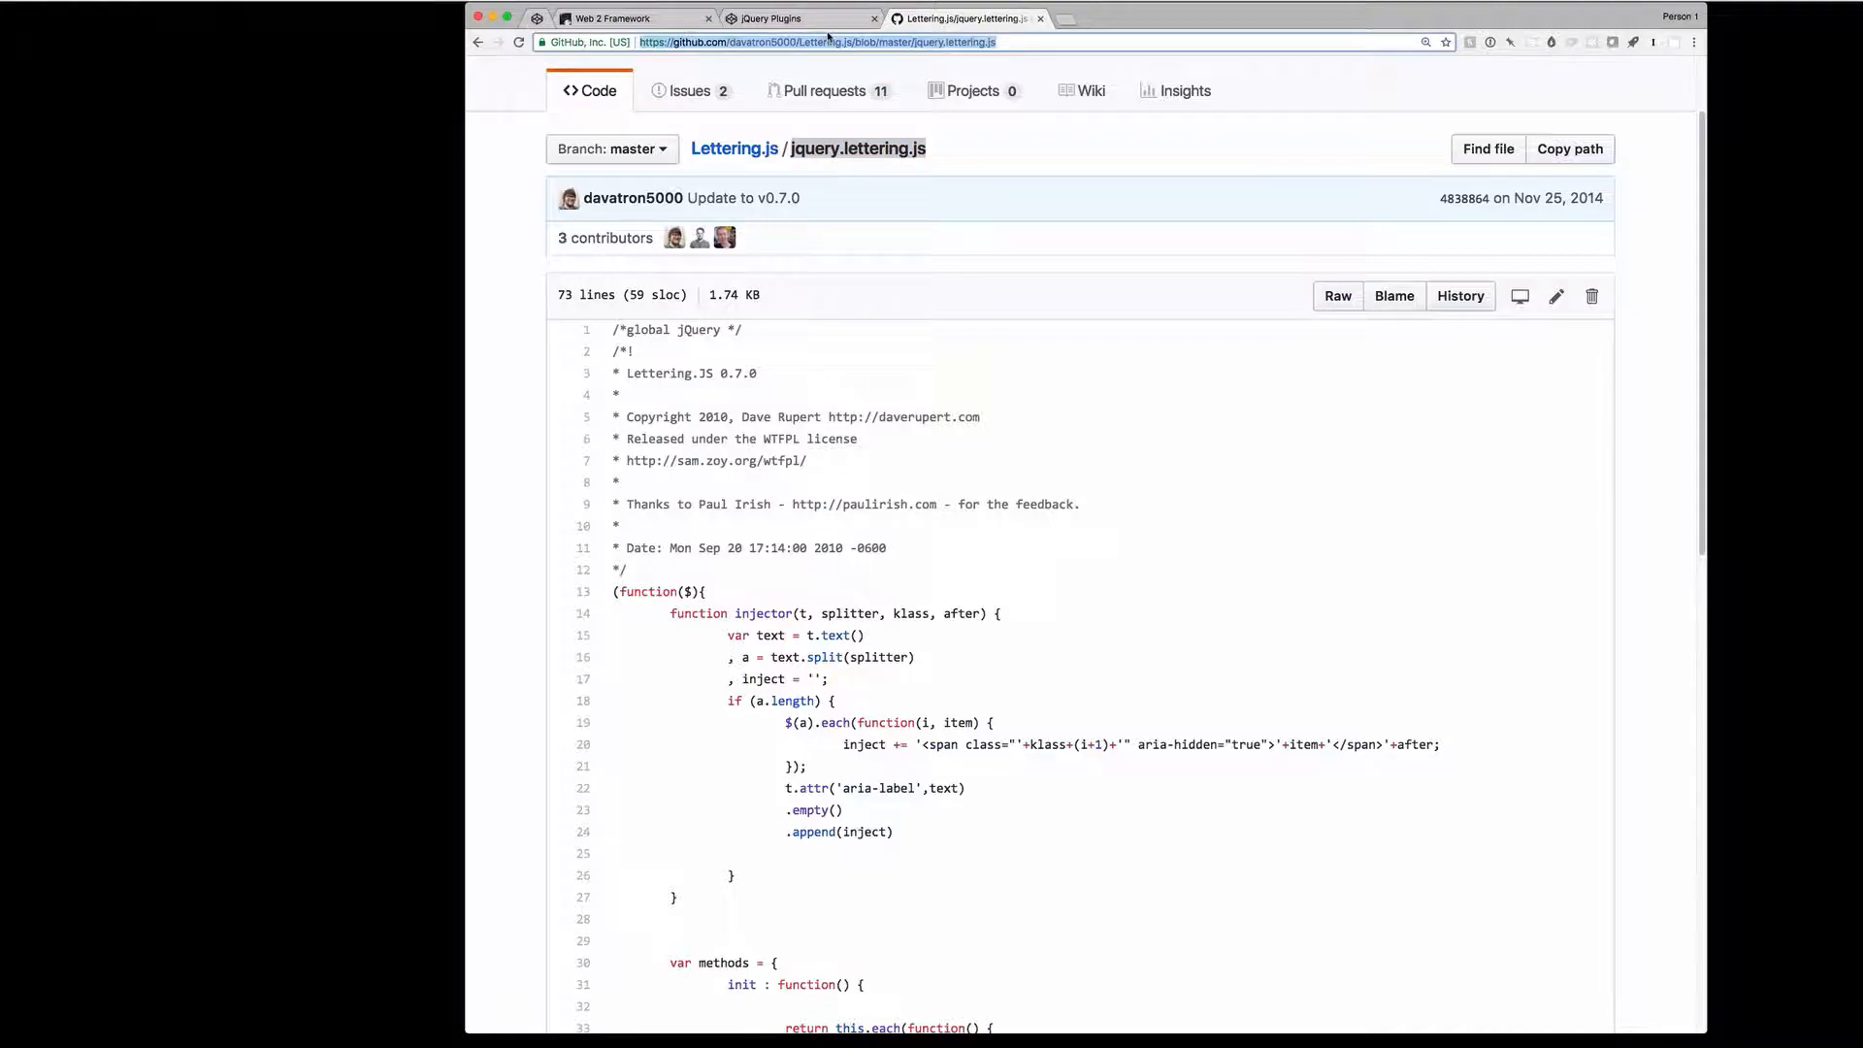
- Visit youtube.com, view a trailer's embed code, close it and the YouTube tab to return to GitHub
type("youtube.com")
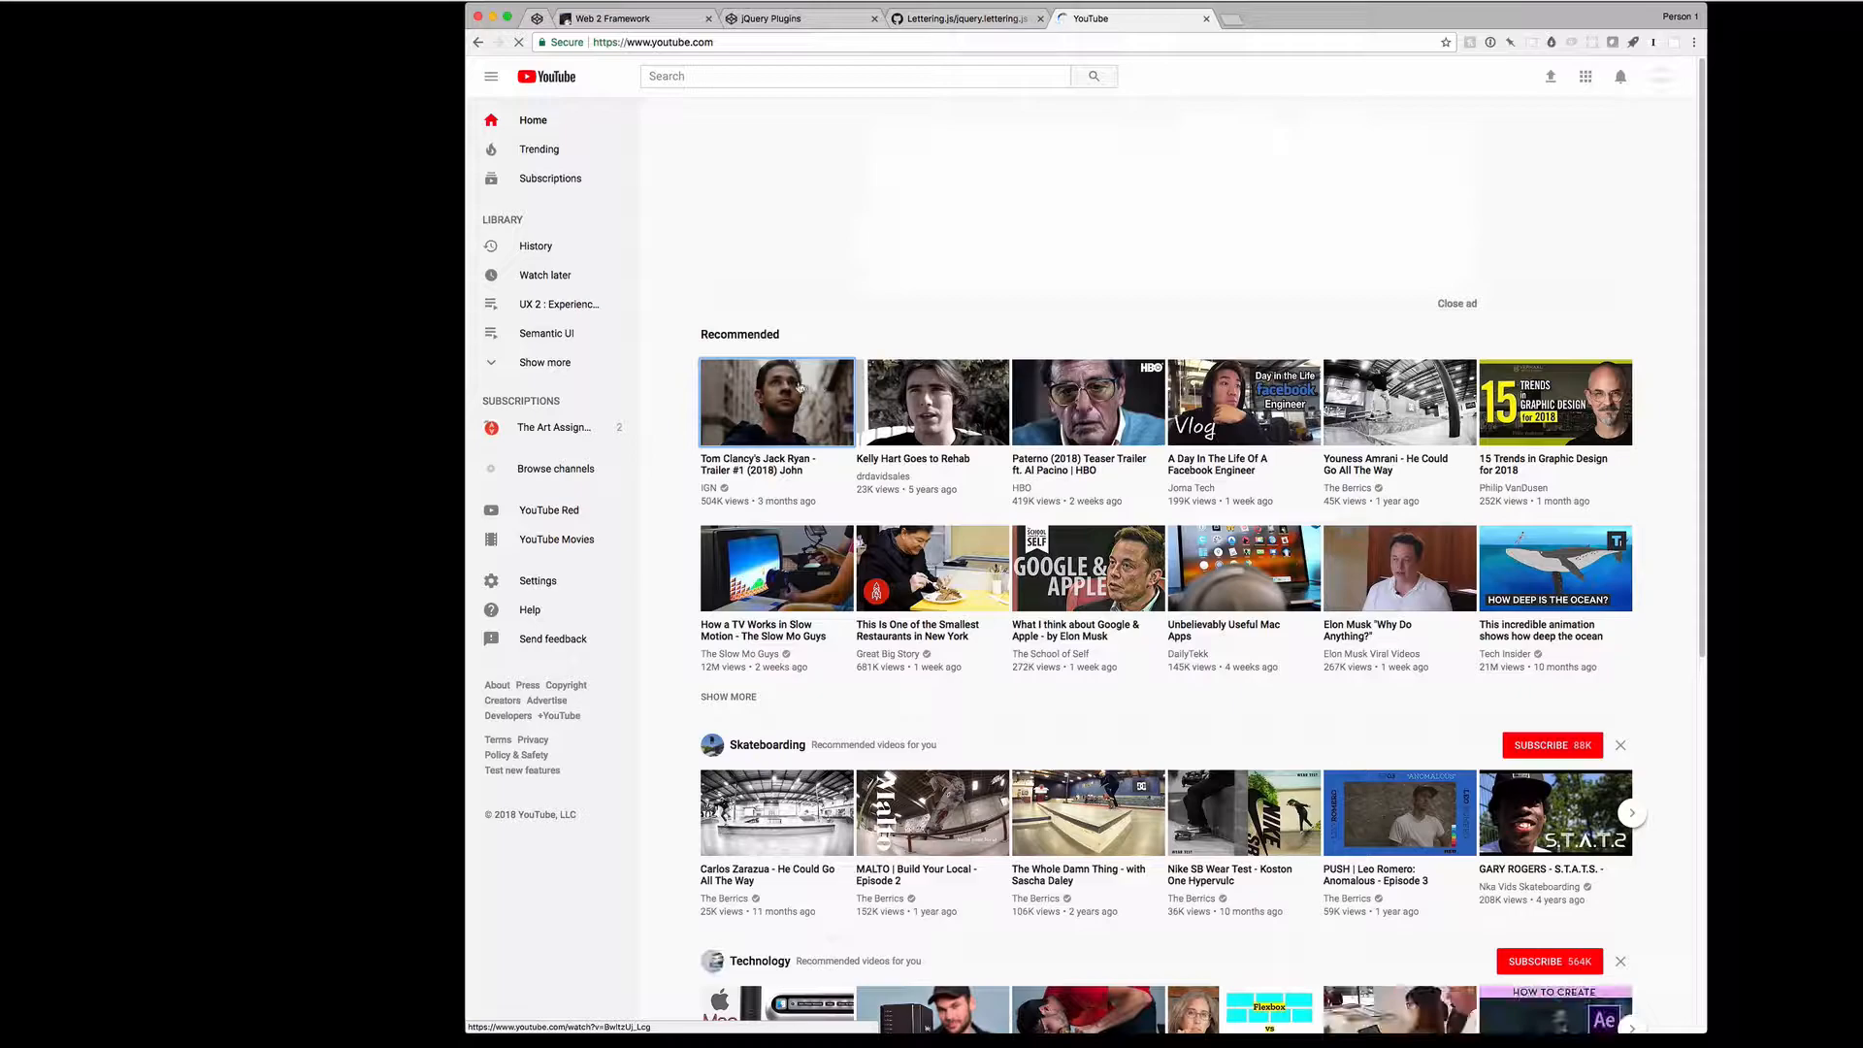
left_click(776, 402)
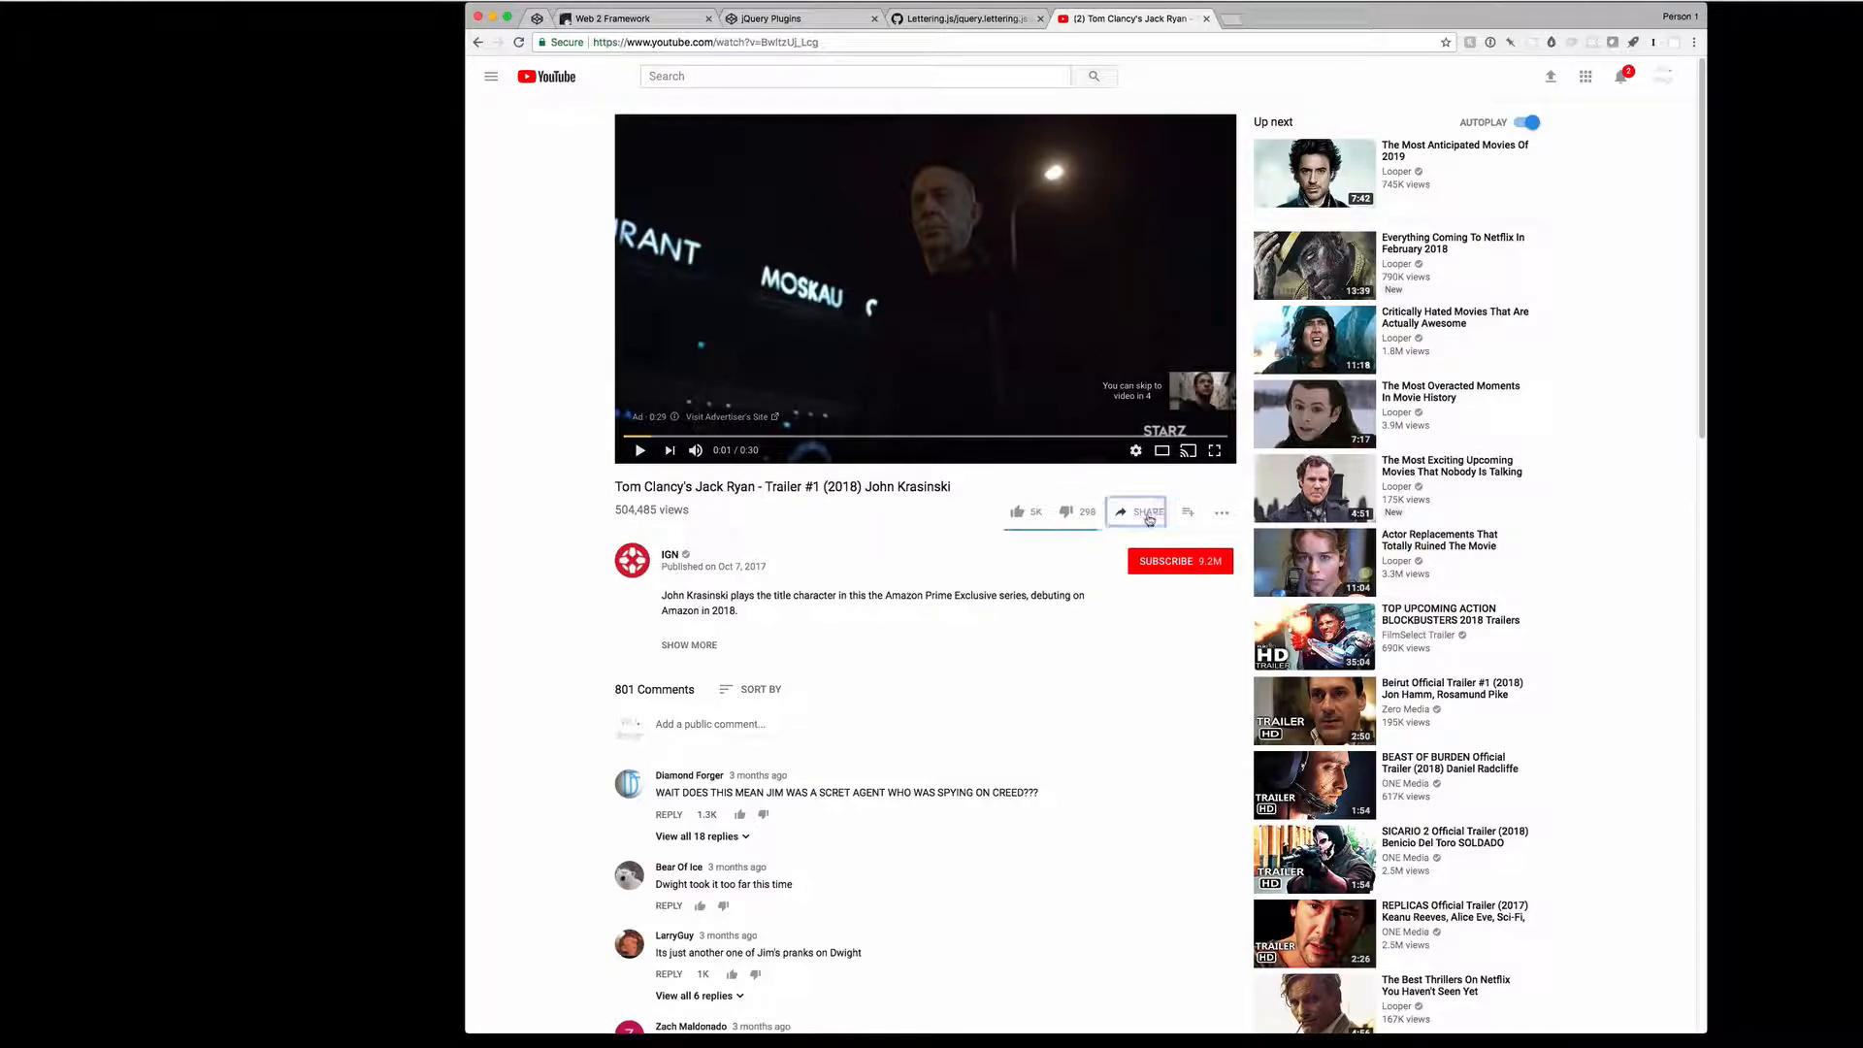
left_click(1148, 512)
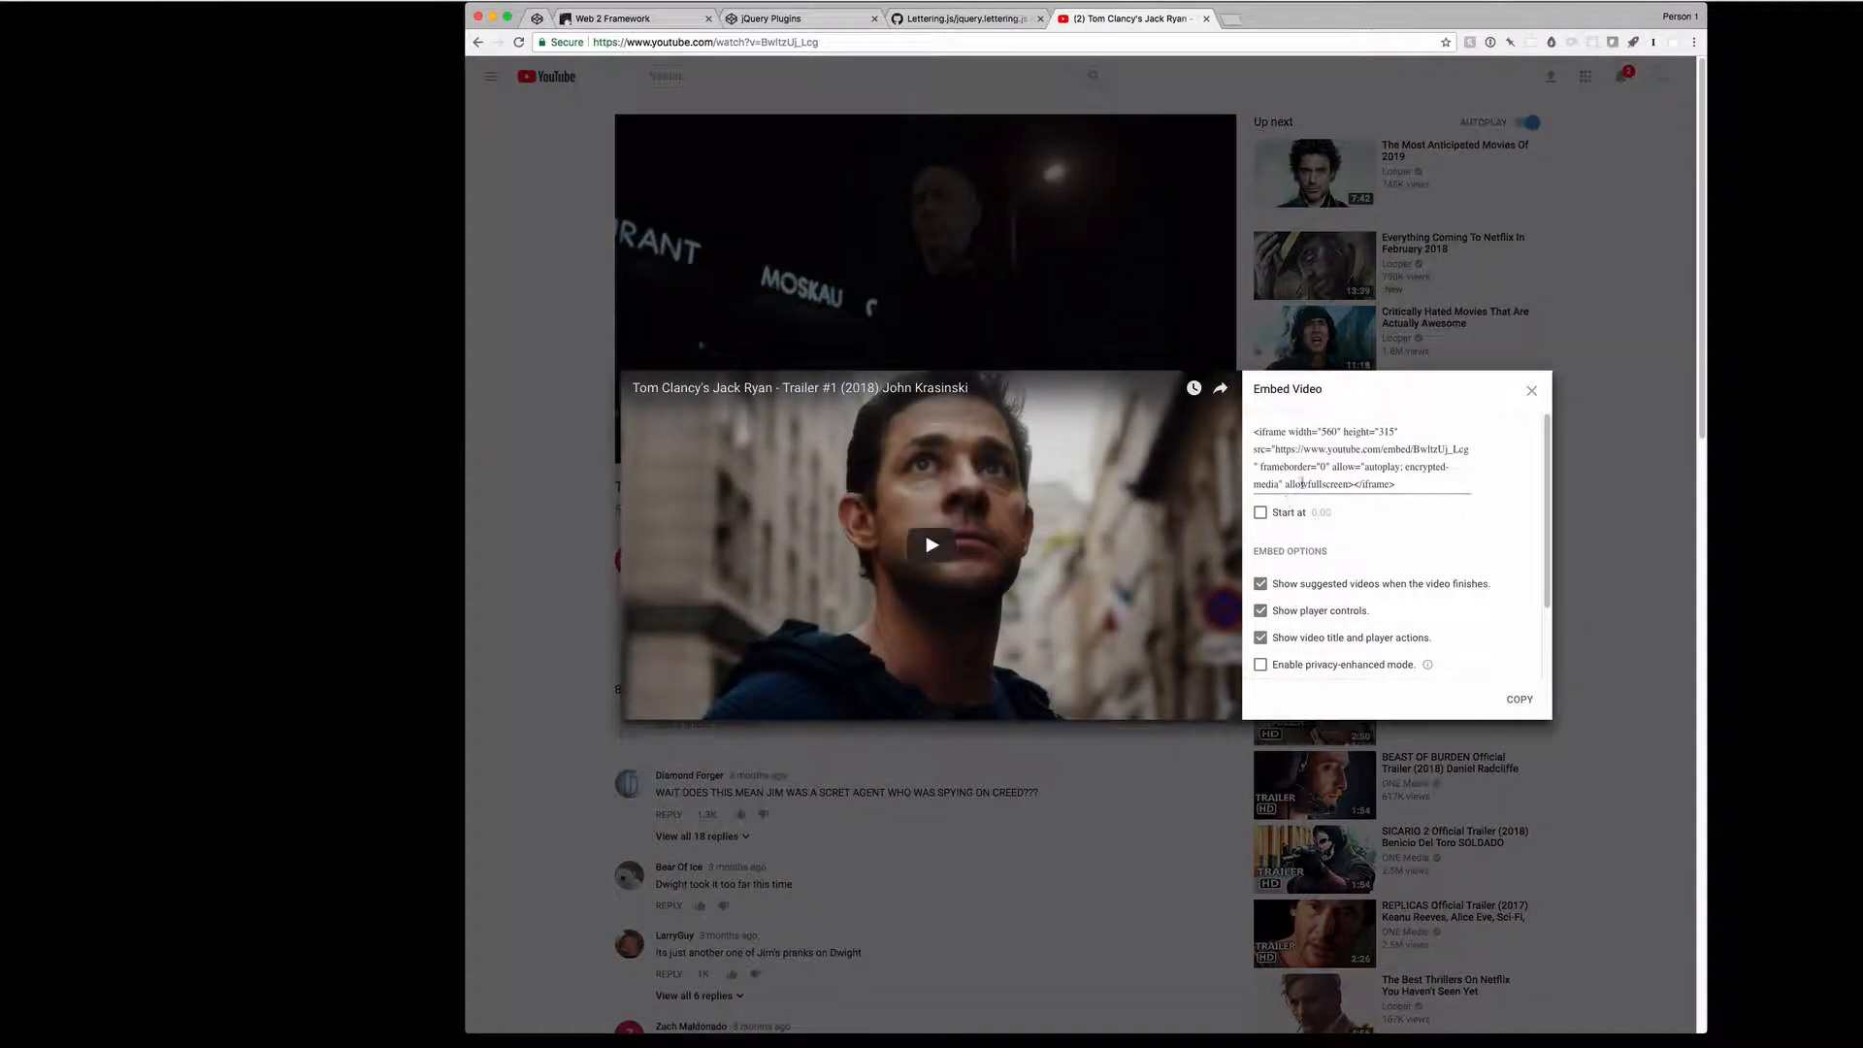
left_click(1531, 390)
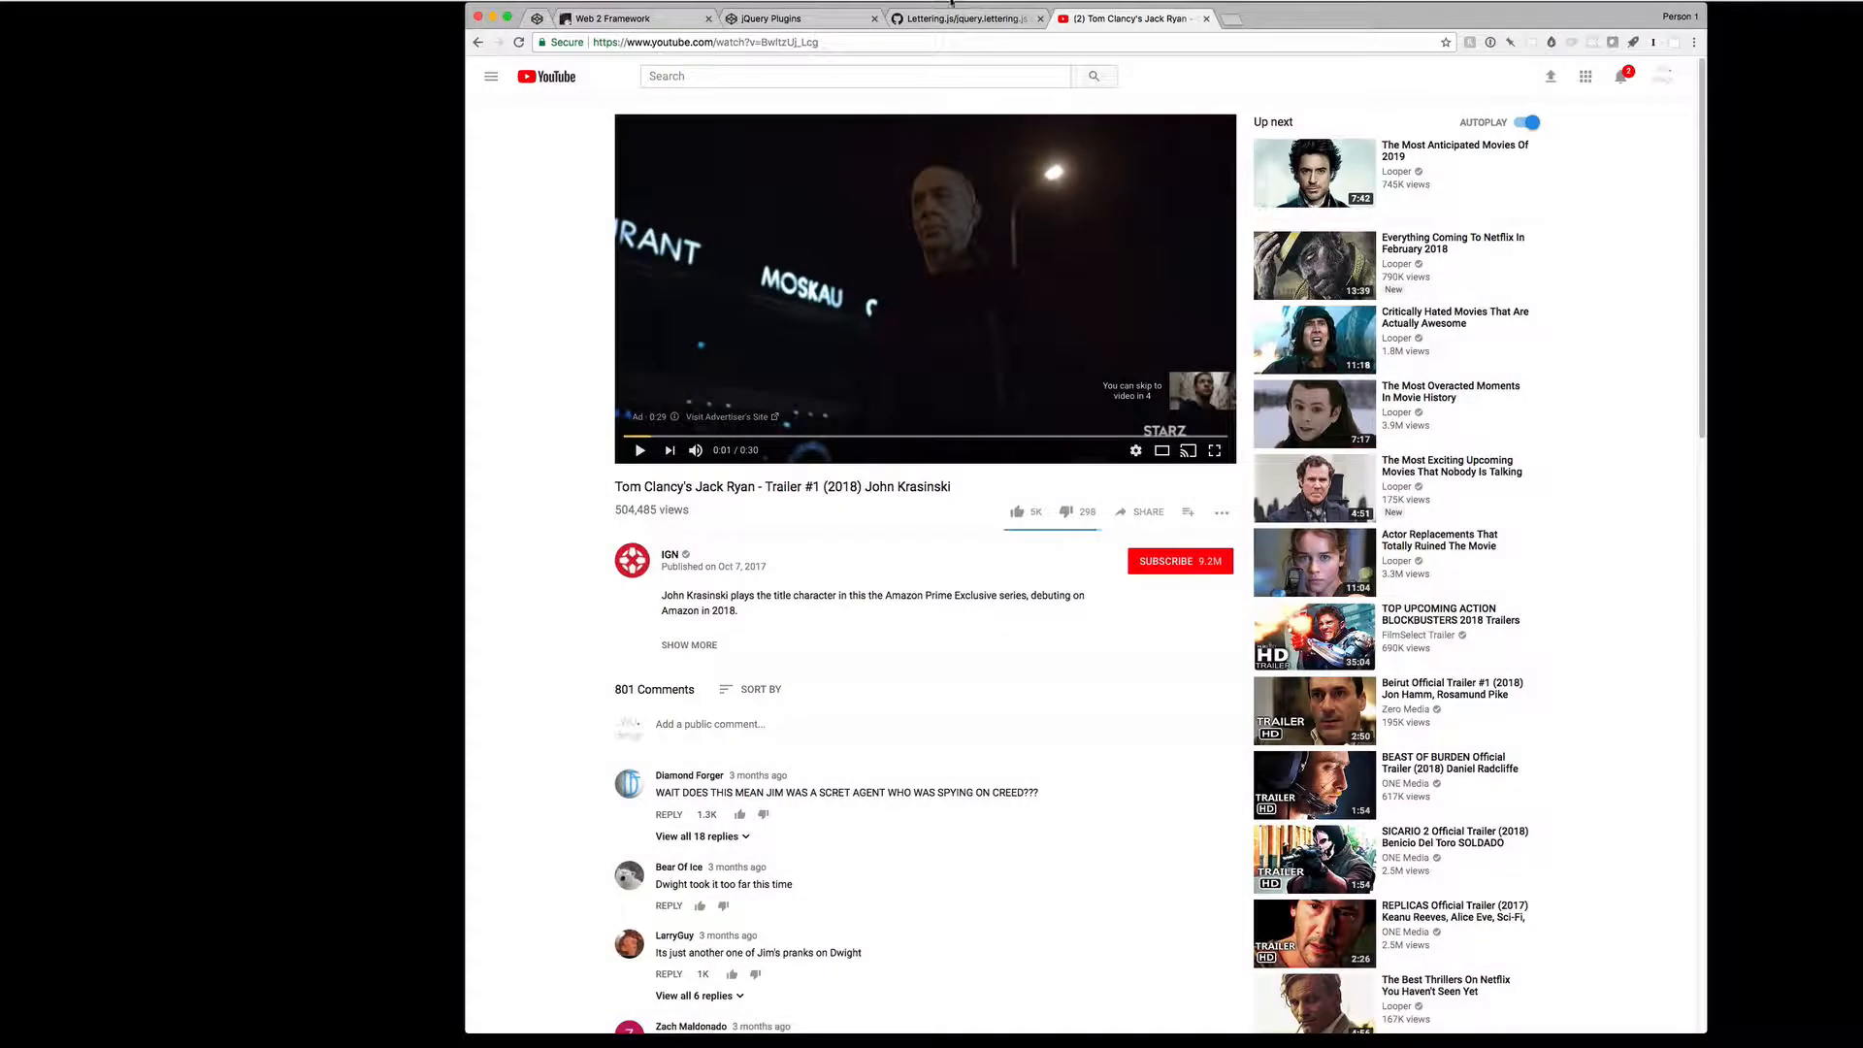
left_click(967, 17)
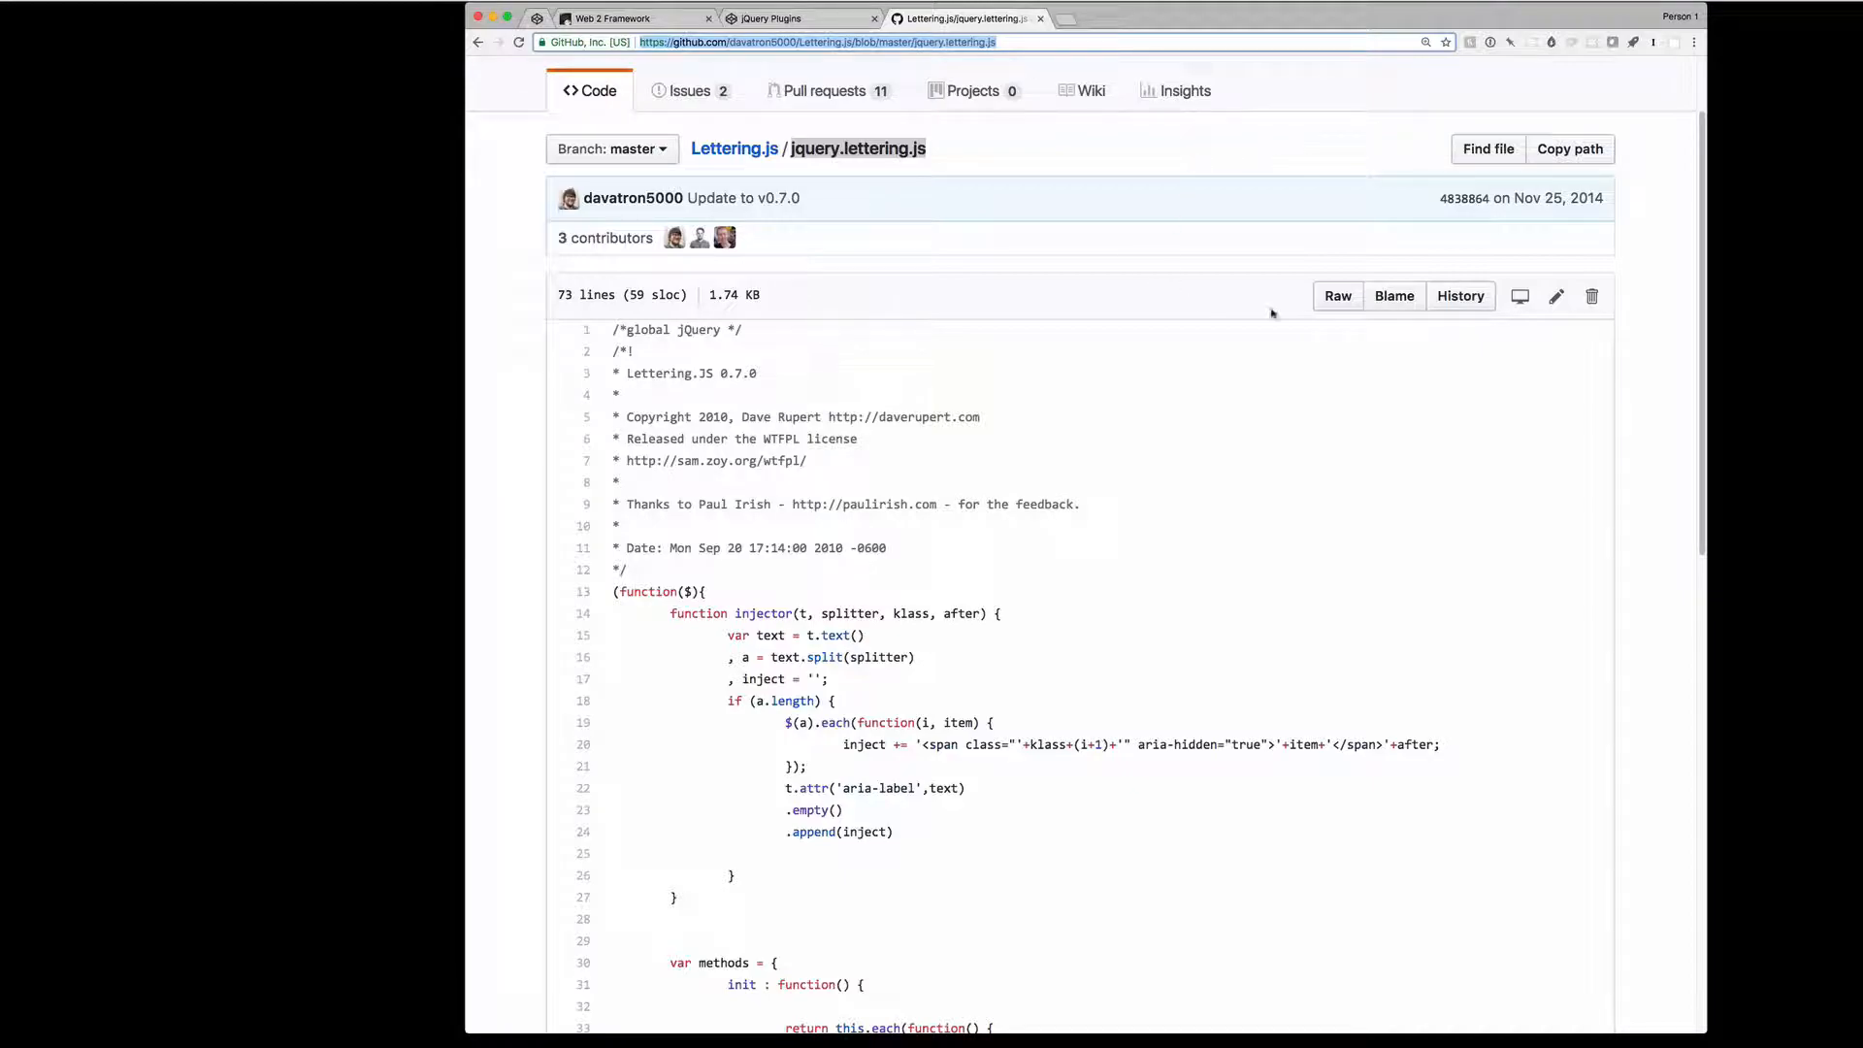
- View jquery.lettering.js as a Raw file so it can be saved to the Desktop
right_click(1337, 295)
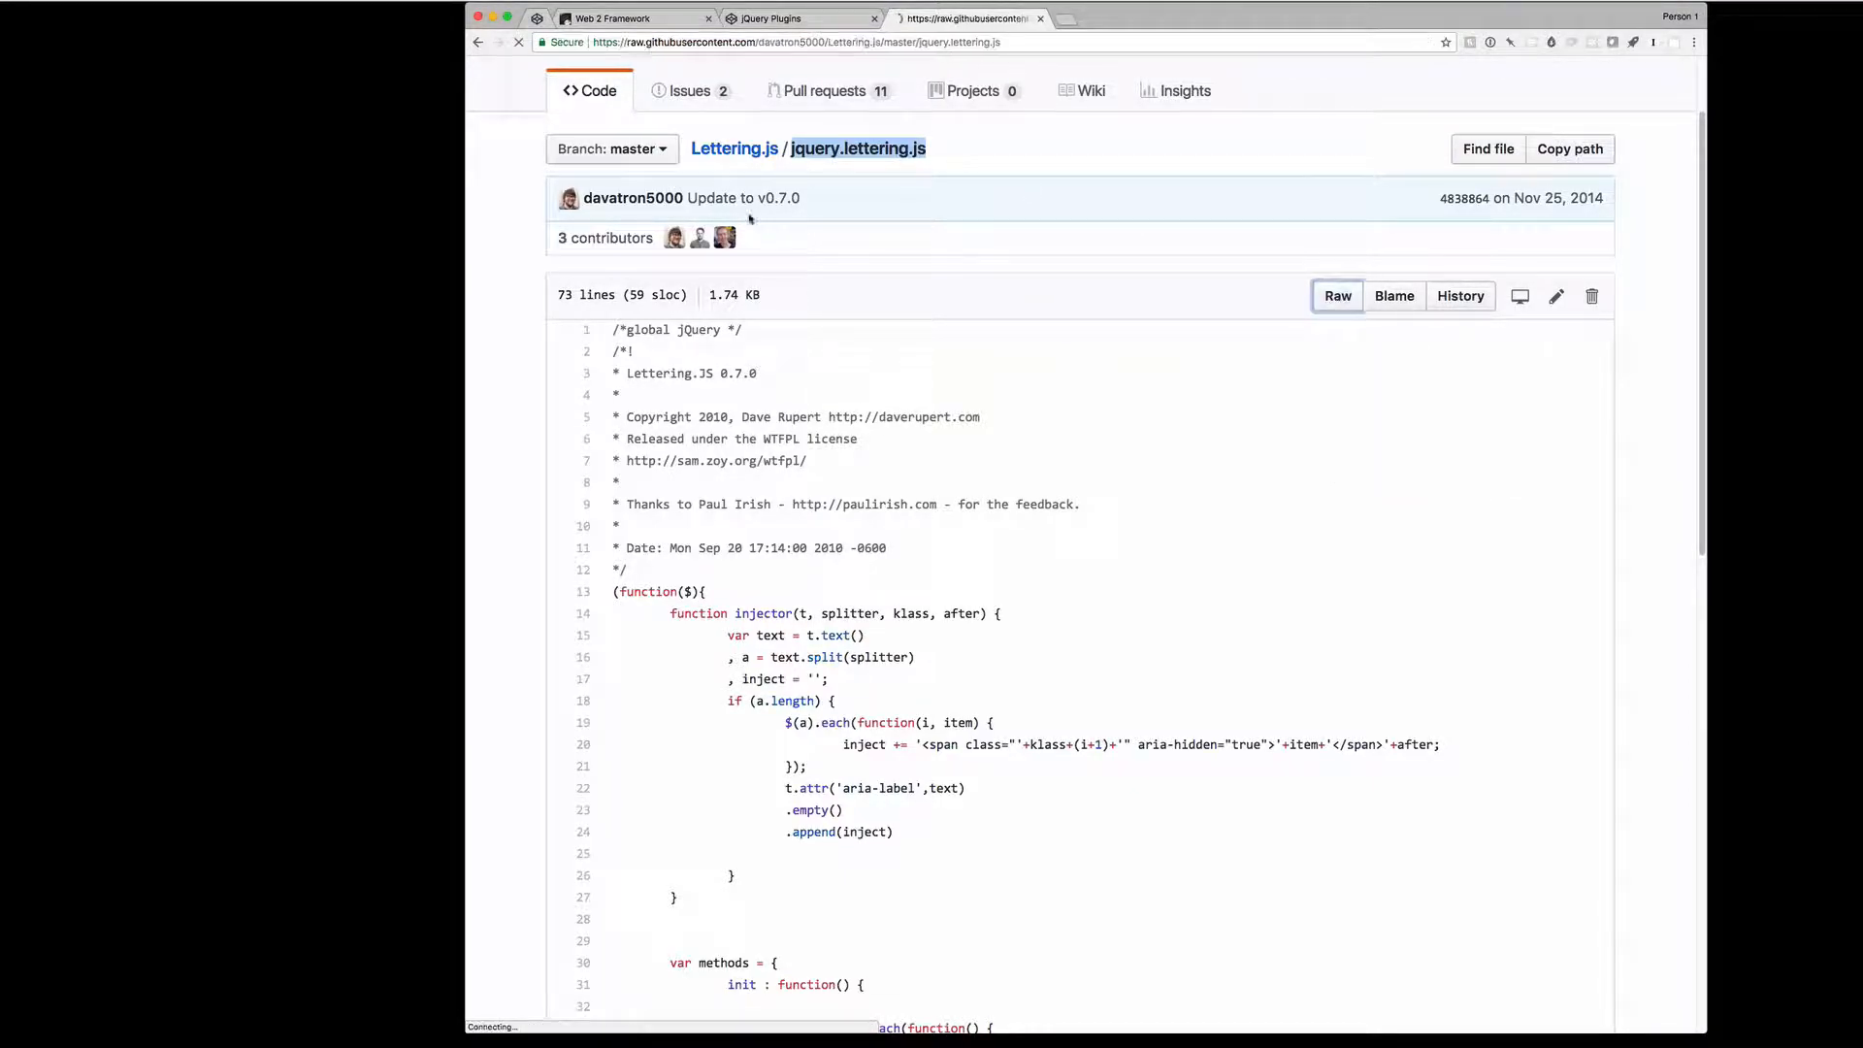
left_click(1339, 295)
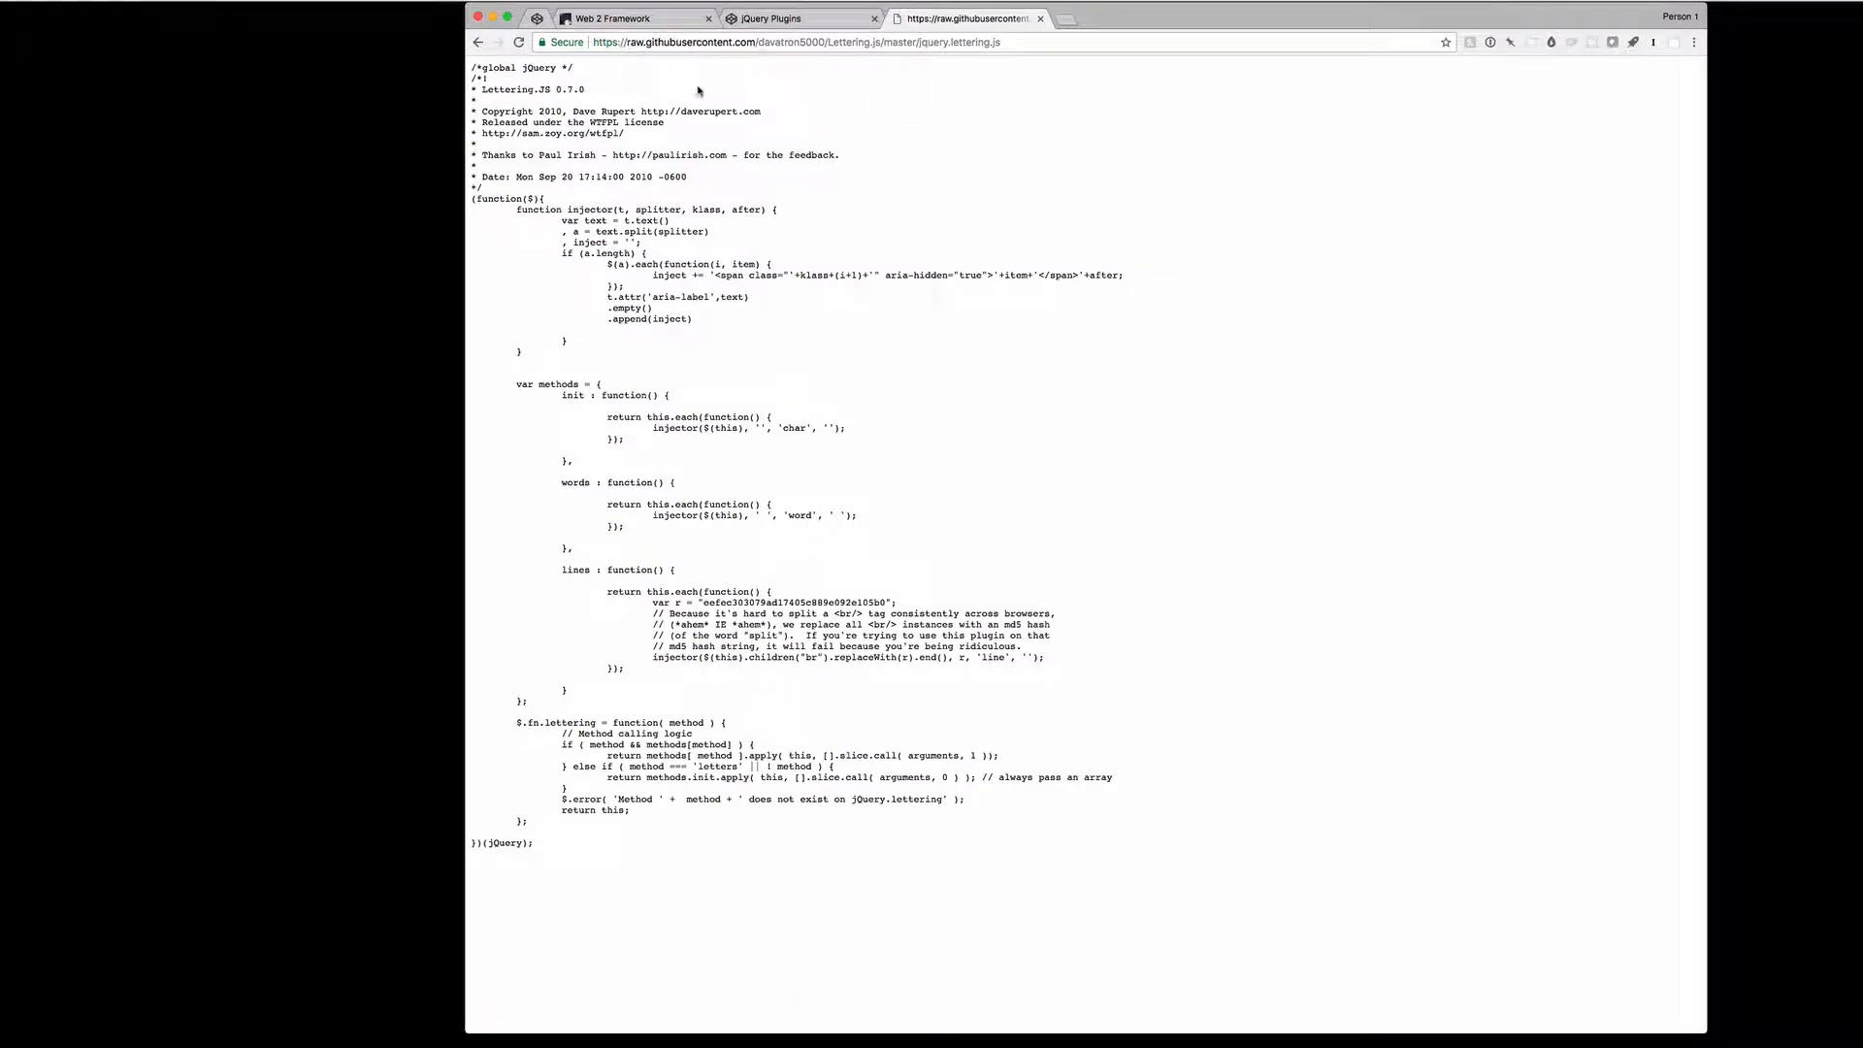
mouse_move(1040, 165)
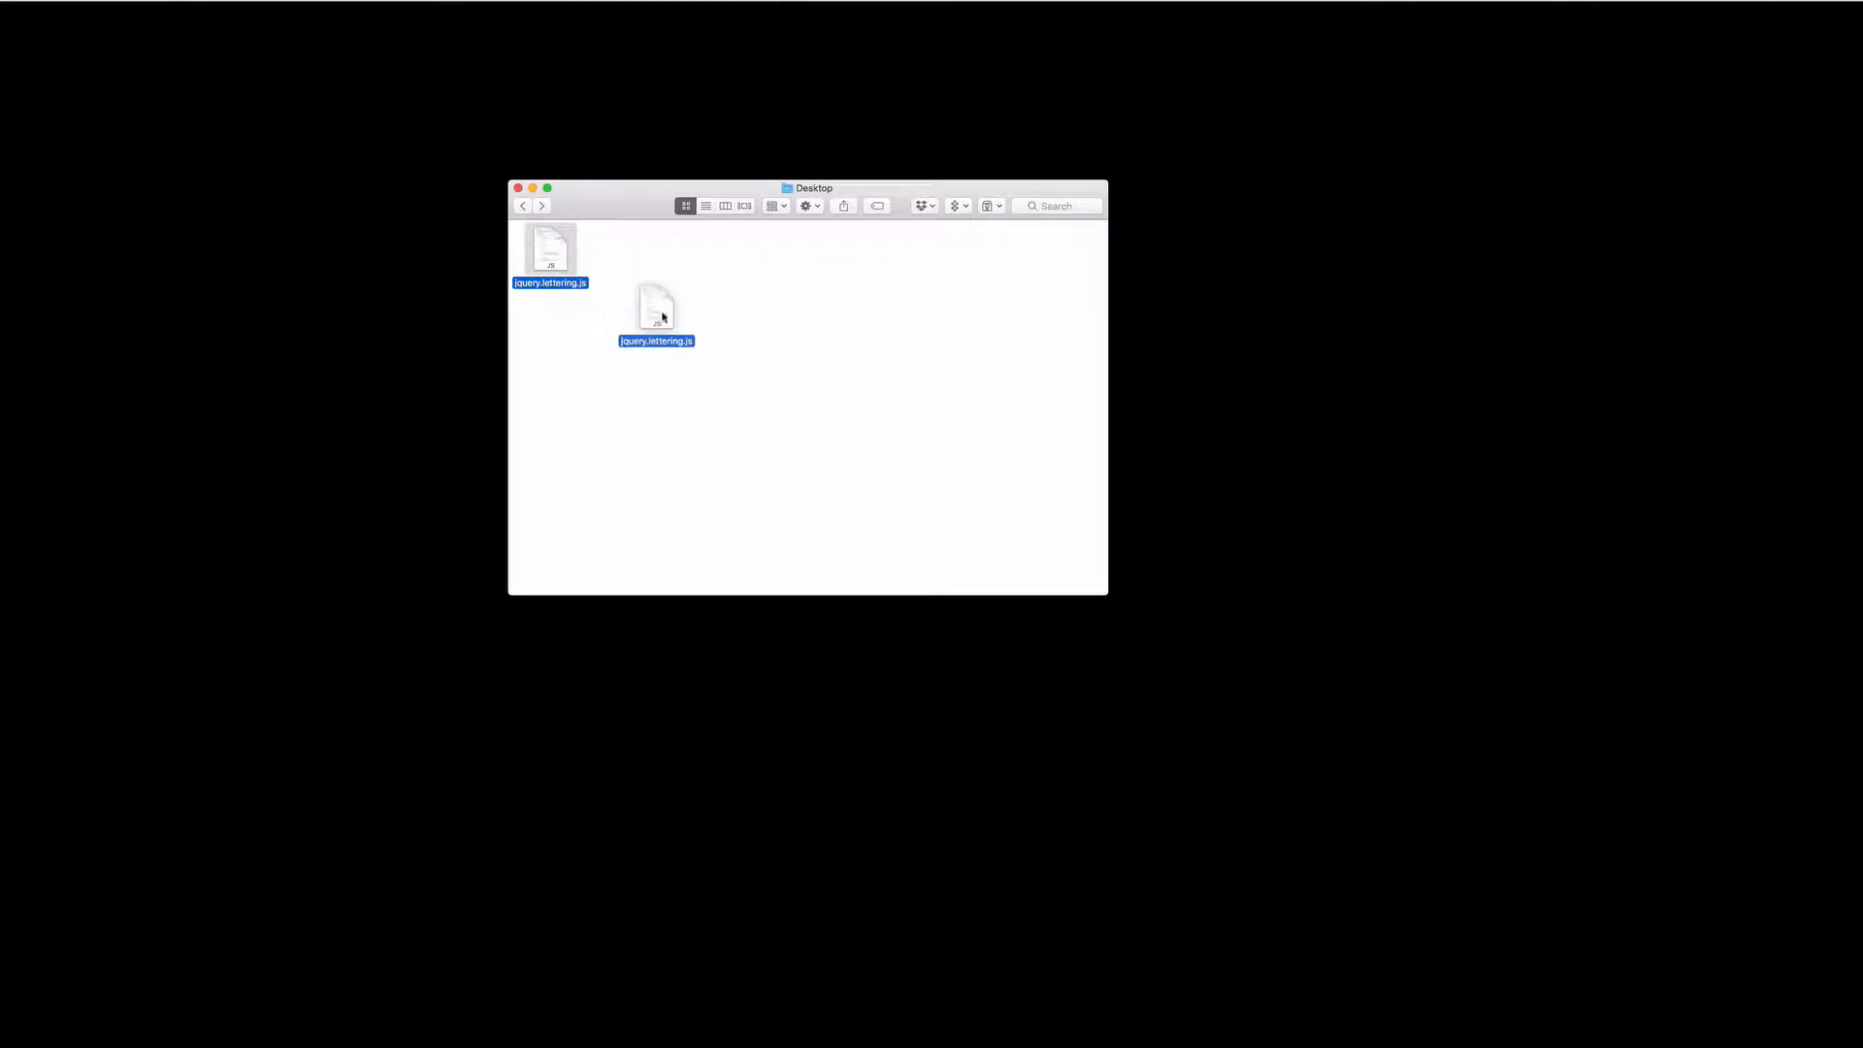
- Upload jquery.lettering.js into the project, check its source, and move it into the js folder
left_click_drag(656, 309, 691, 330)
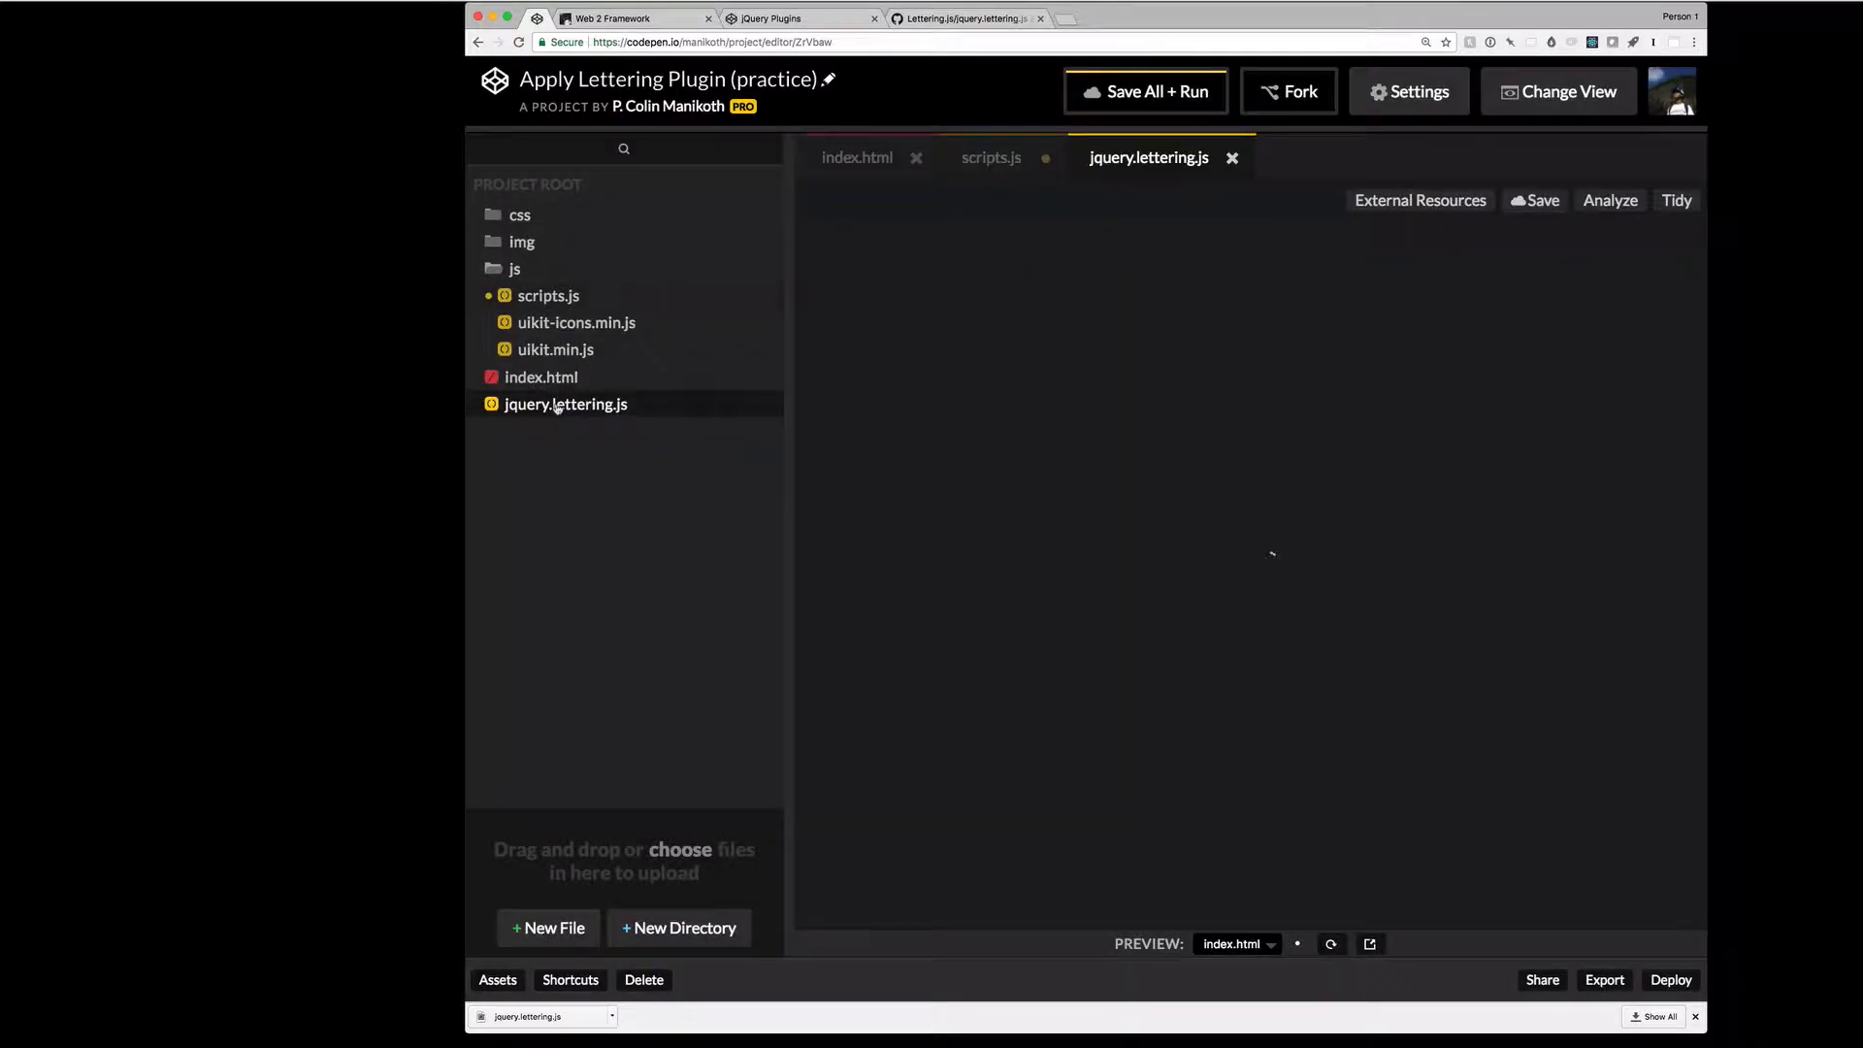
left_click(565, 403)
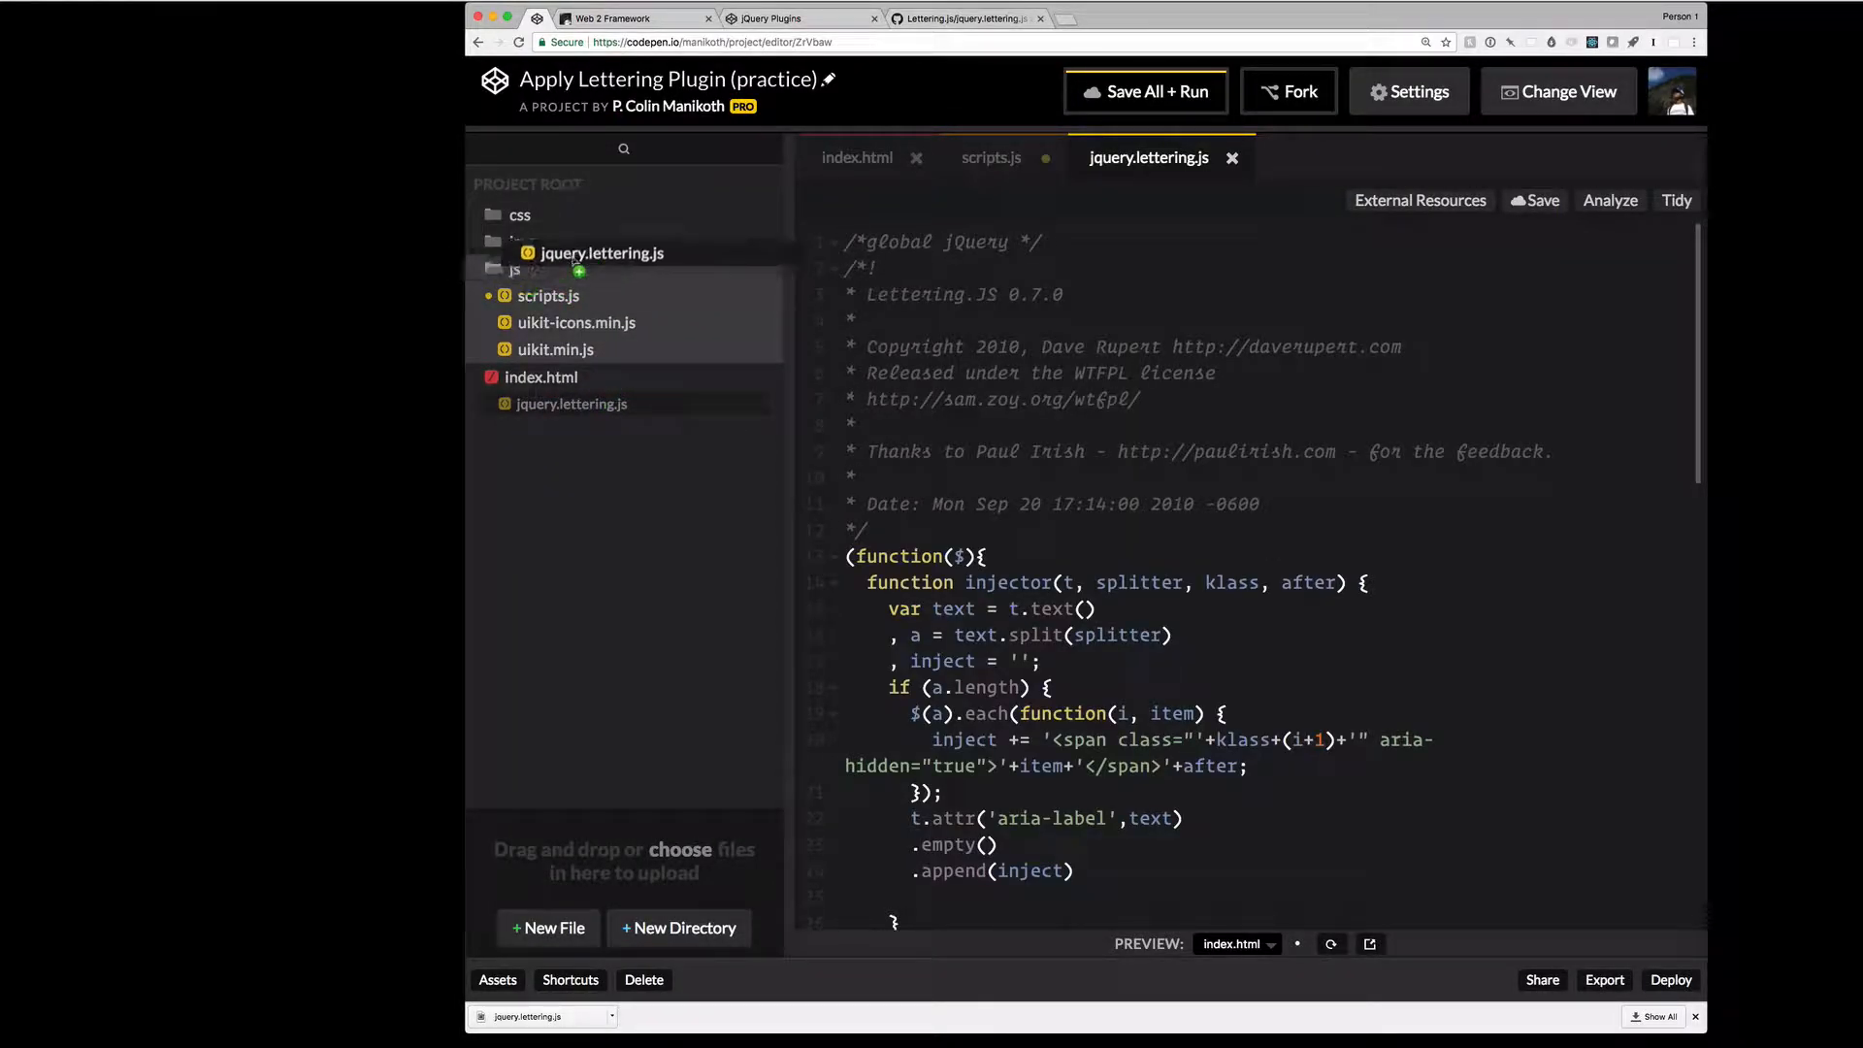
left_click(1145, 92)
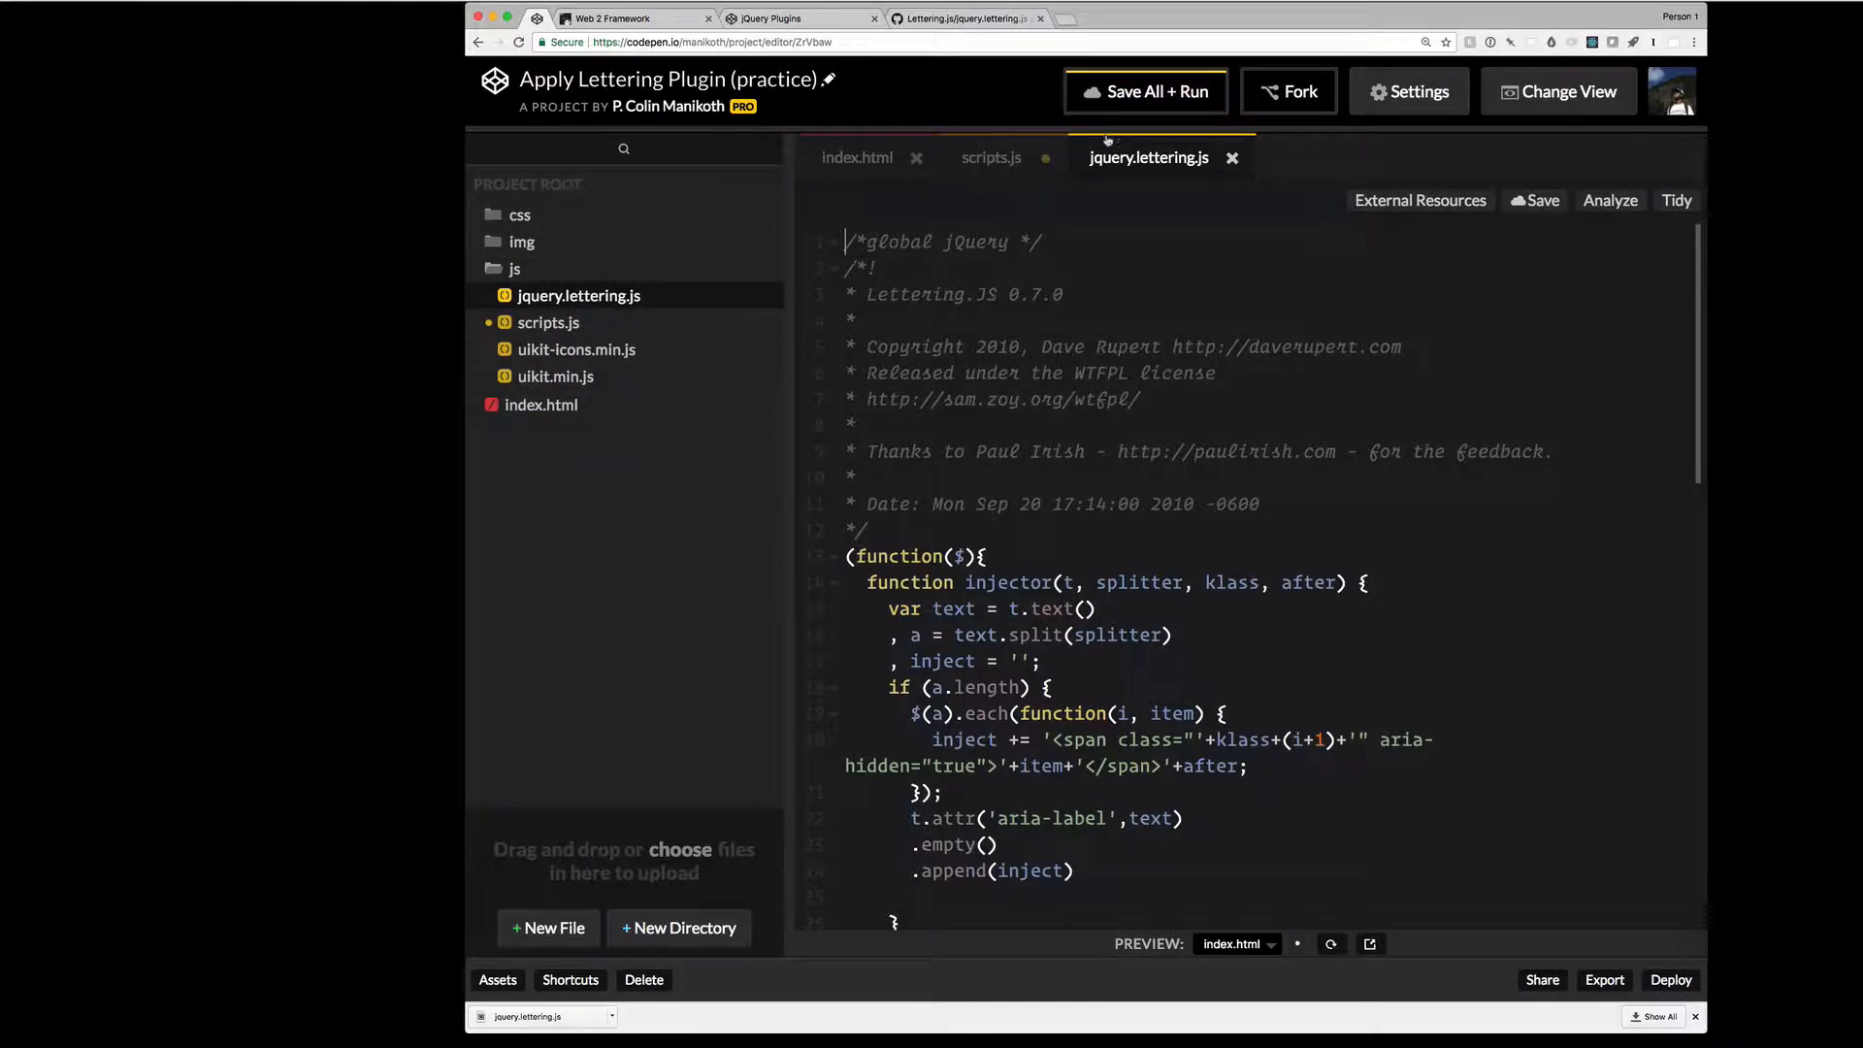
scroll("down", 3)
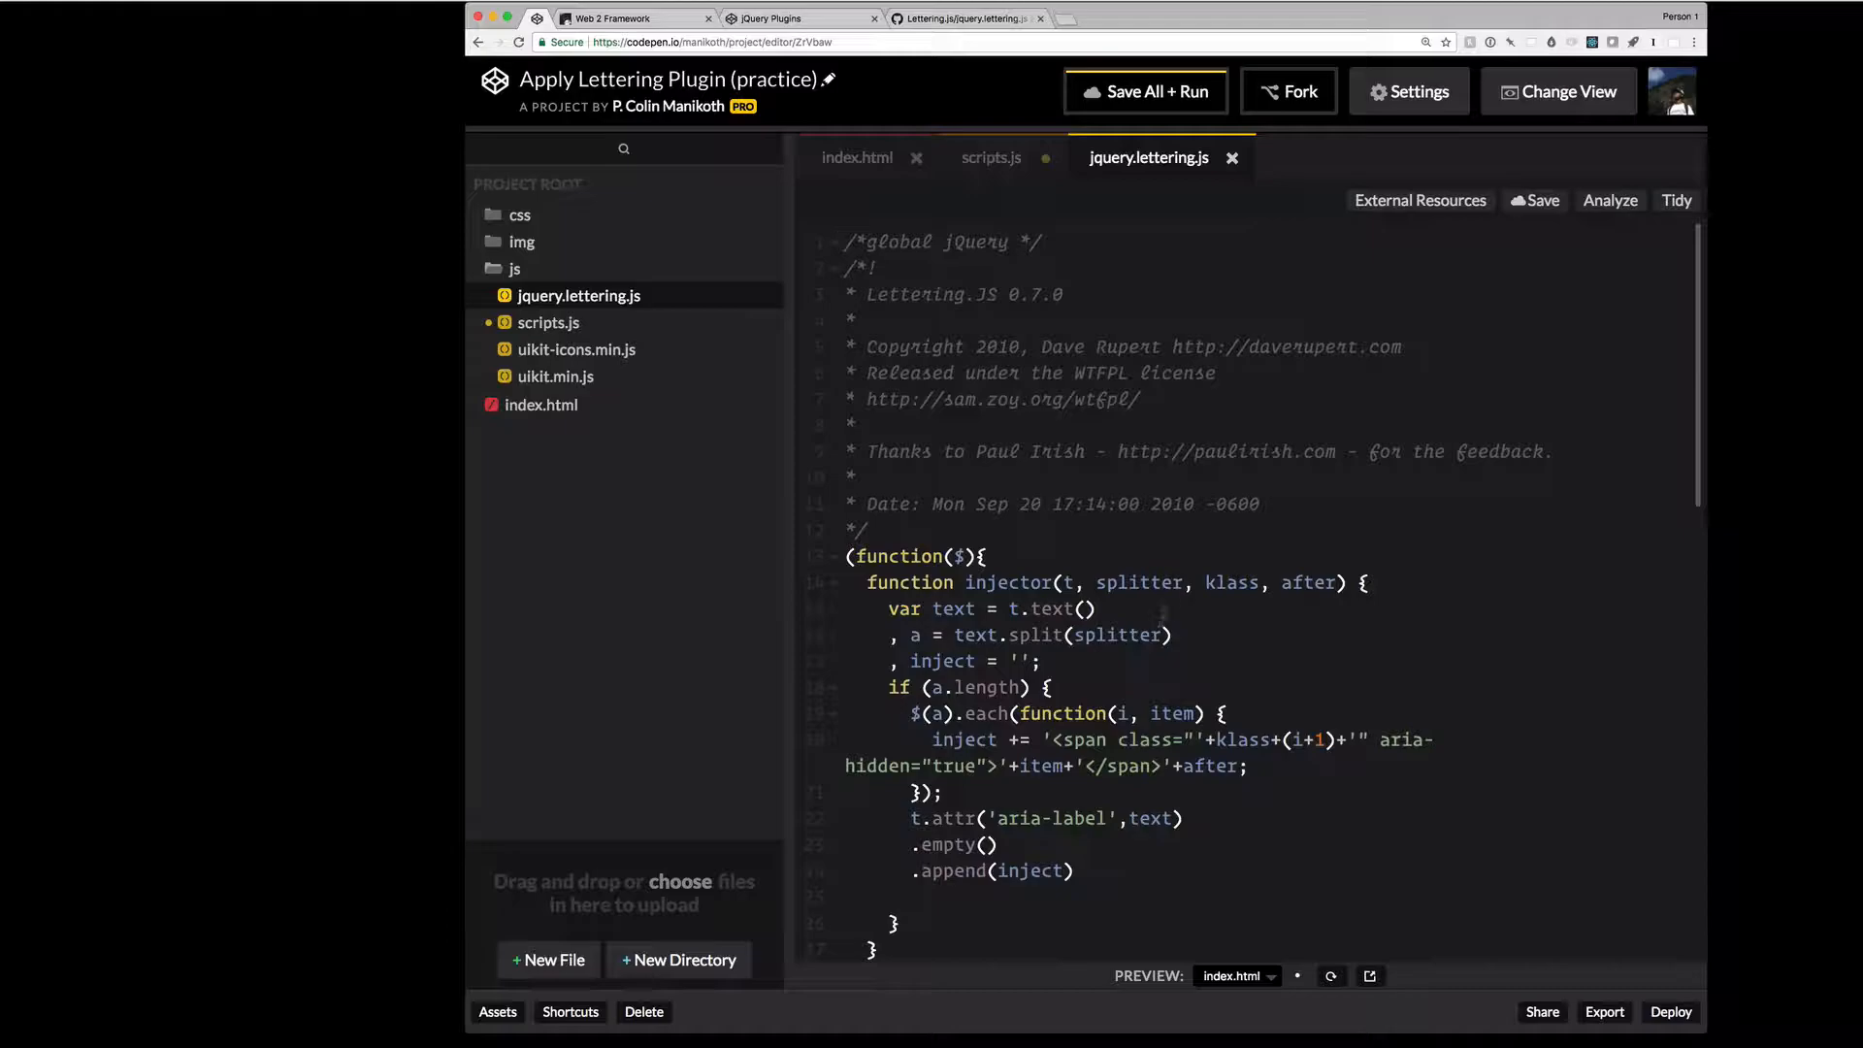
- In index.html, add a new script tag ahead of the existing js/scripts.js one
left_click(1230, 160)
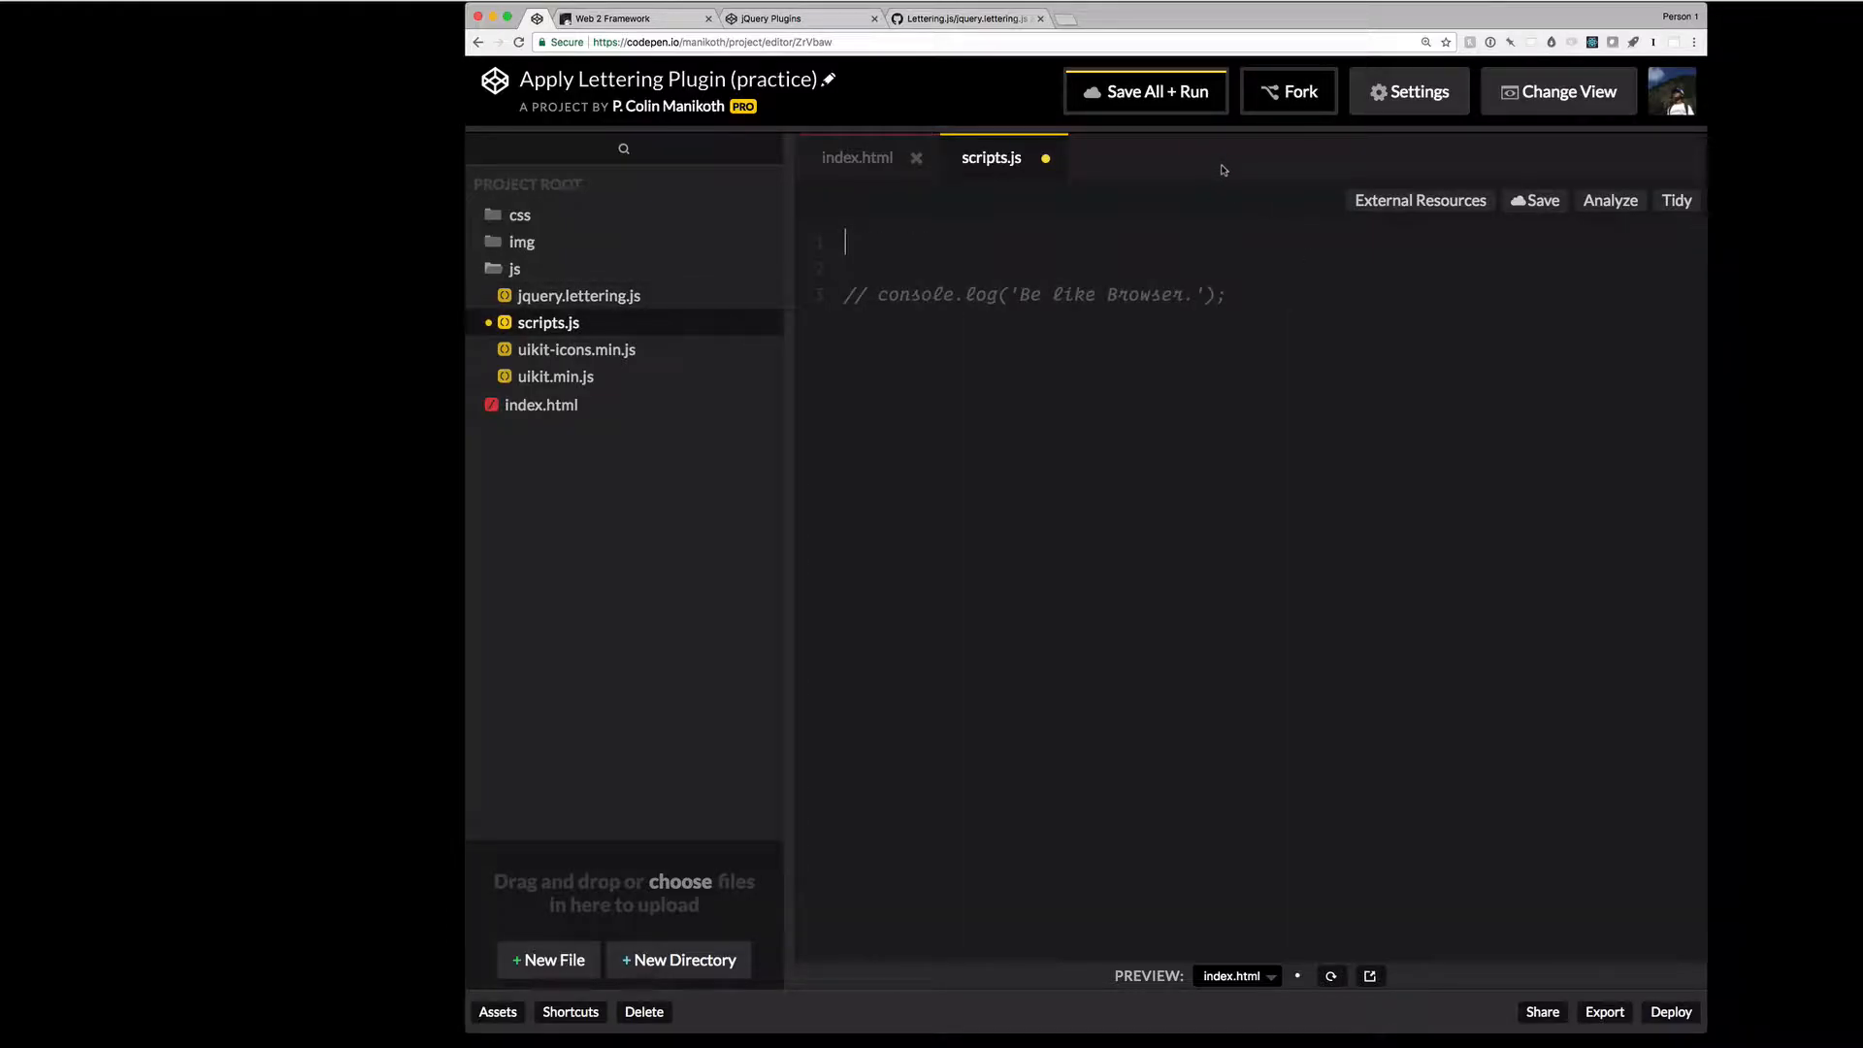
left_click(857, 157)
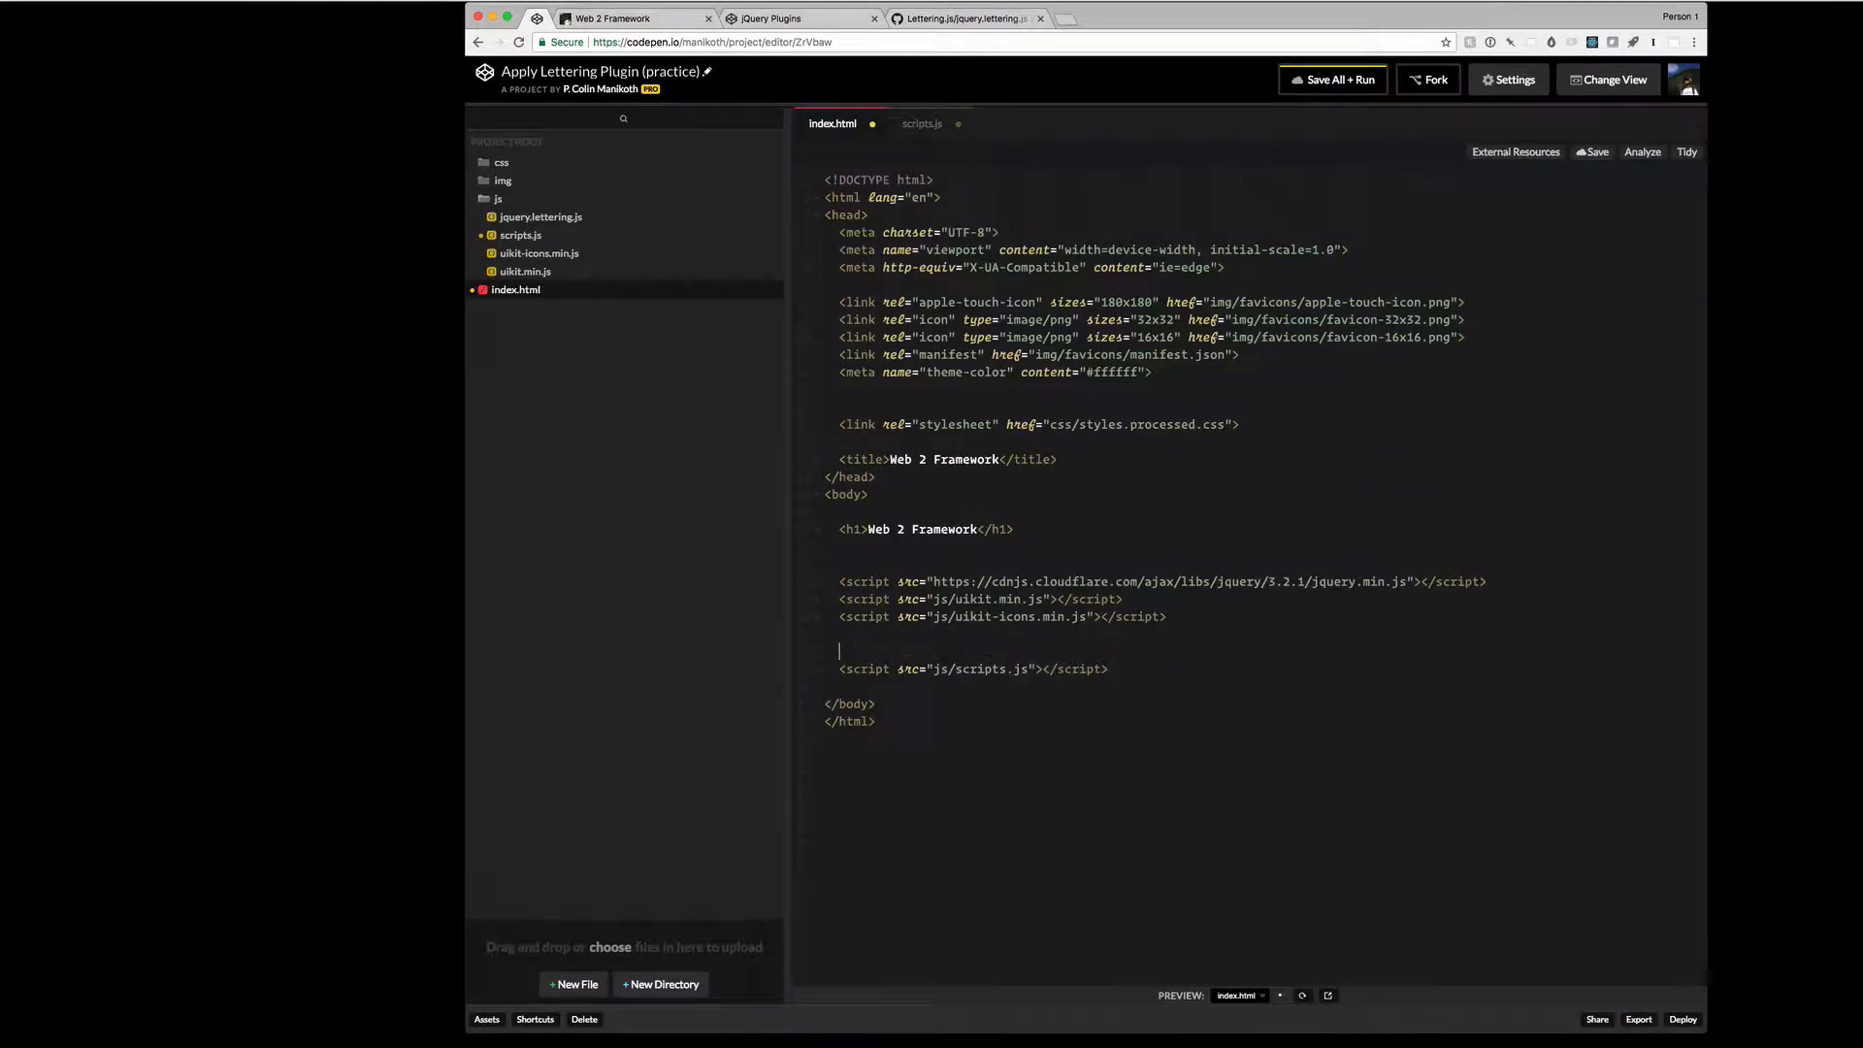
type("scrip")
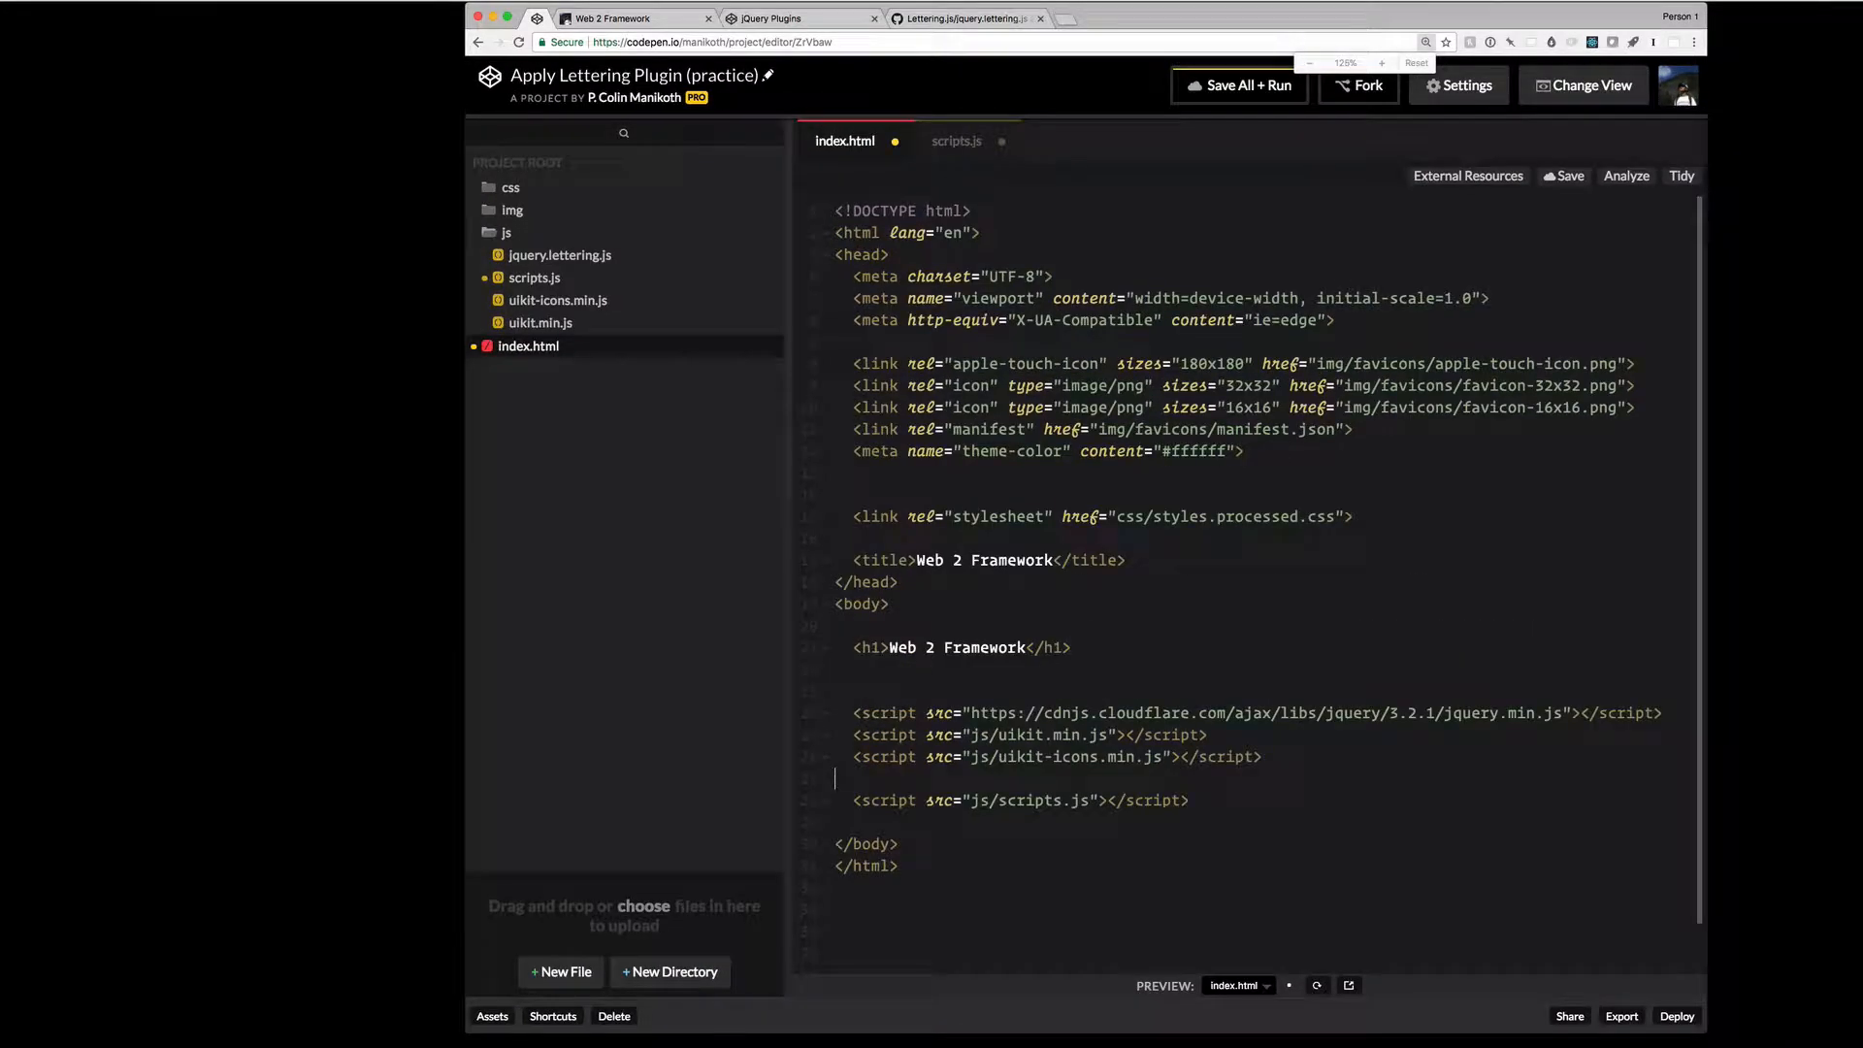
type("<script src=\"js/scripts.js\"></script>")
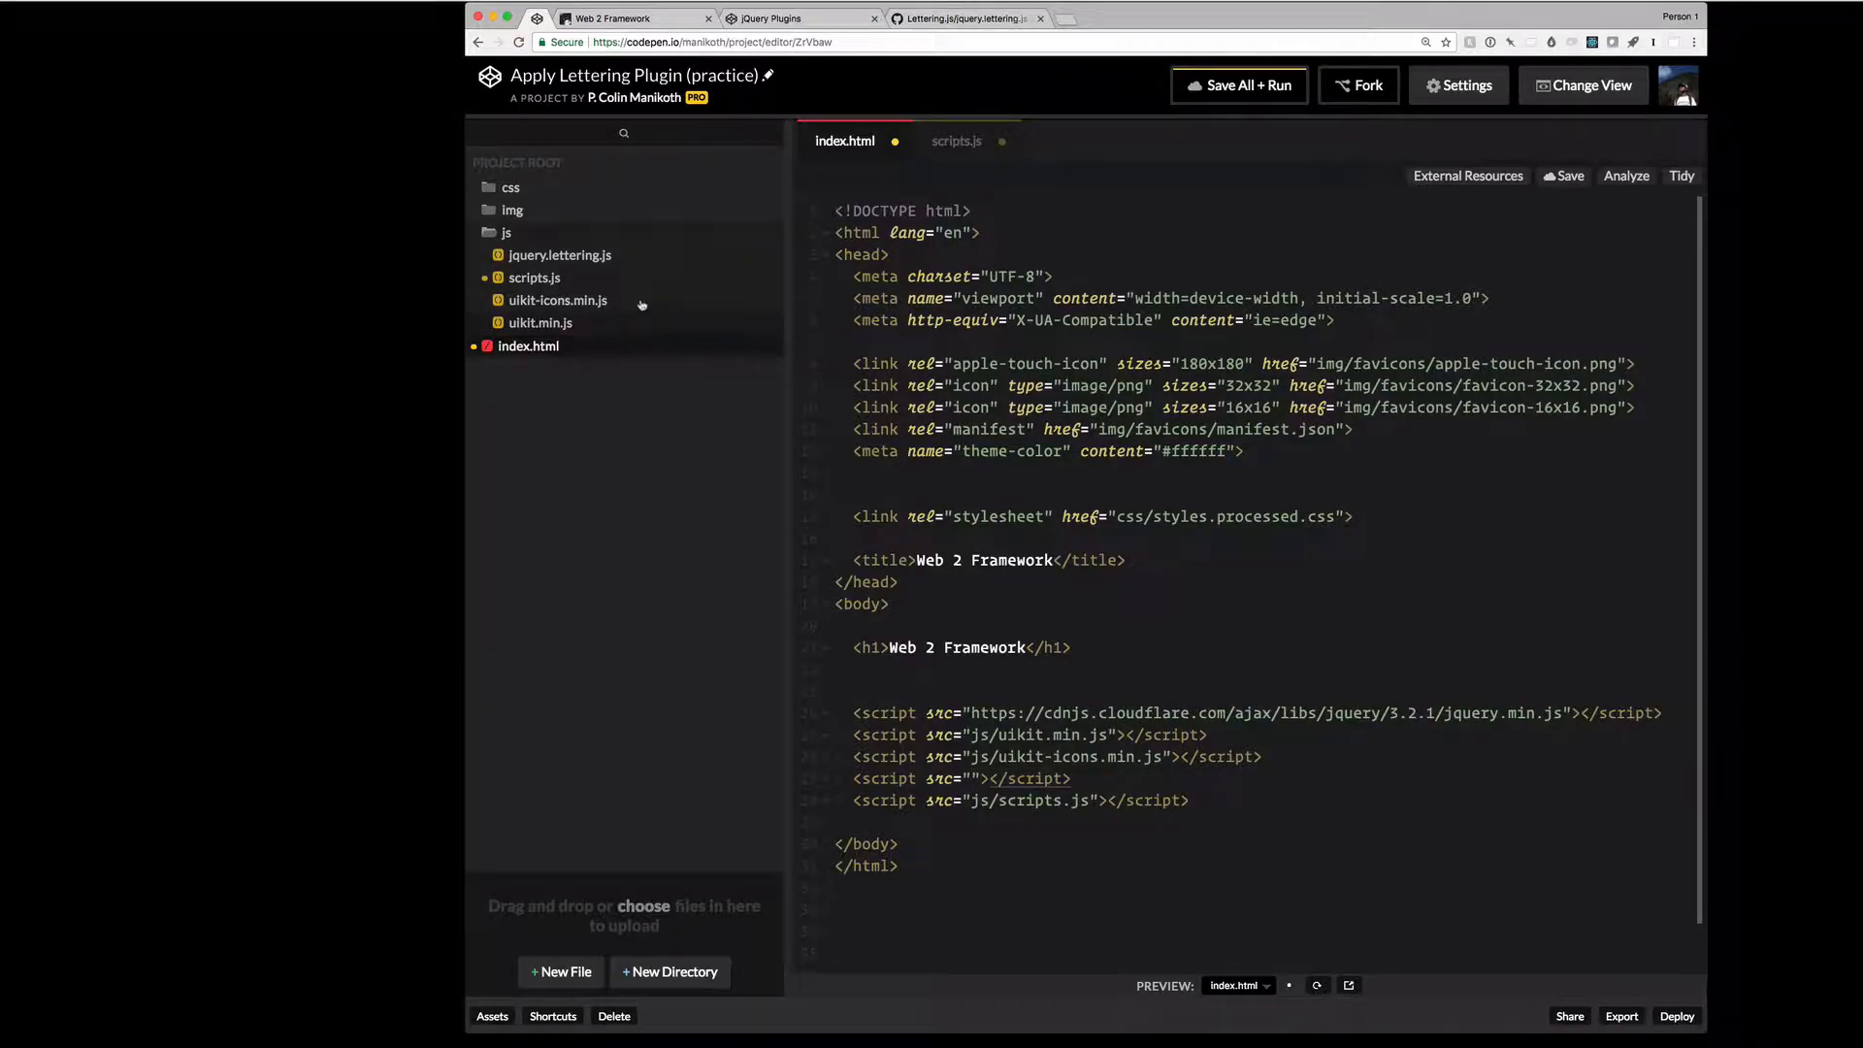
- Fill the new tag's src with js/jquery.lettering.js via Copy Relative Path and Save All + Run
right_click(559, 256)
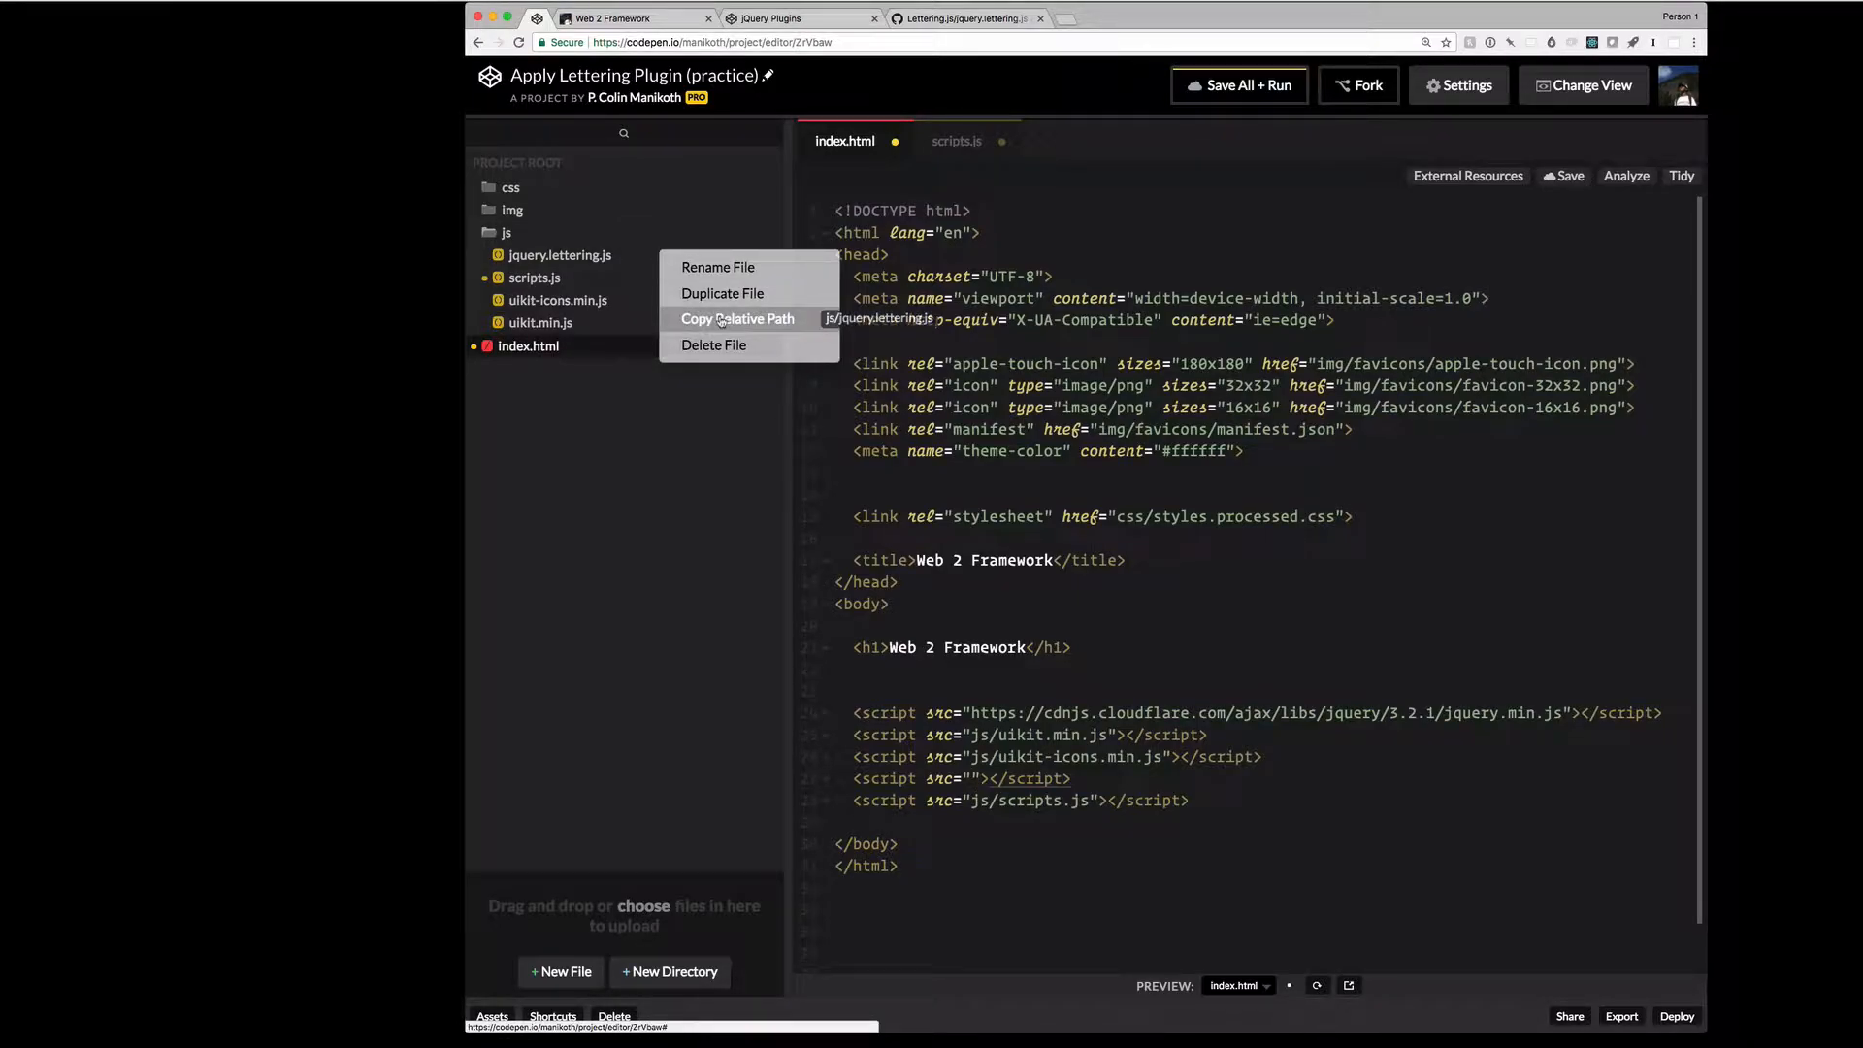
left_click(737, 318)
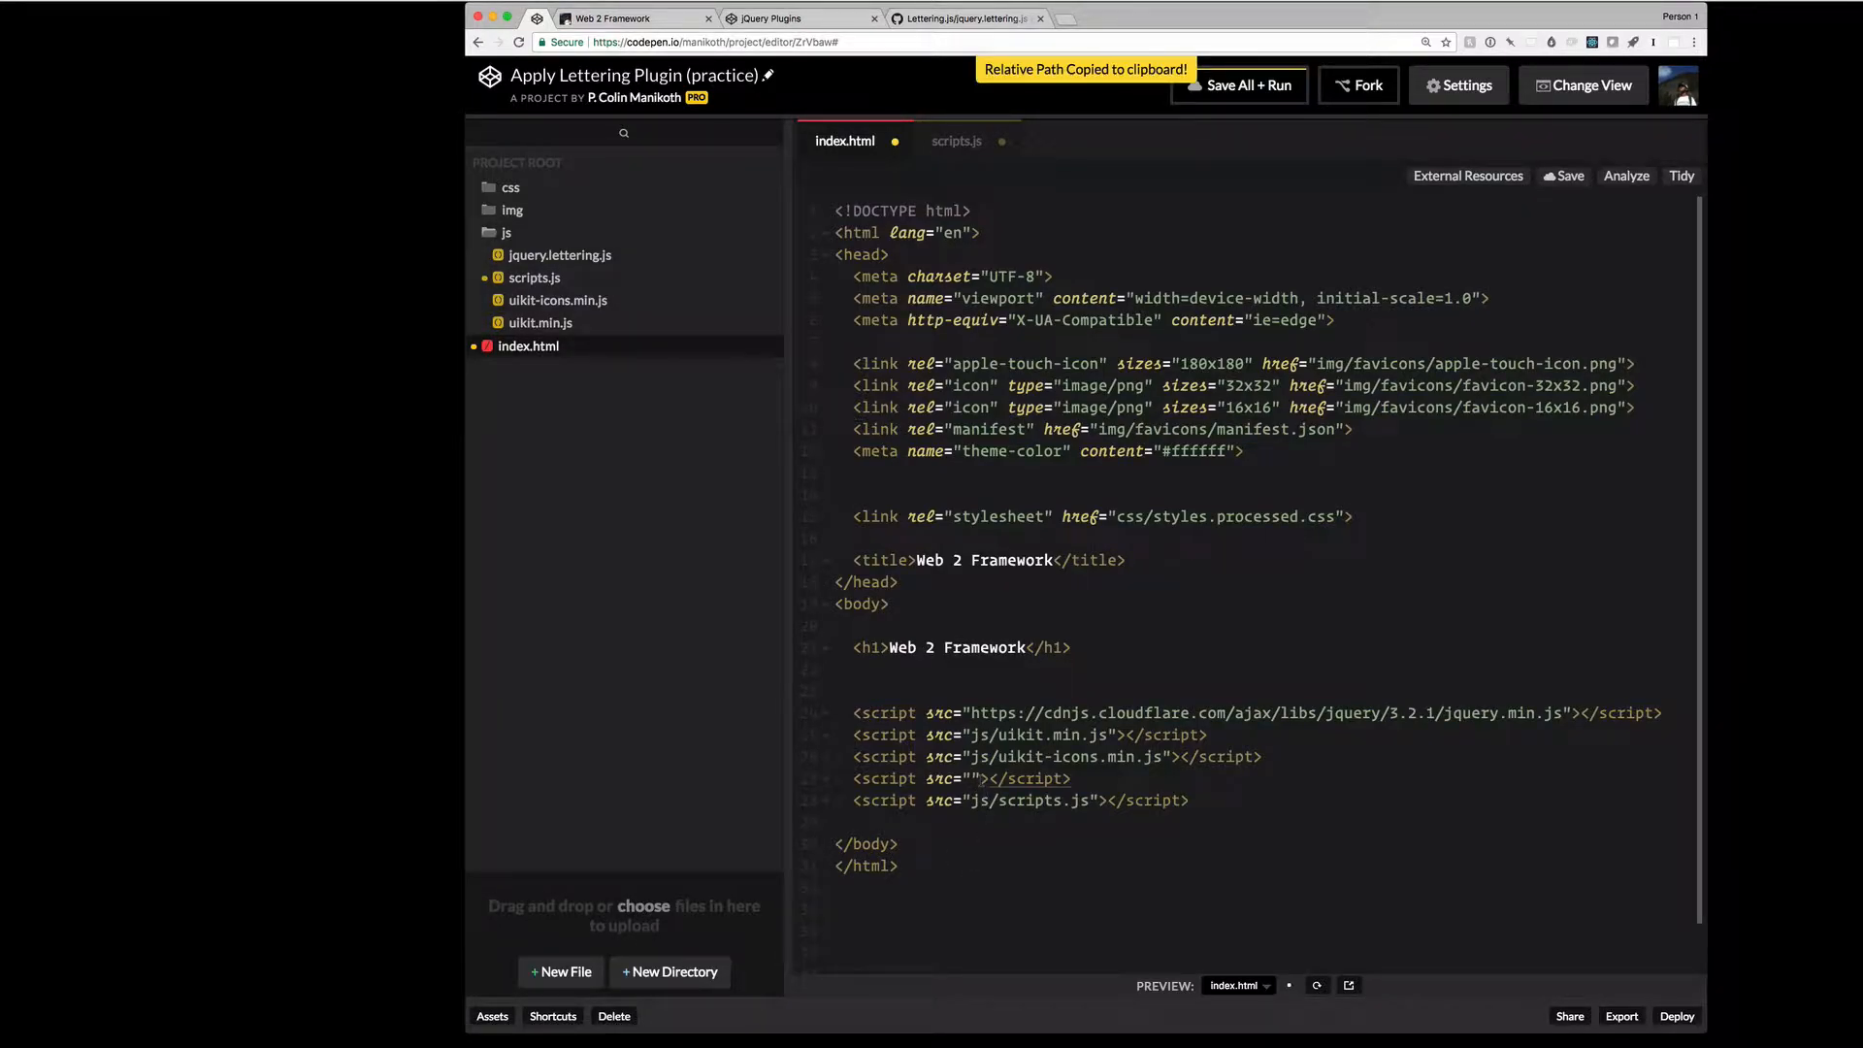
type("js/jquery.lettering.js")
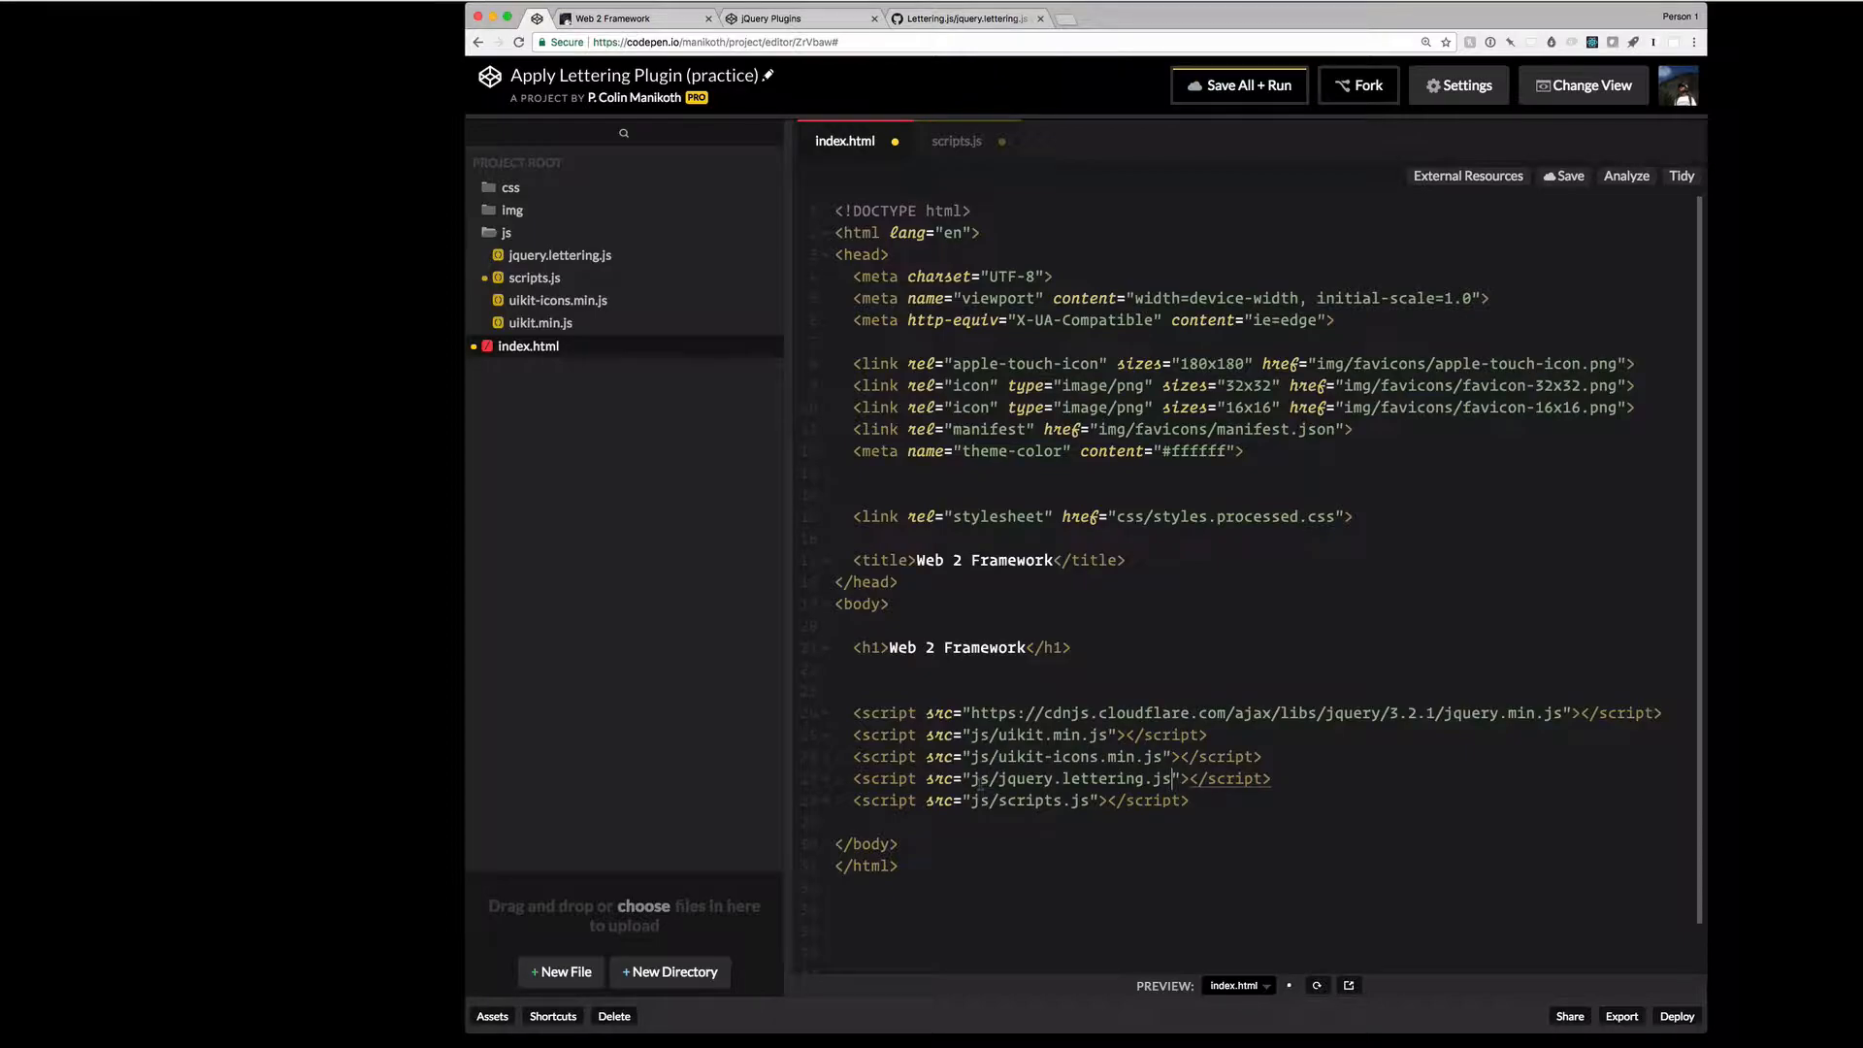
left_click(1238, 84)
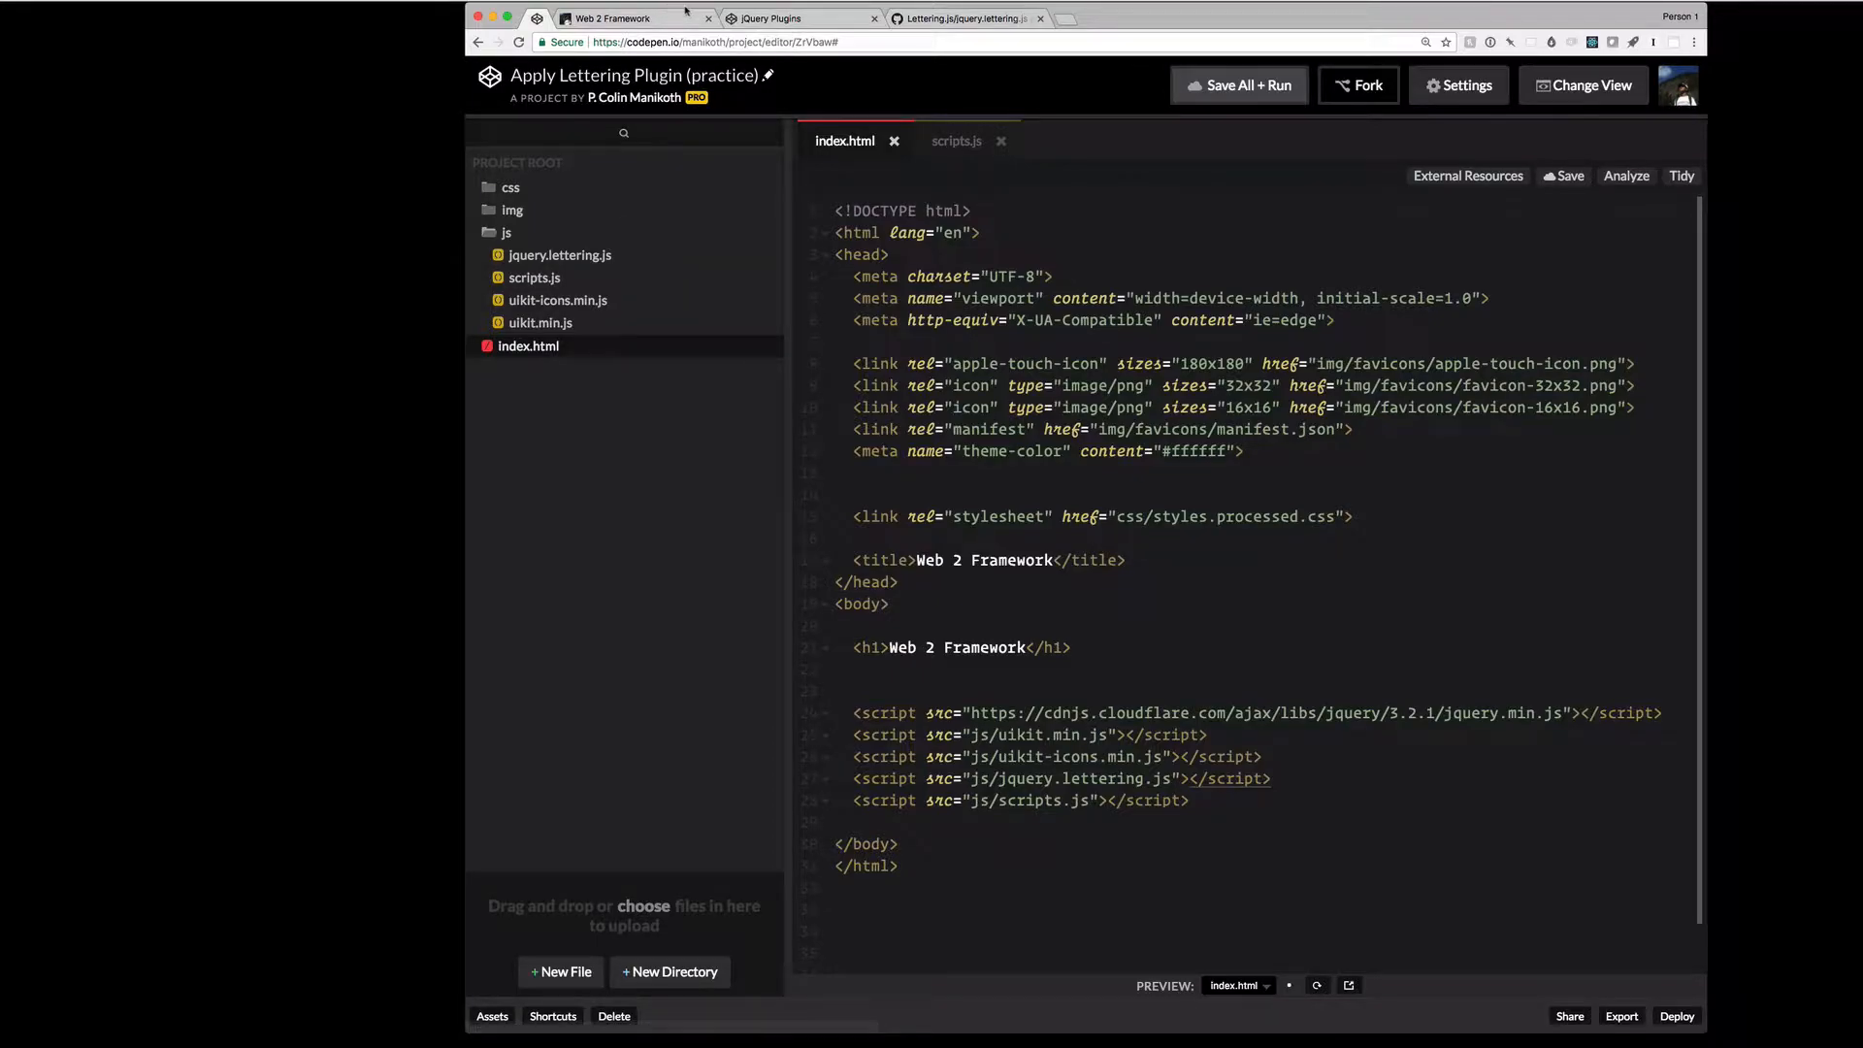
- After checking the jQuery Plugins pen, add $('h1').lettering(); to scripts.js
left_click(768, 17)
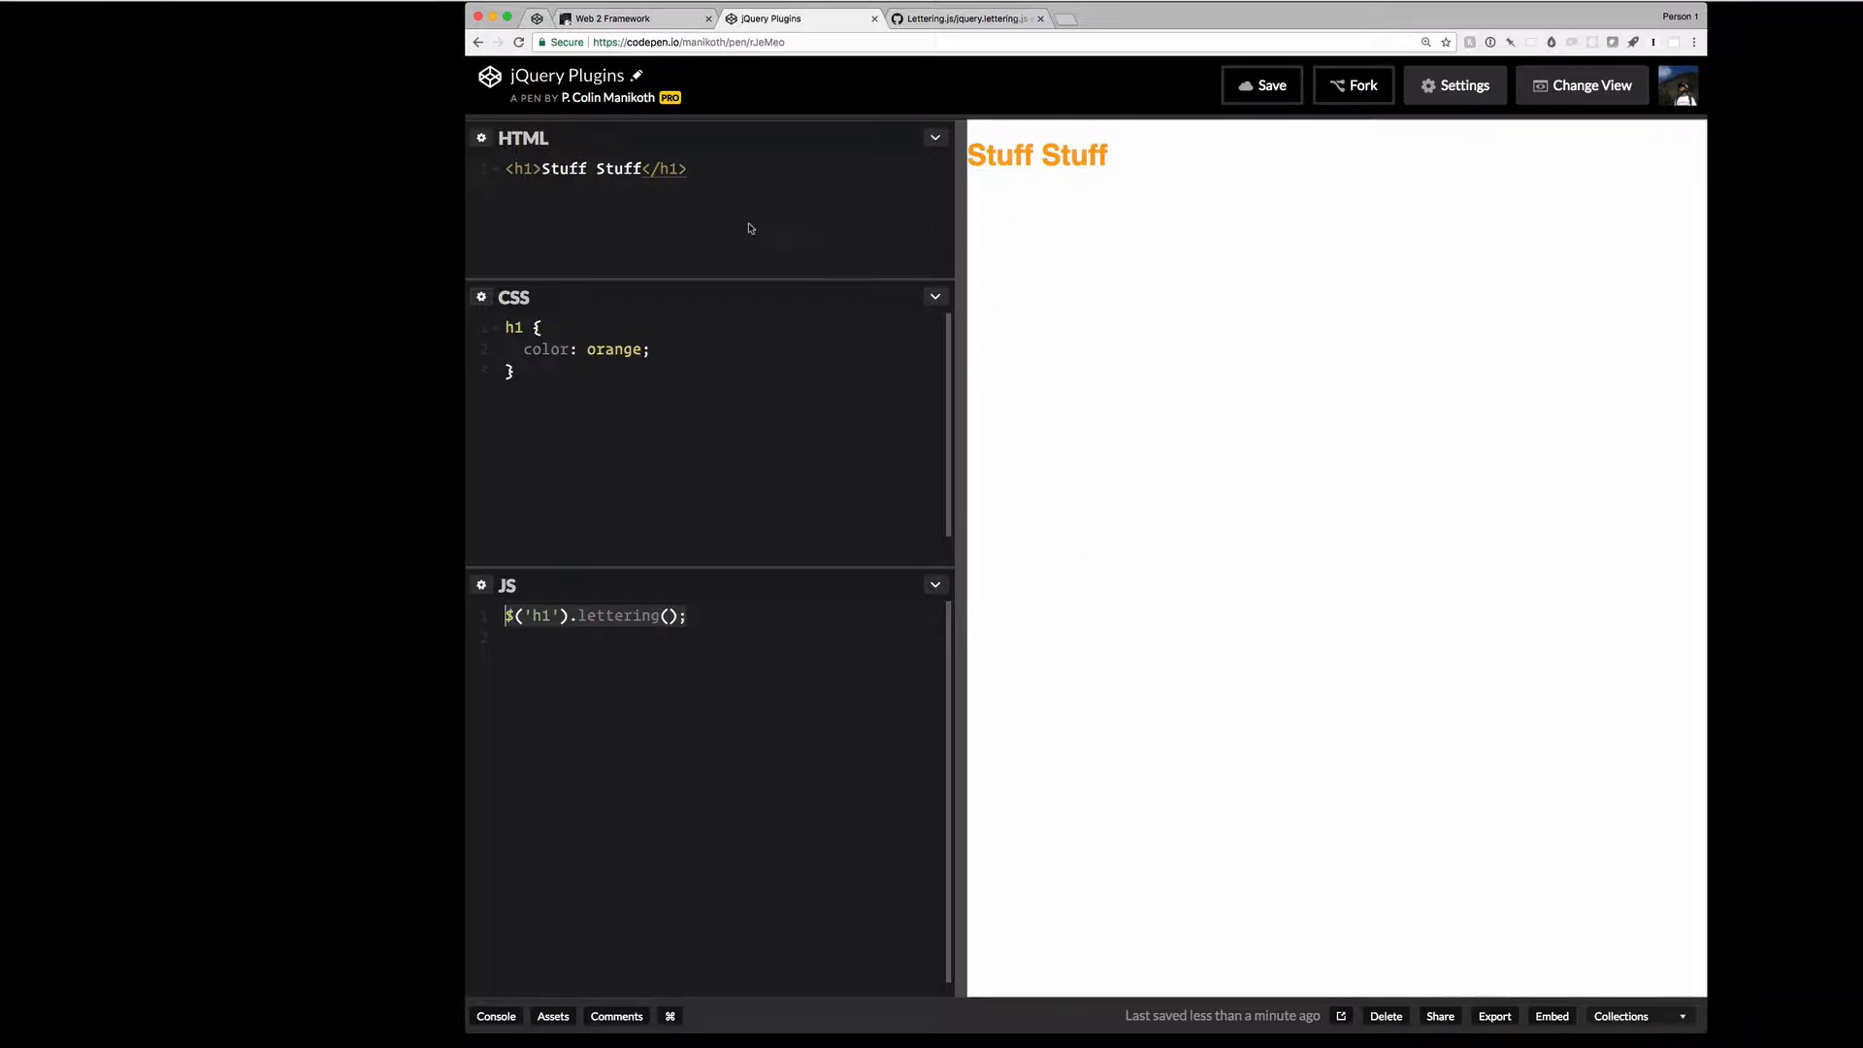
left_click(633, 18)
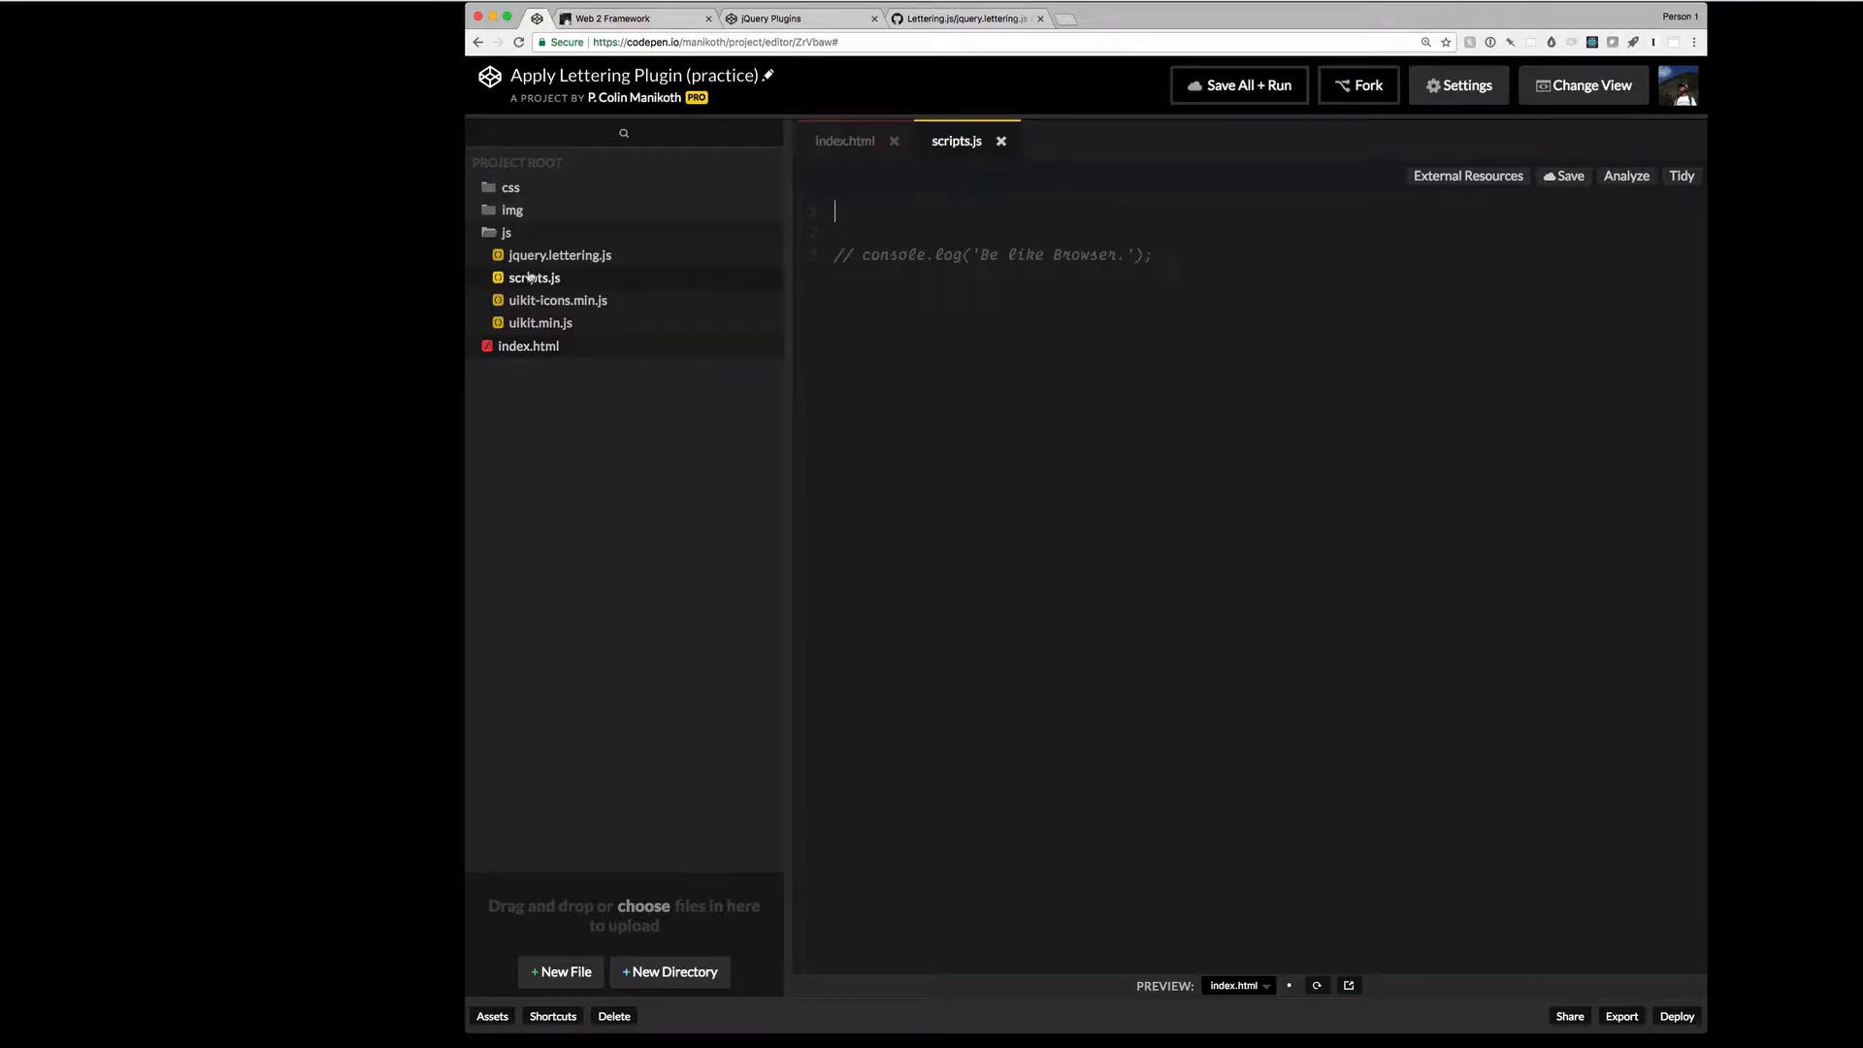
type("$('h1').lettering();")
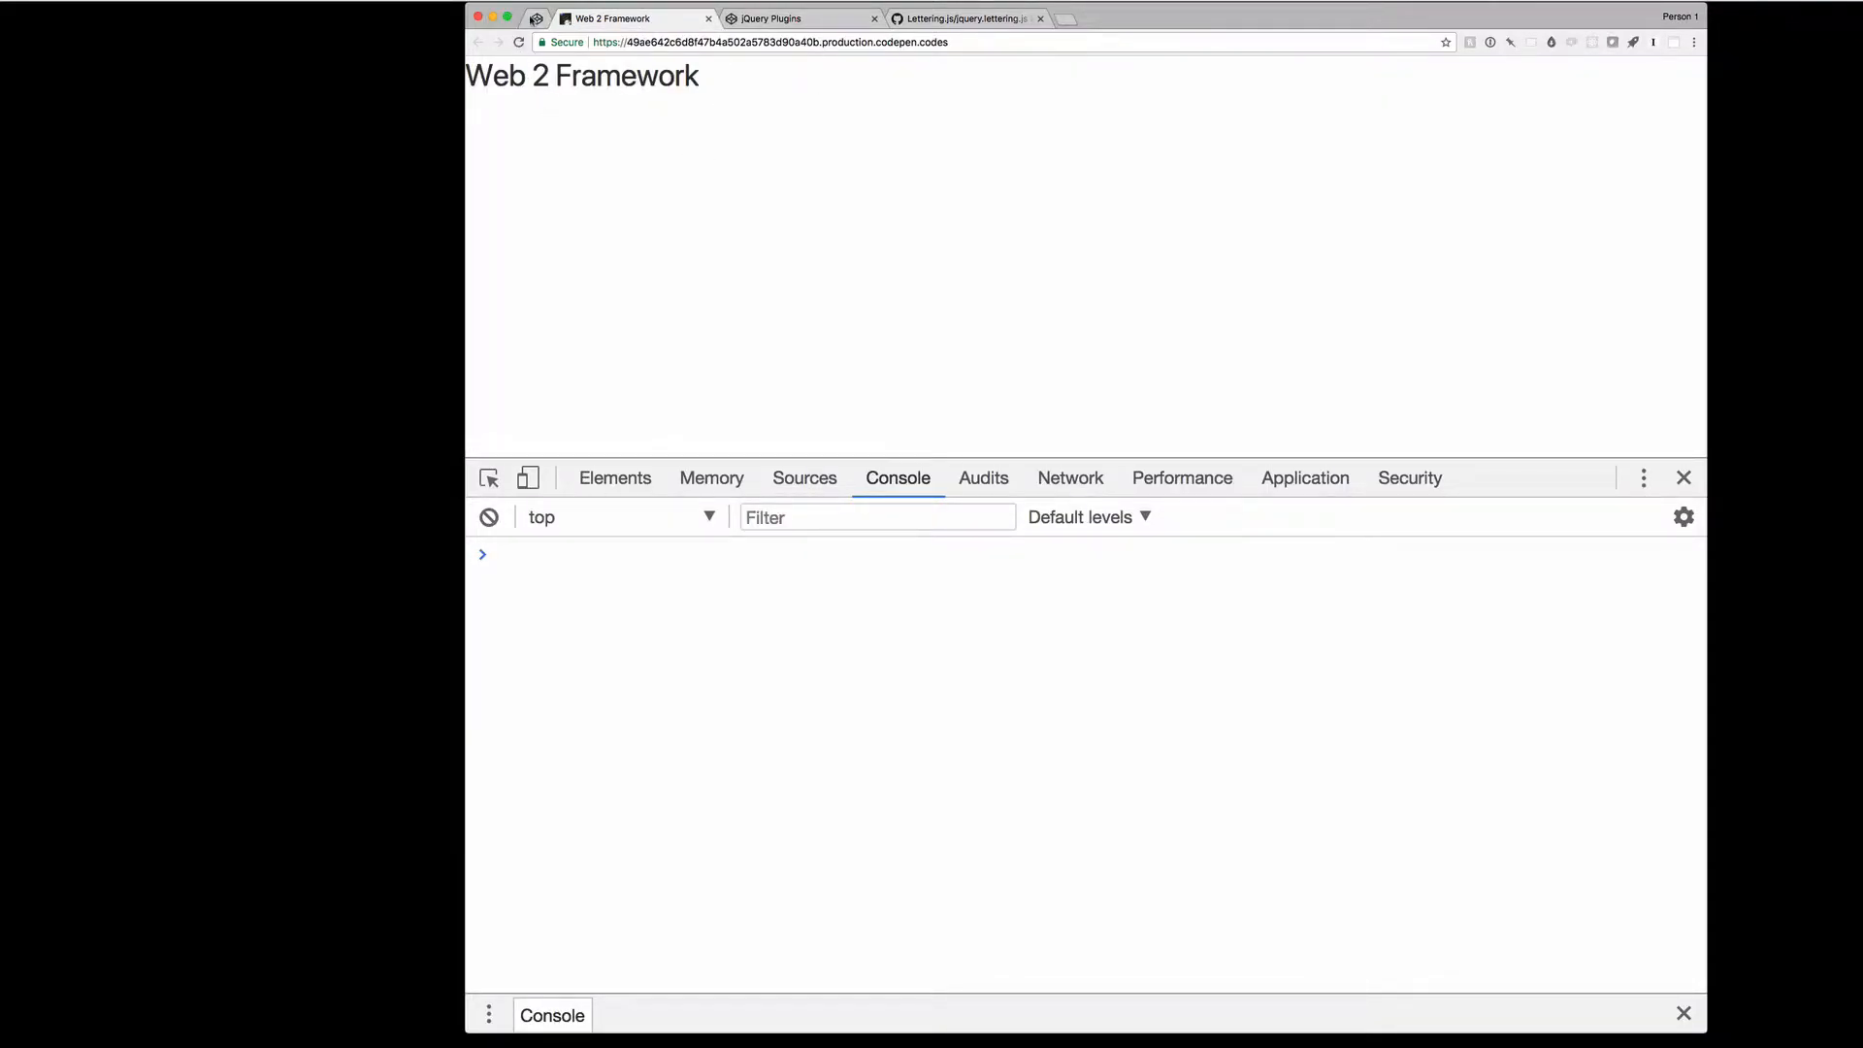
mouse_move(595, 78)
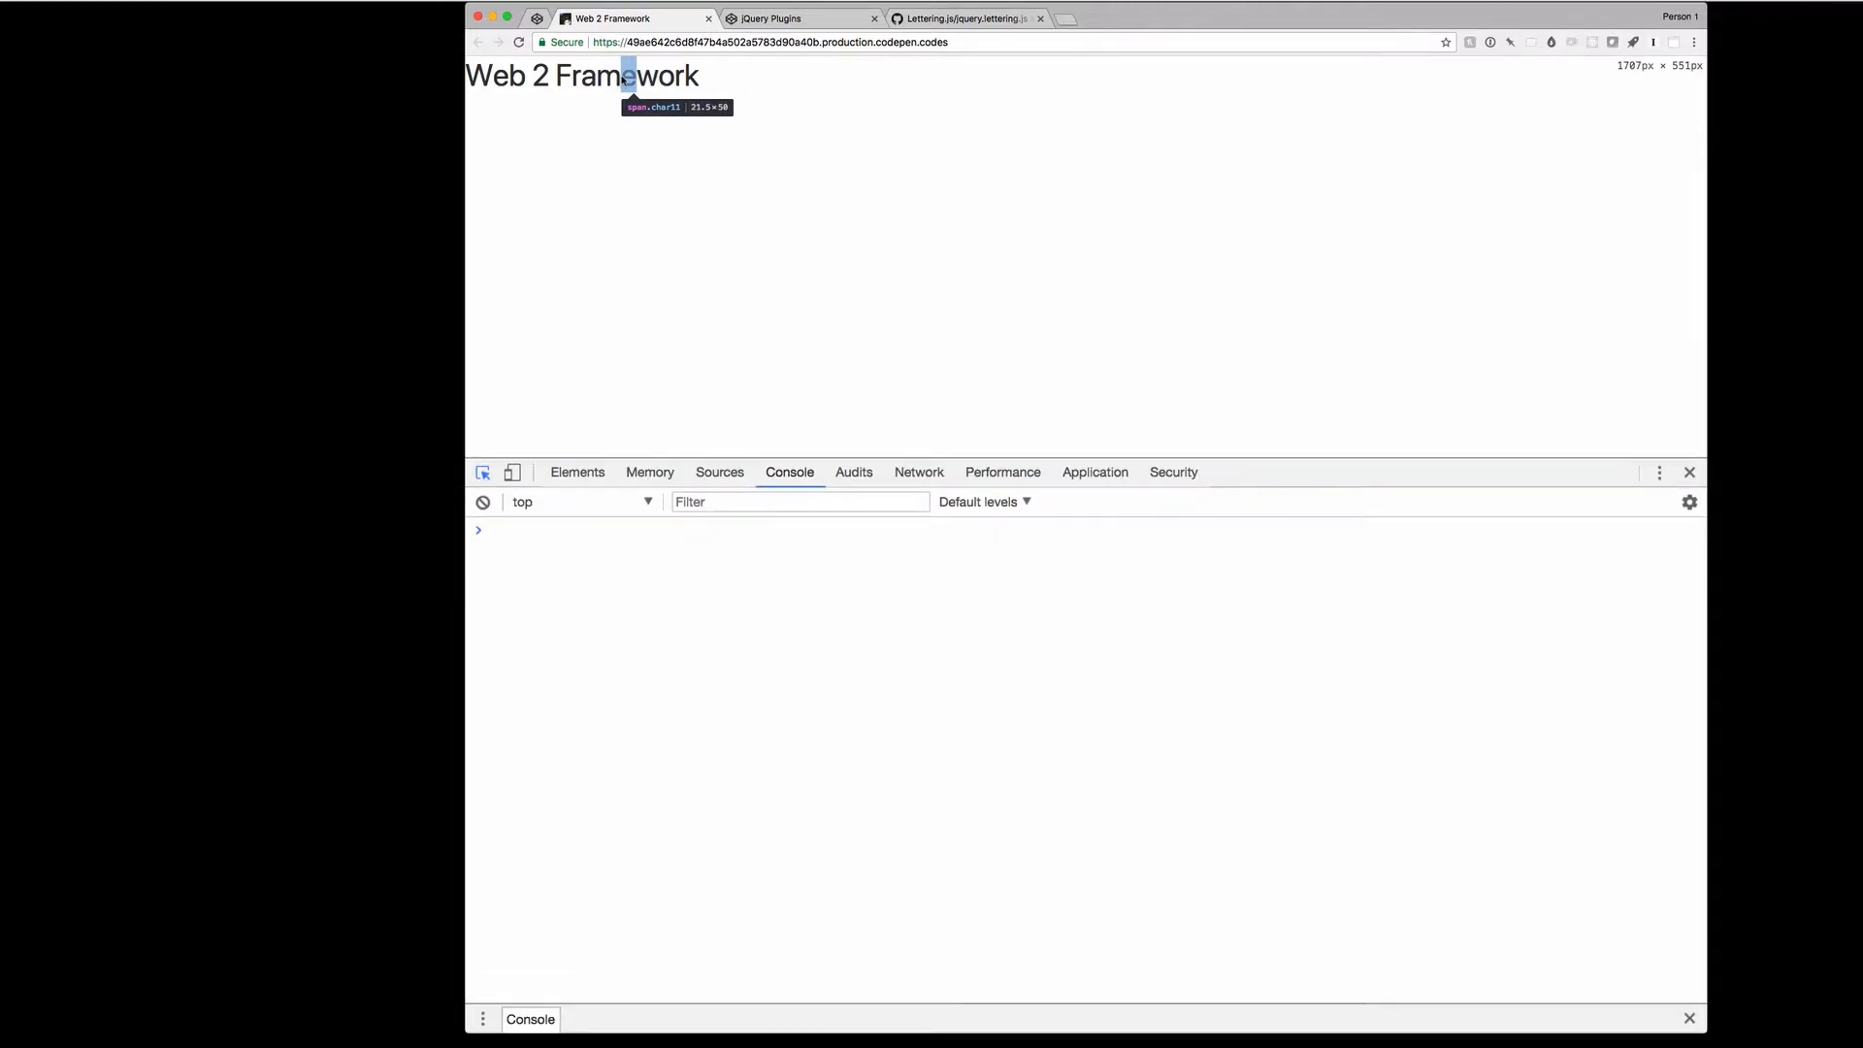
- Inspect a heading letter in DevTools to confirm it is wrapped in a span.char
left_click(577, 472)
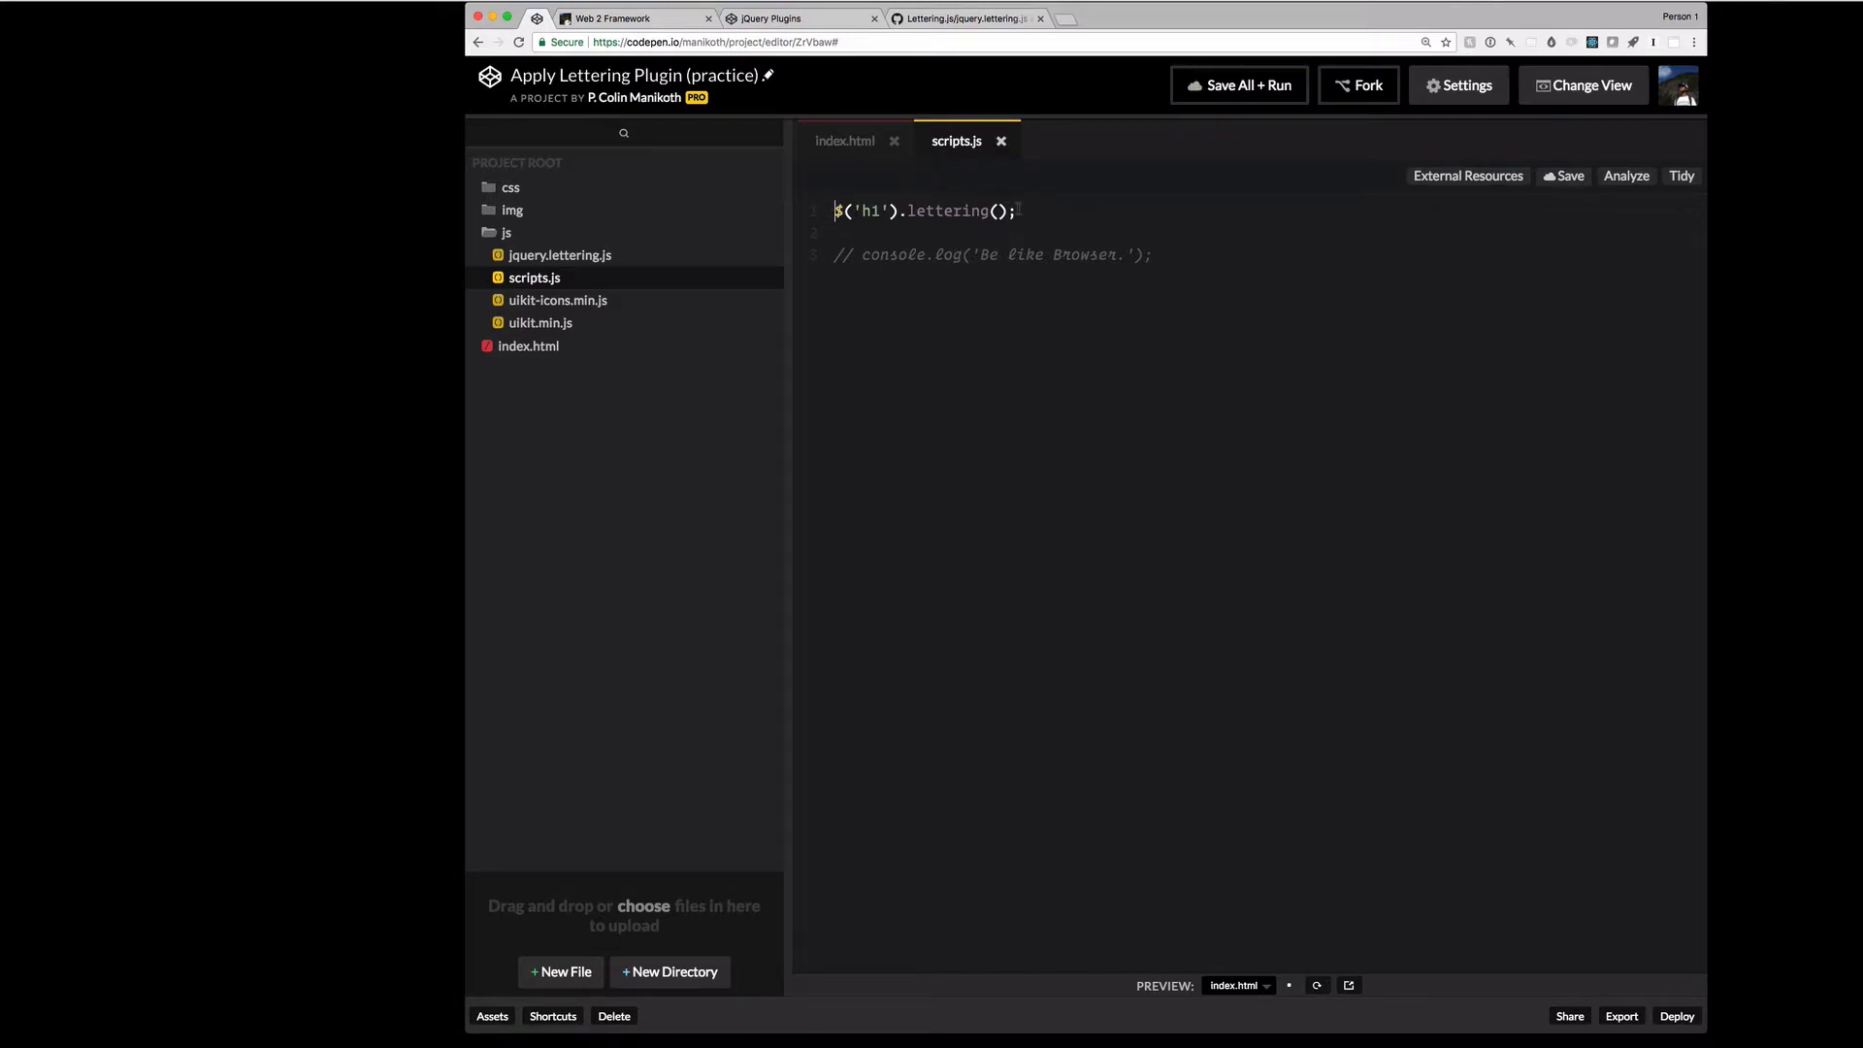
- Show index.html in the project, then return to the jQuery Plugins pen
left_click(846, 139)
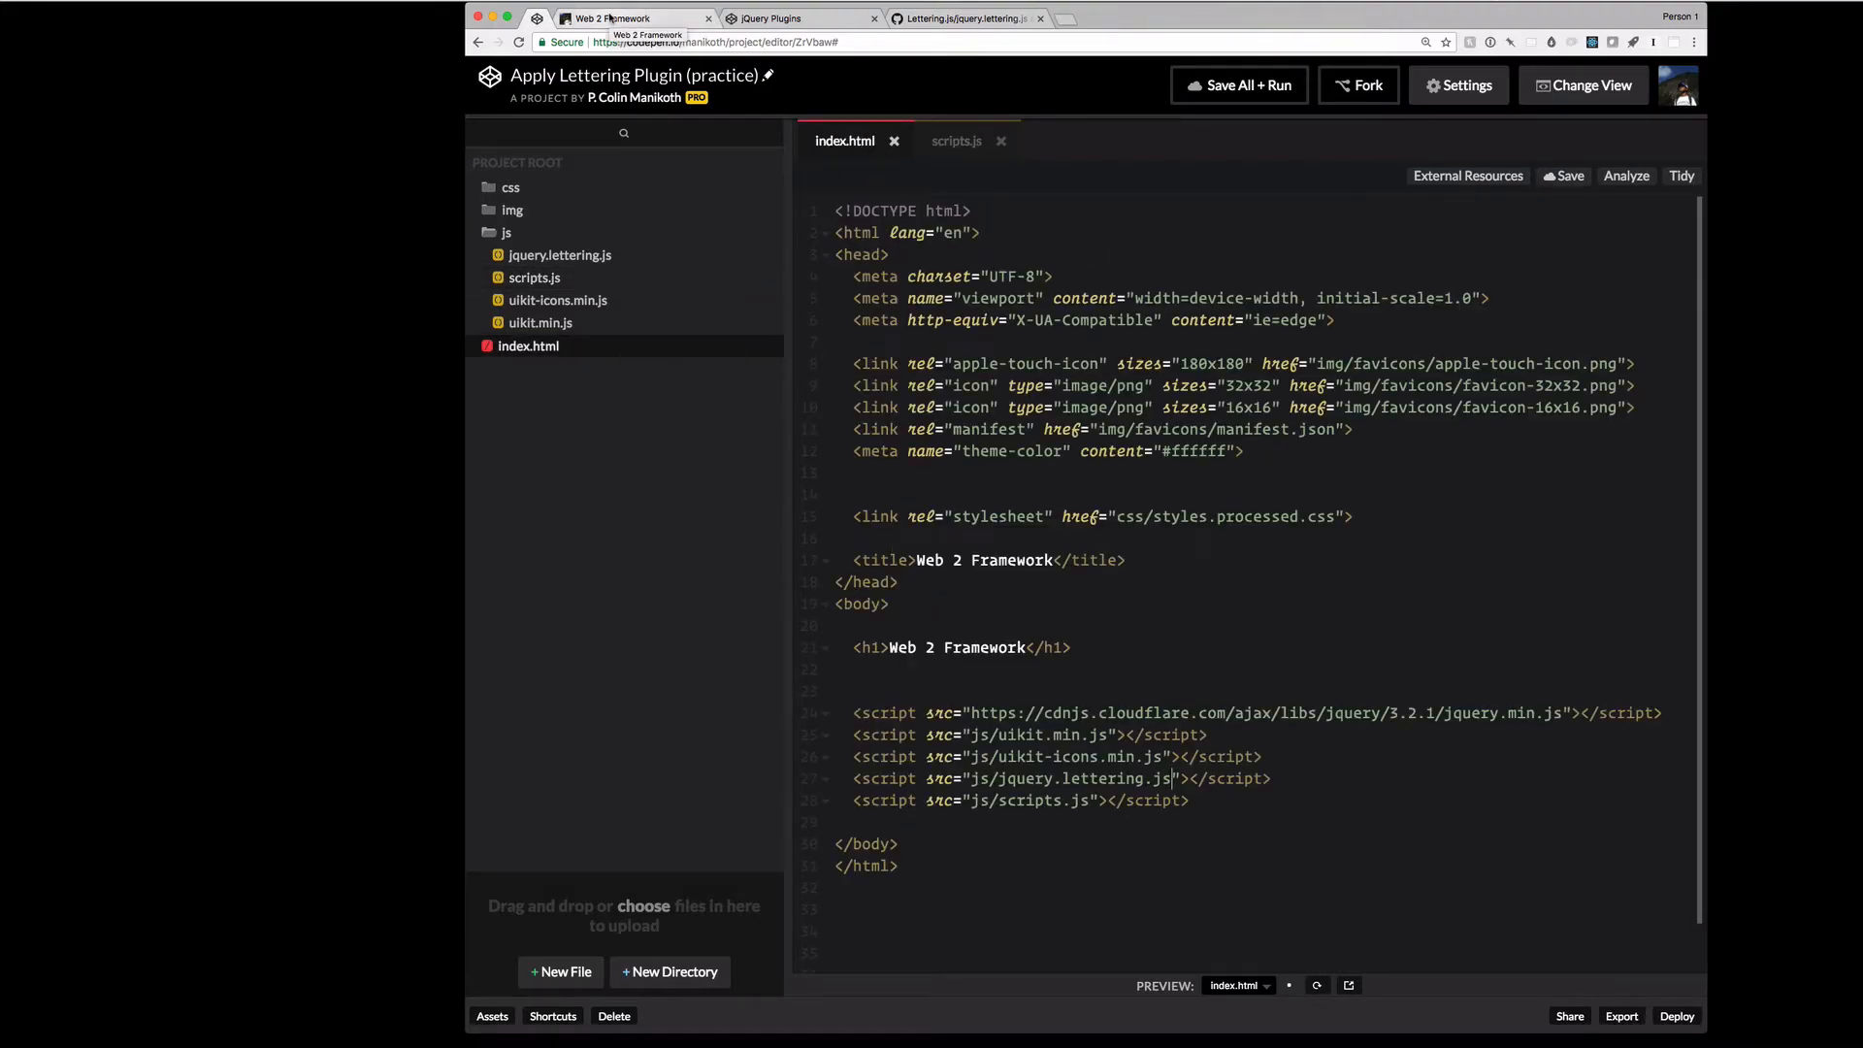
left_click(771, 17)
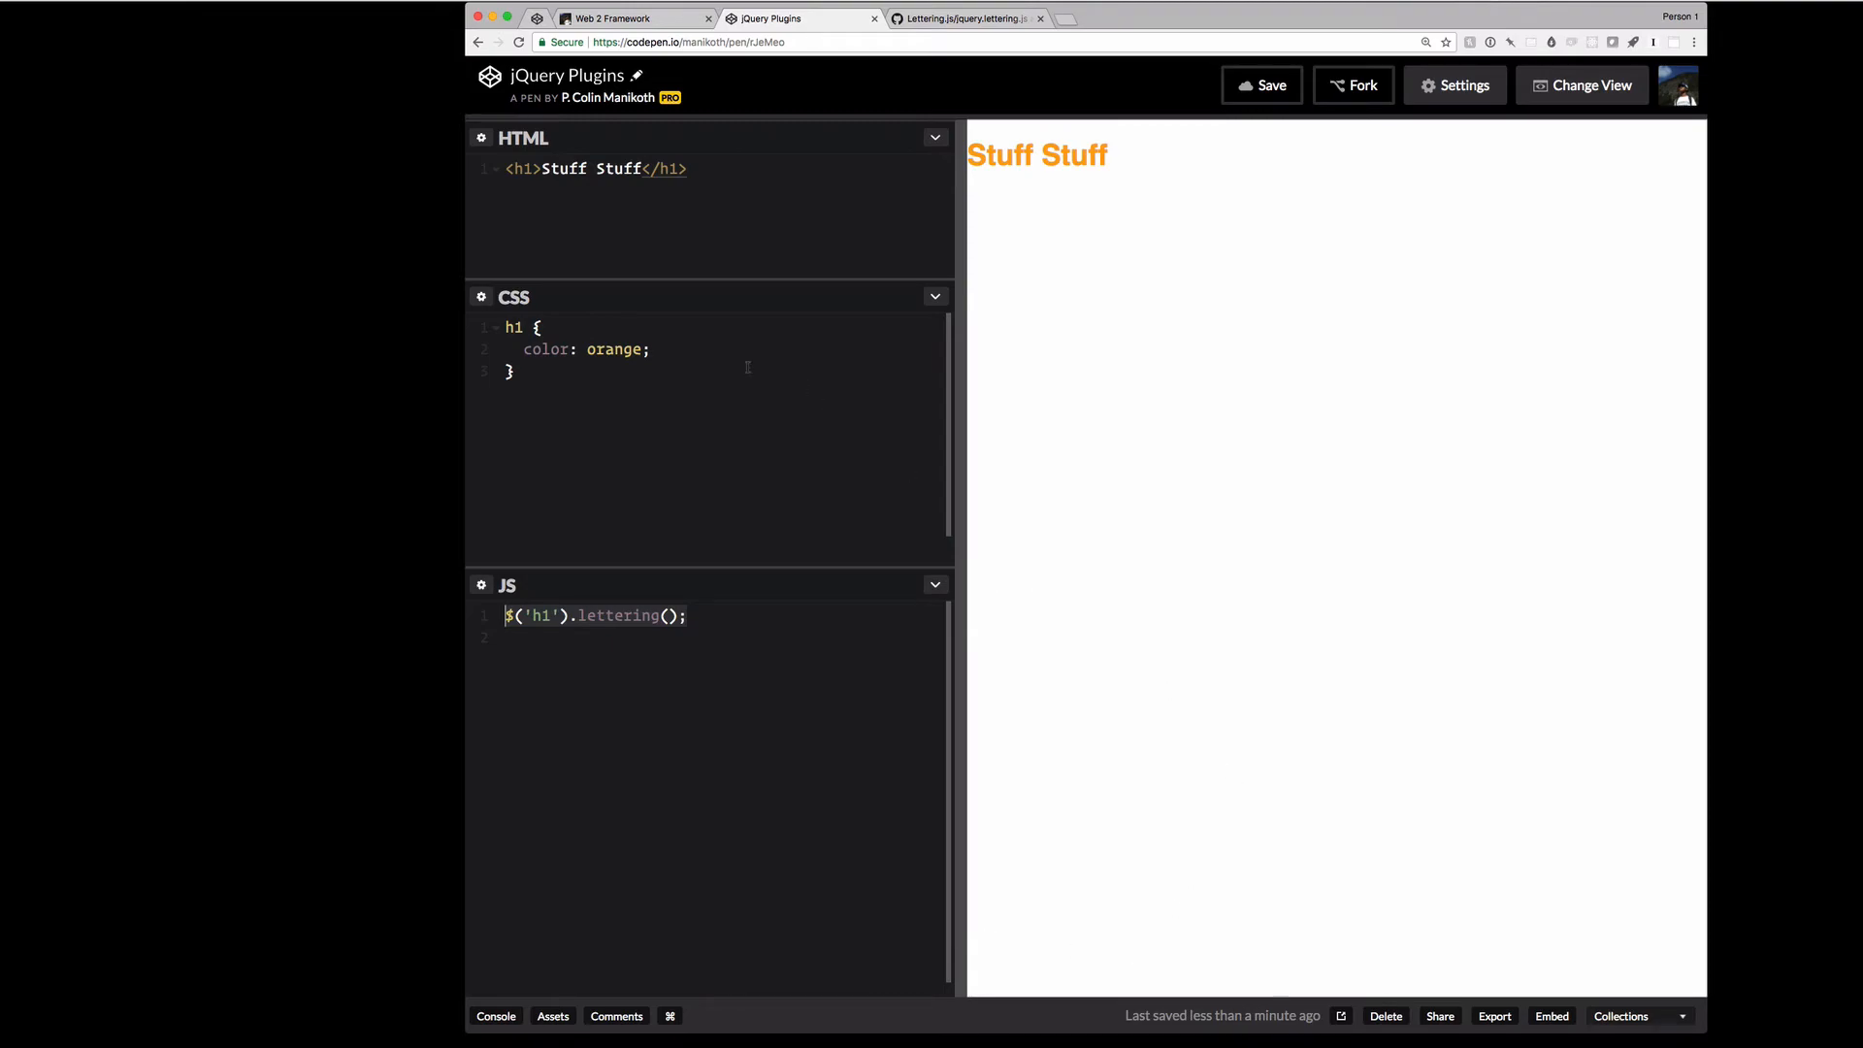
mouse_move(660, 287)
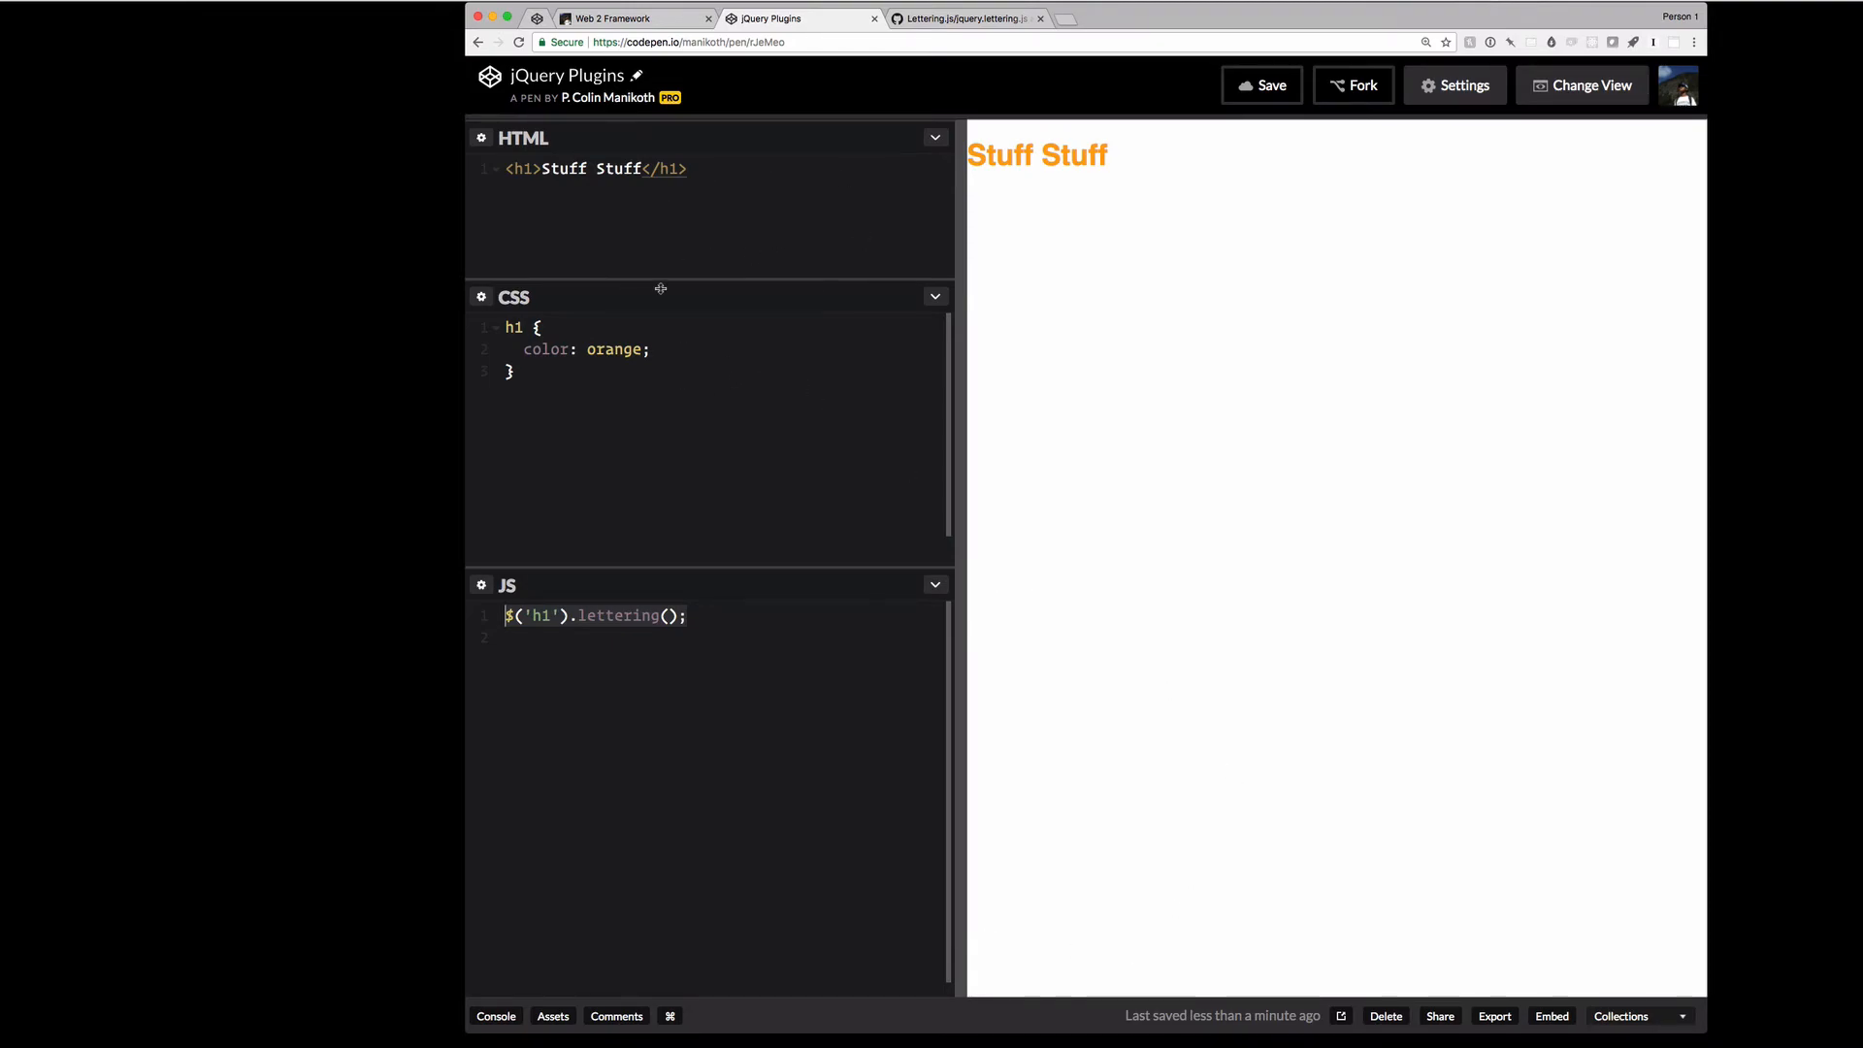